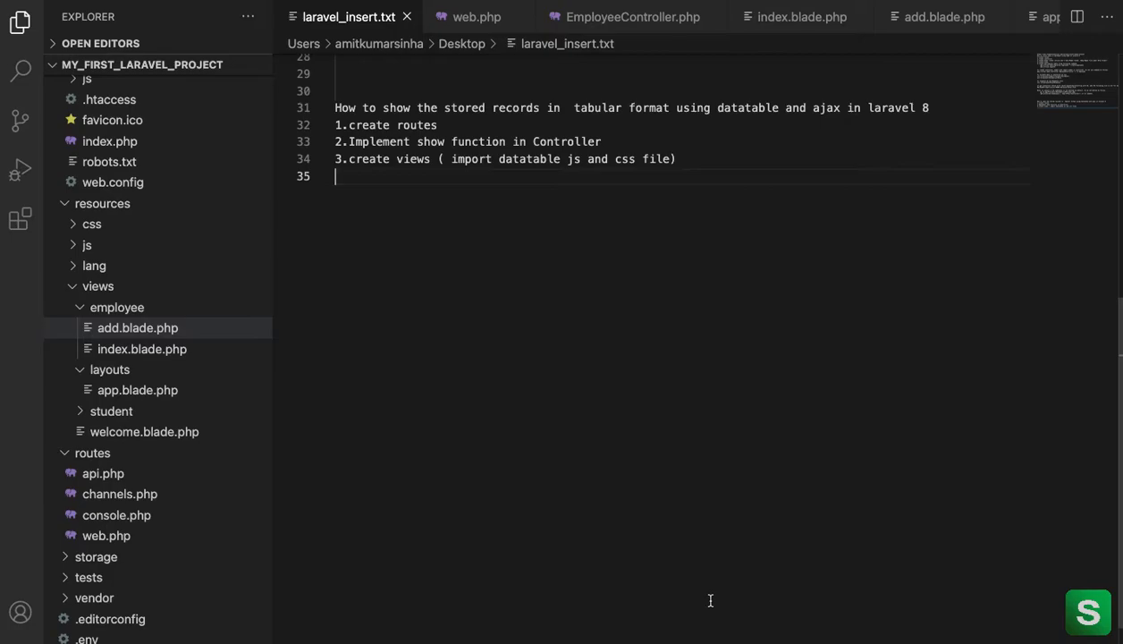
mouse_move(547, 329)
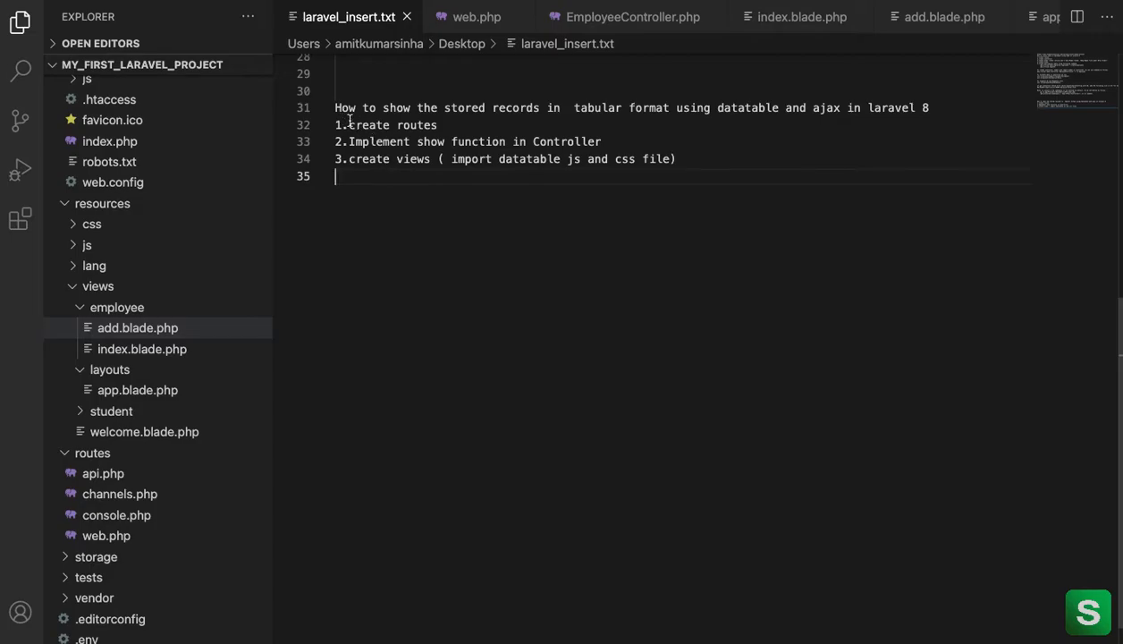
mouse_move(422, 124)
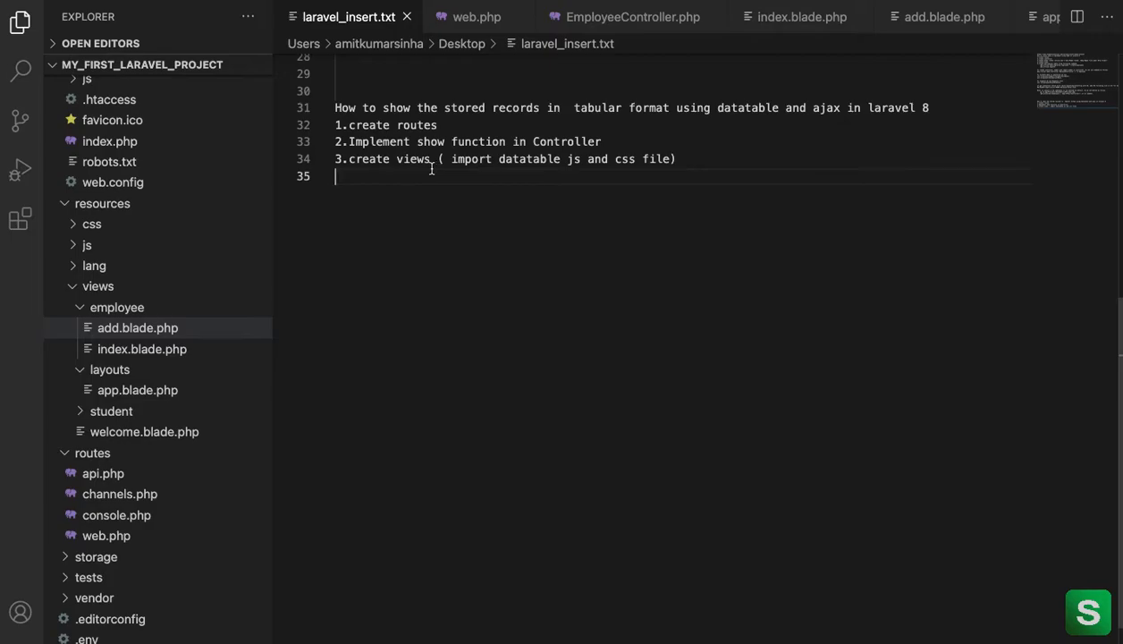
mouse_move(541, 161)
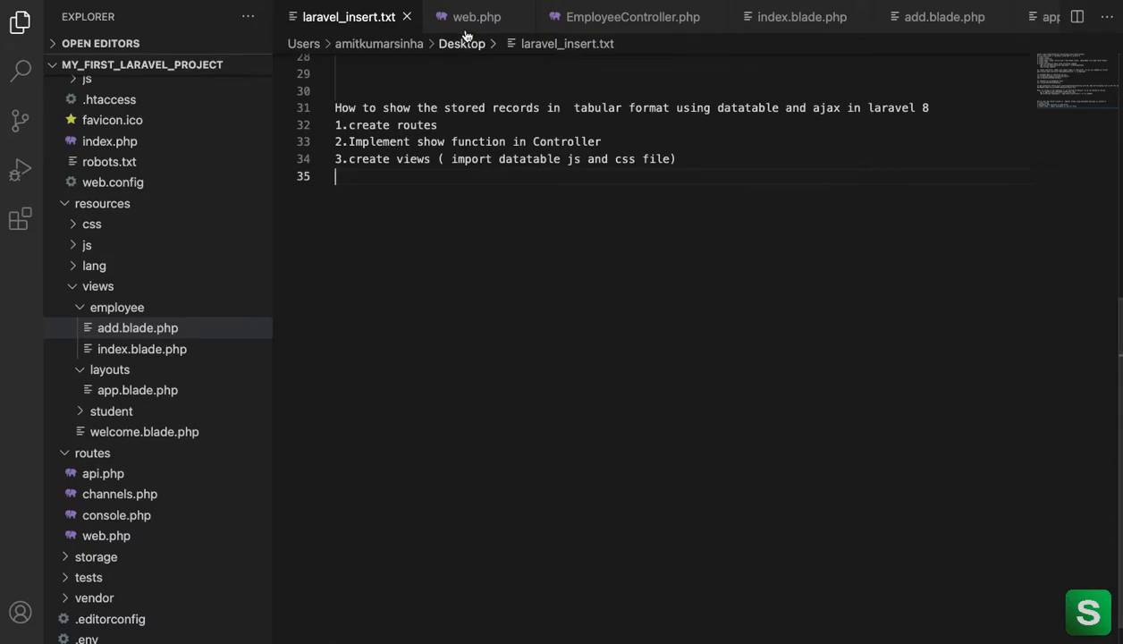
Open web.php and review the employee form, store, table and data routes at lines 24–28
click(477, 16)
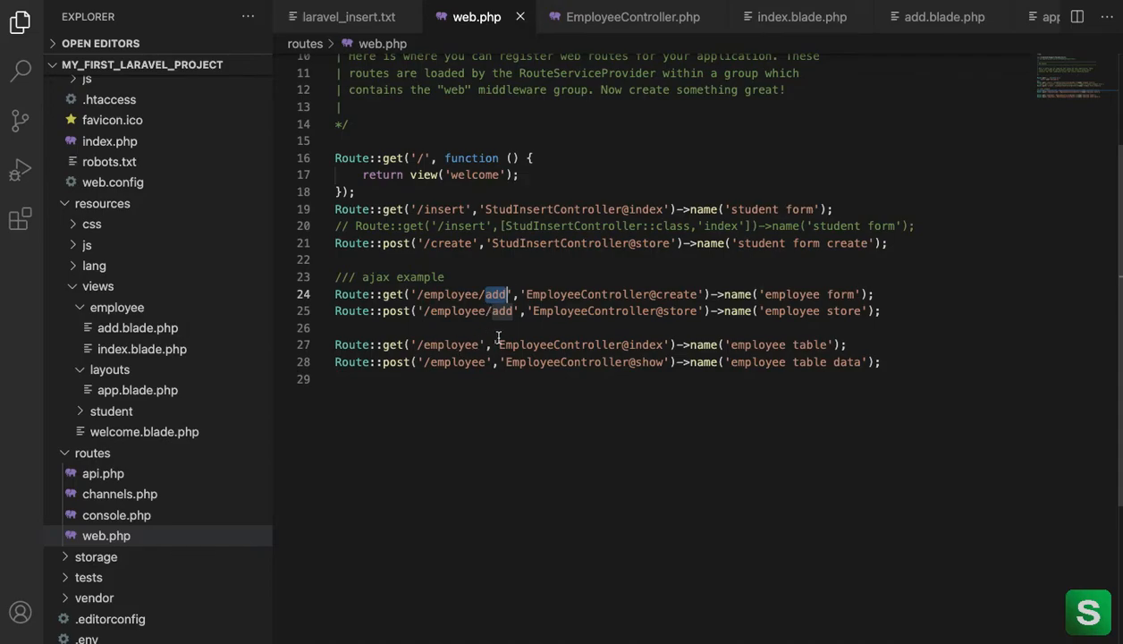
mouse_move(465, 344)
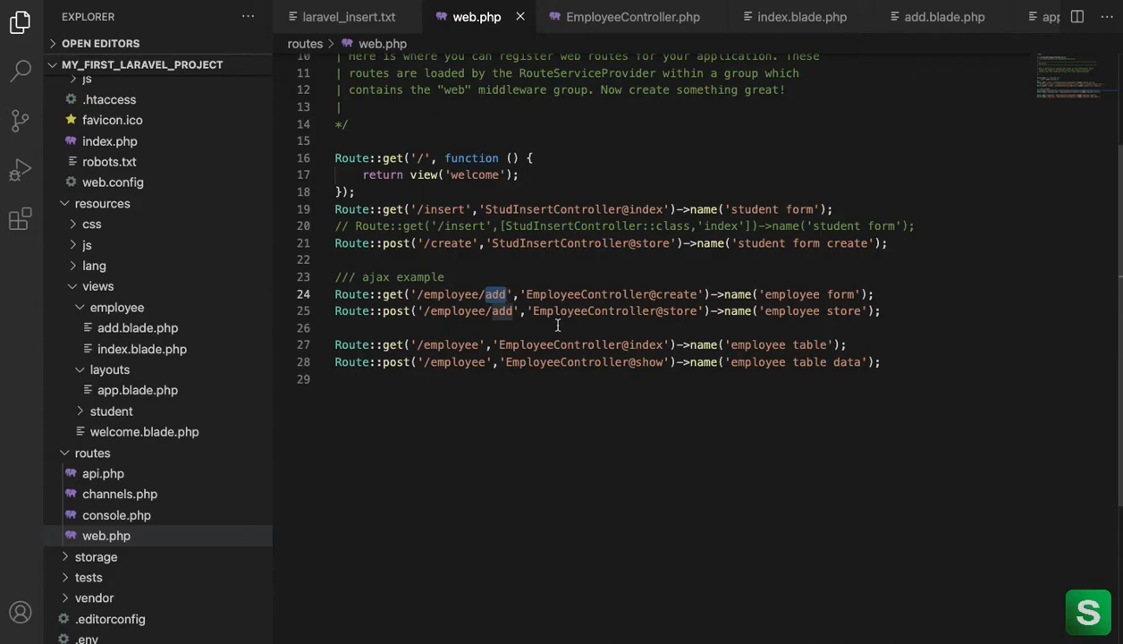
mouse_move(436, 313)
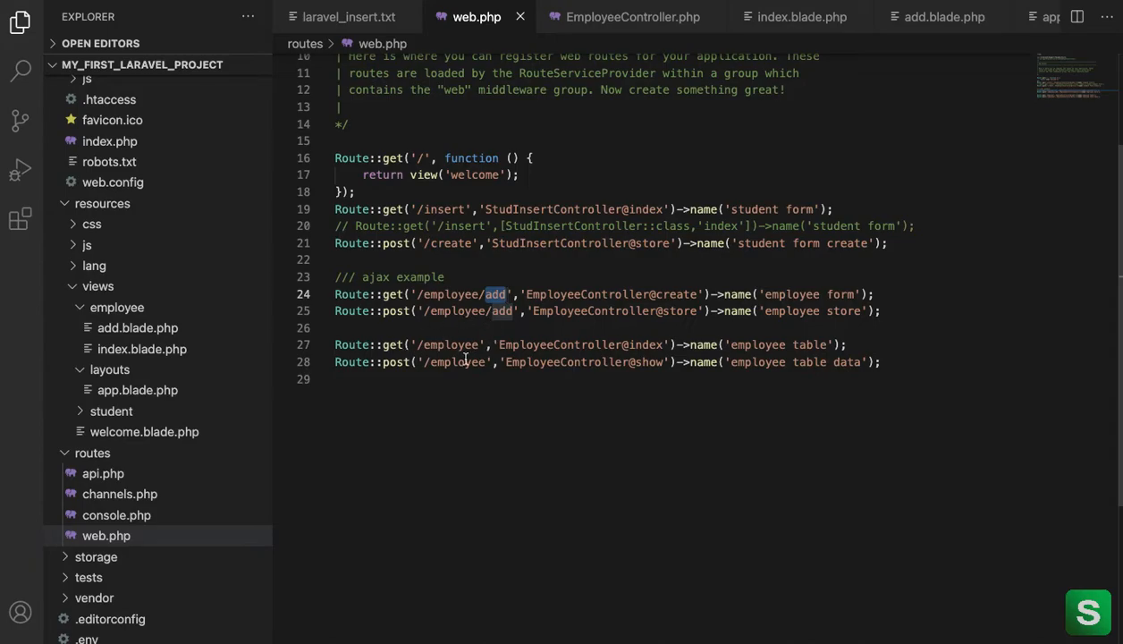
double_click(453, 344)
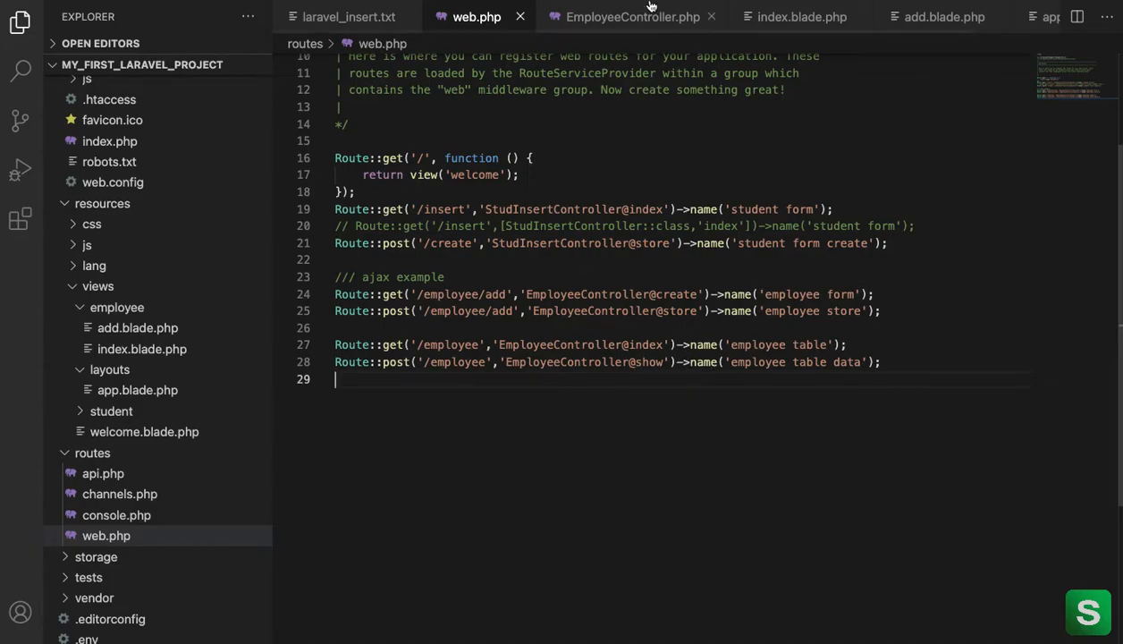
mouse_move(634, 40)
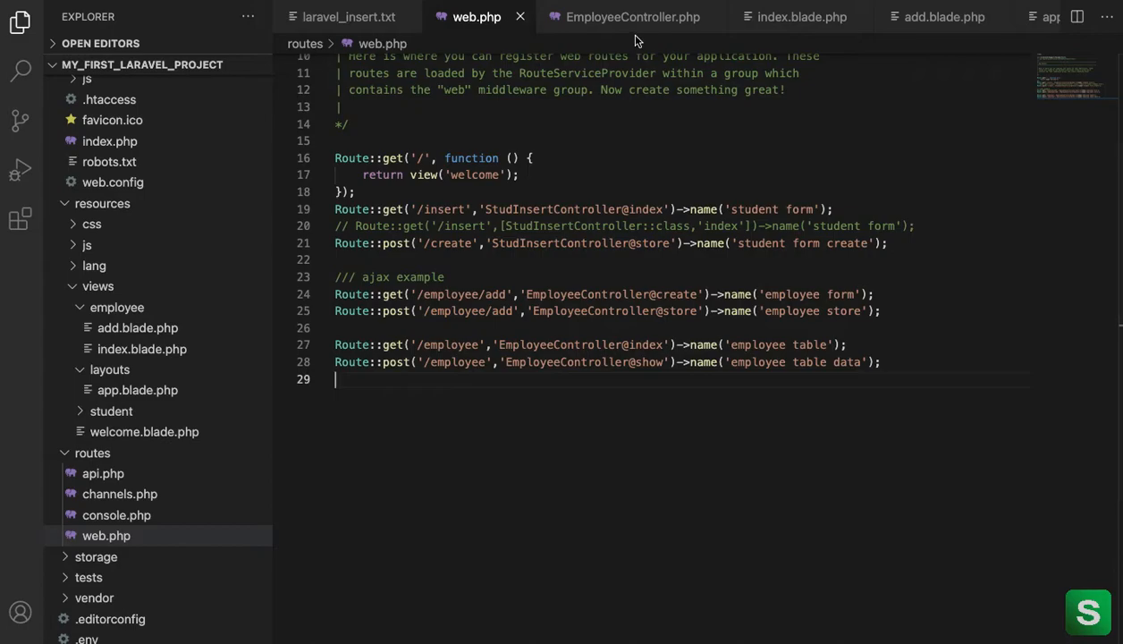
Compare web.php with EmployeeController.php and highlight the employee.index view returned by index
click(632, 16)
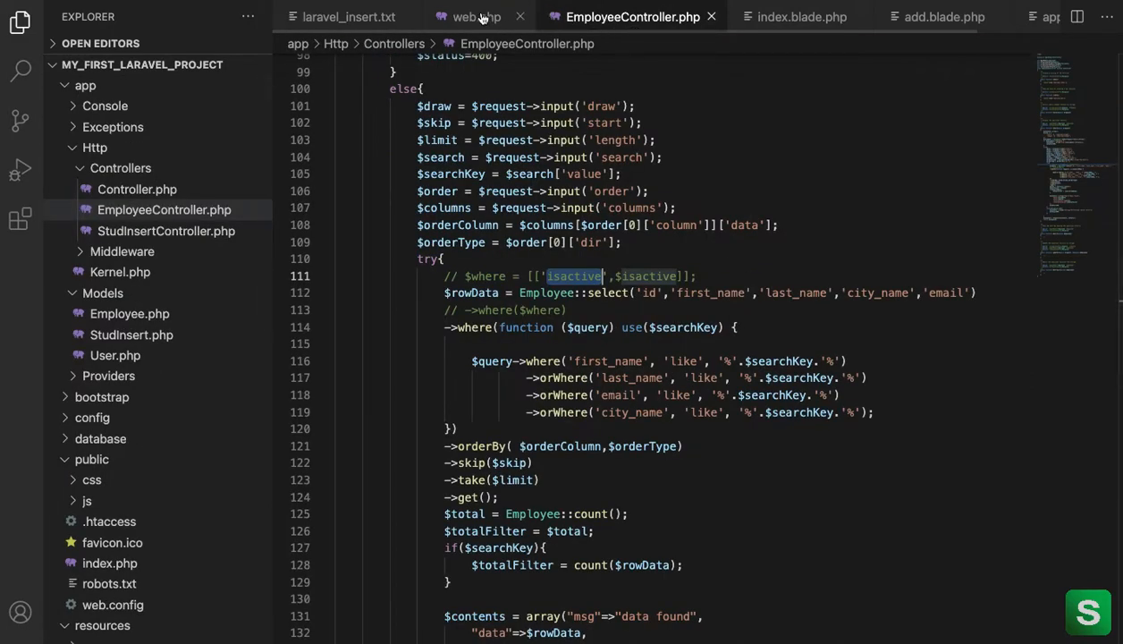
click(469, 16)
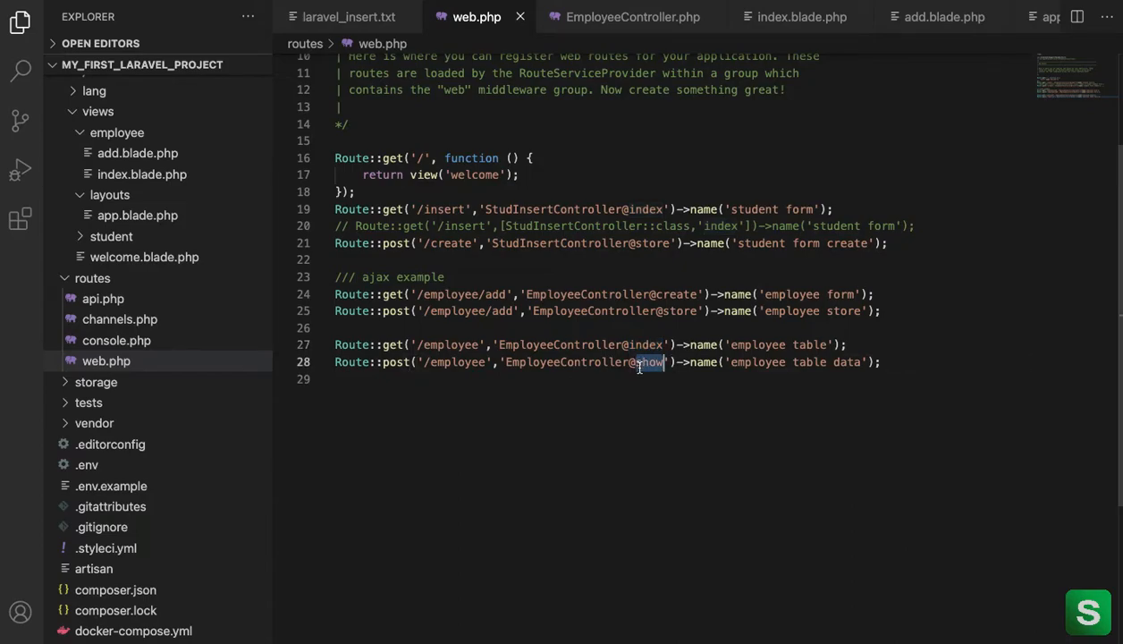
mouse_move(653, 172)
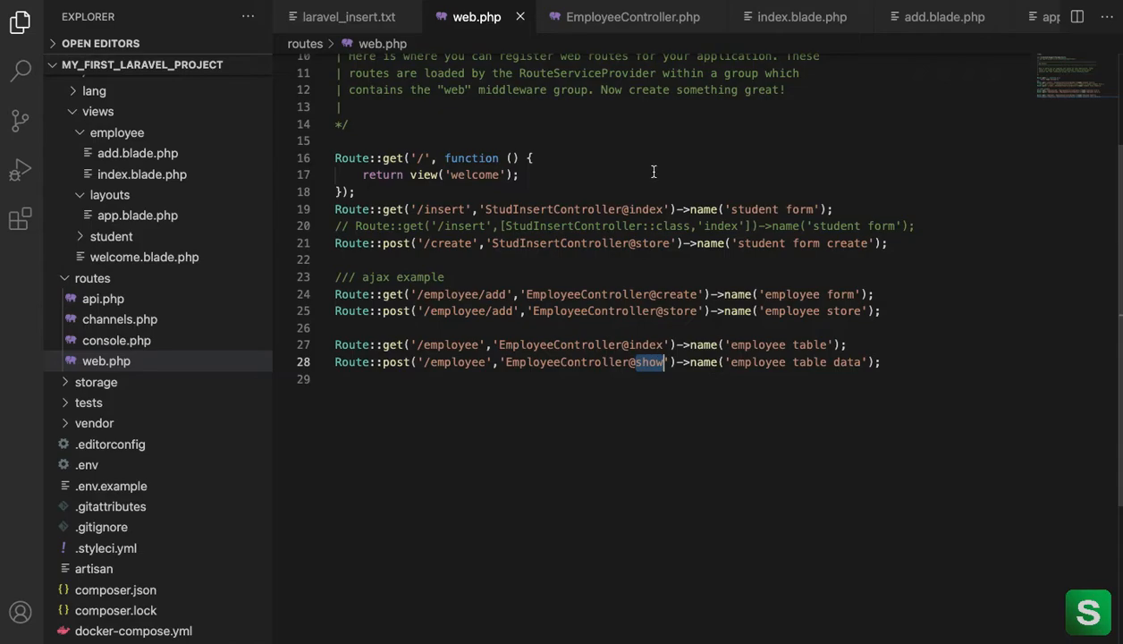
click(632, 16)
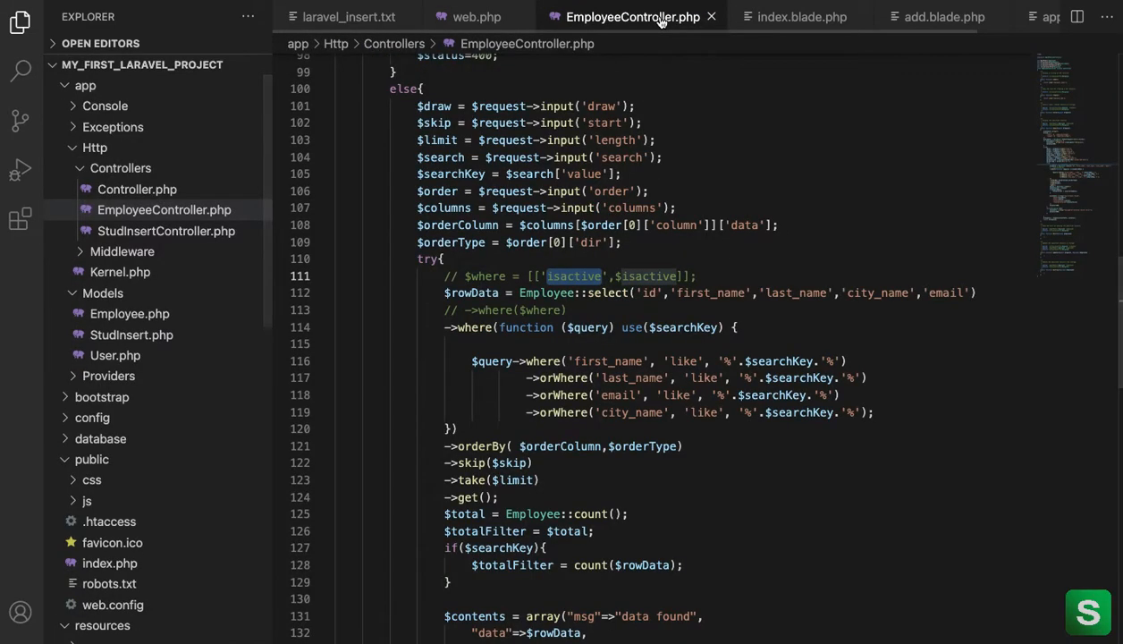
scroll(up, 3)
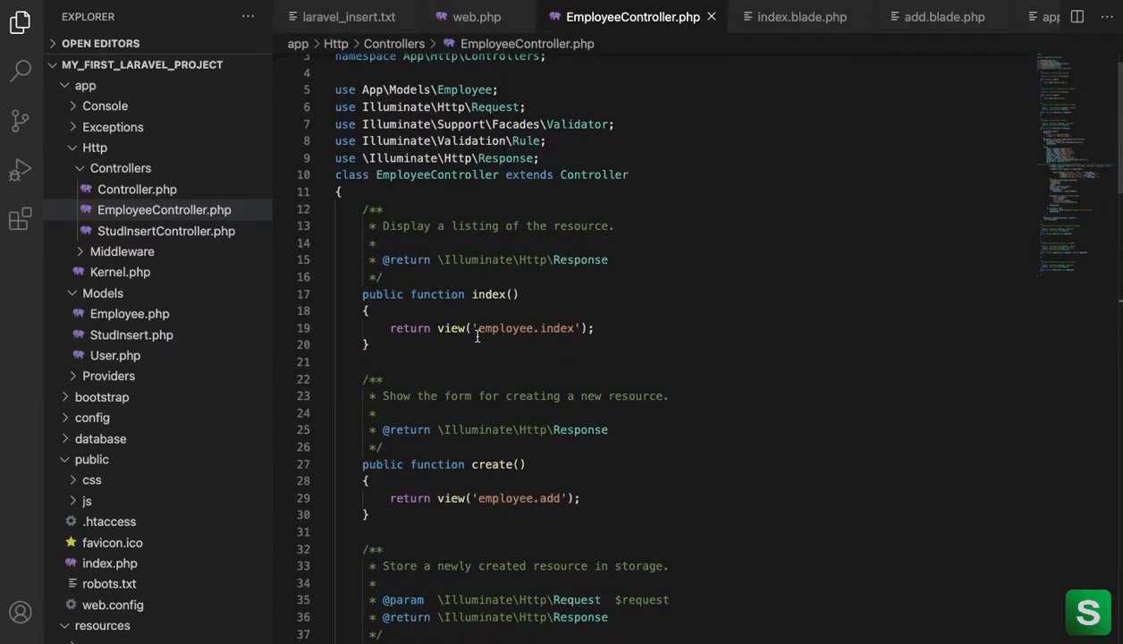
double_click(526, 328)
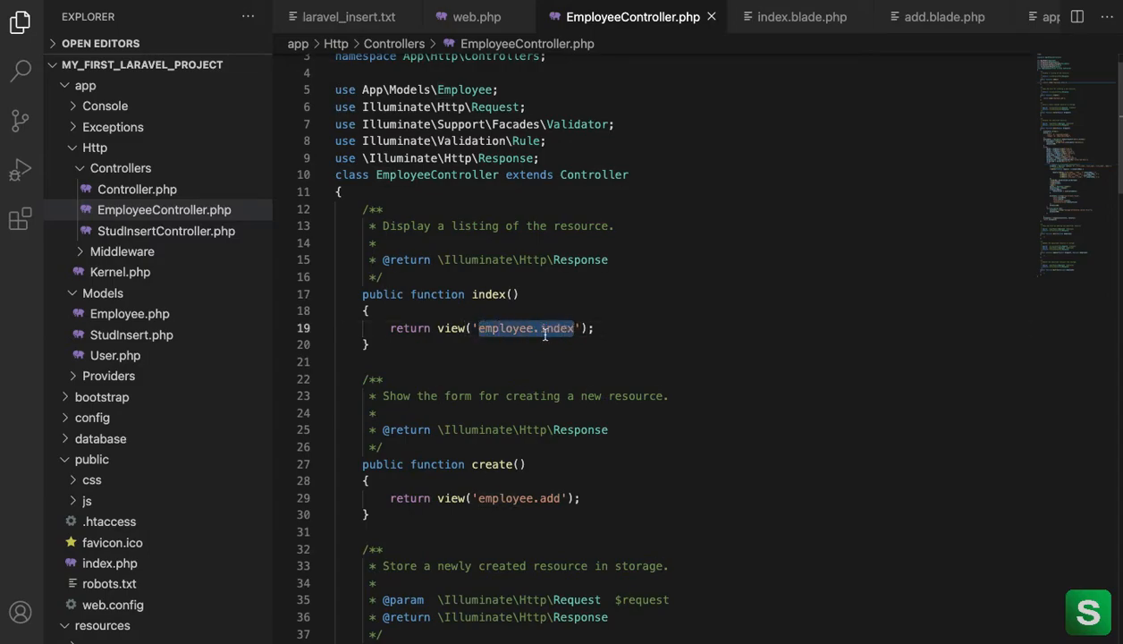
scroll(down, 3)
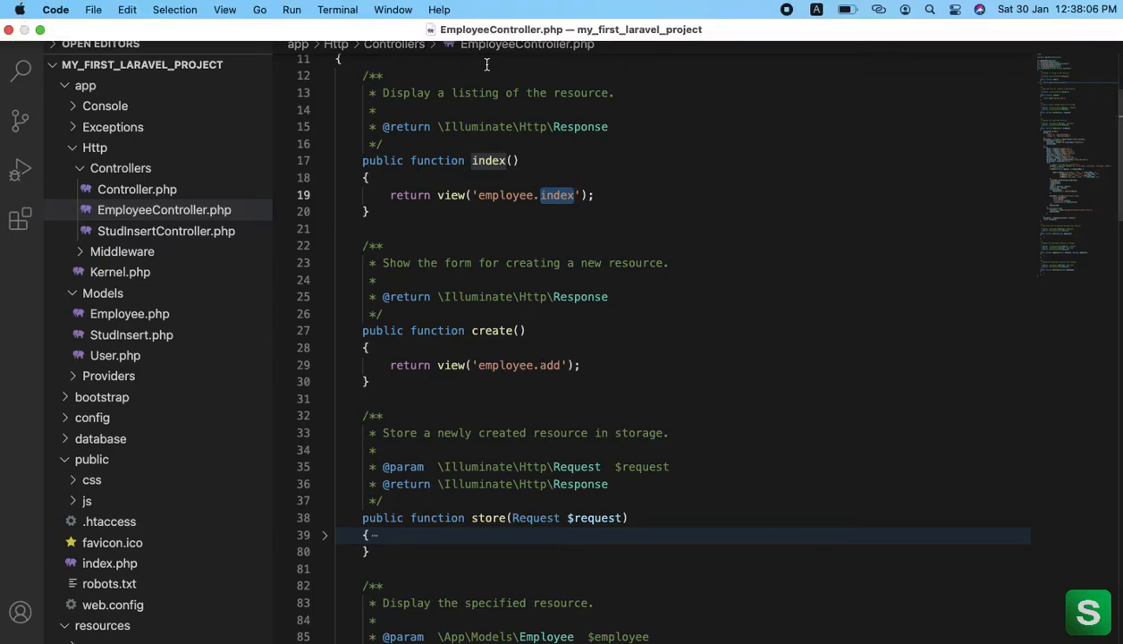
Highlight the create method in the add route, then return to EmployeeController.php
click(474, 16)
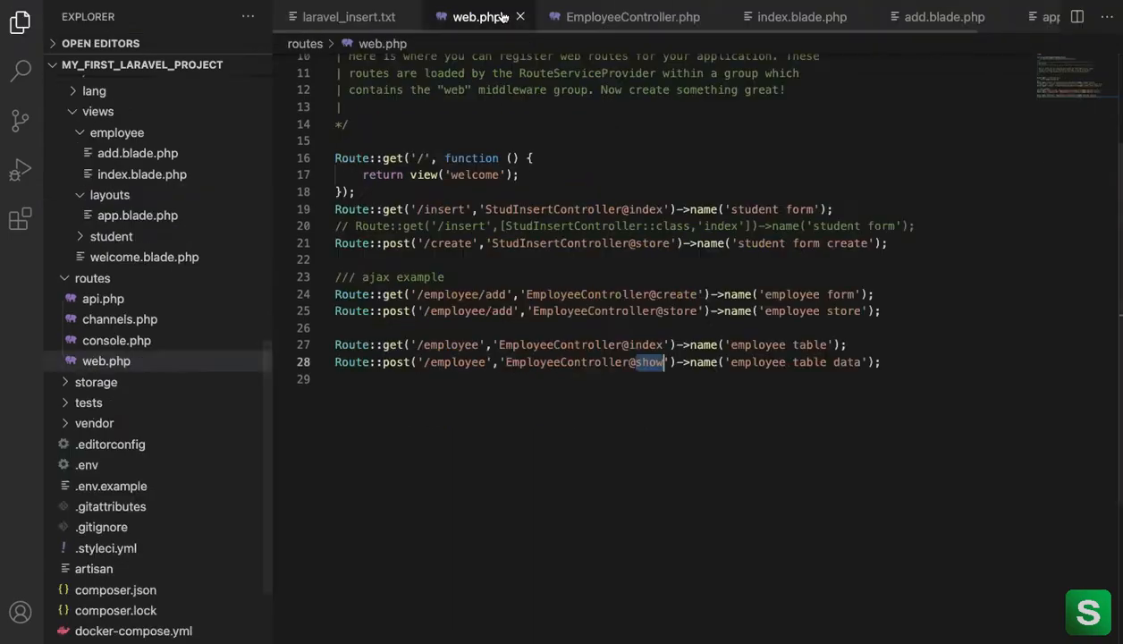
double_click(677, 294)
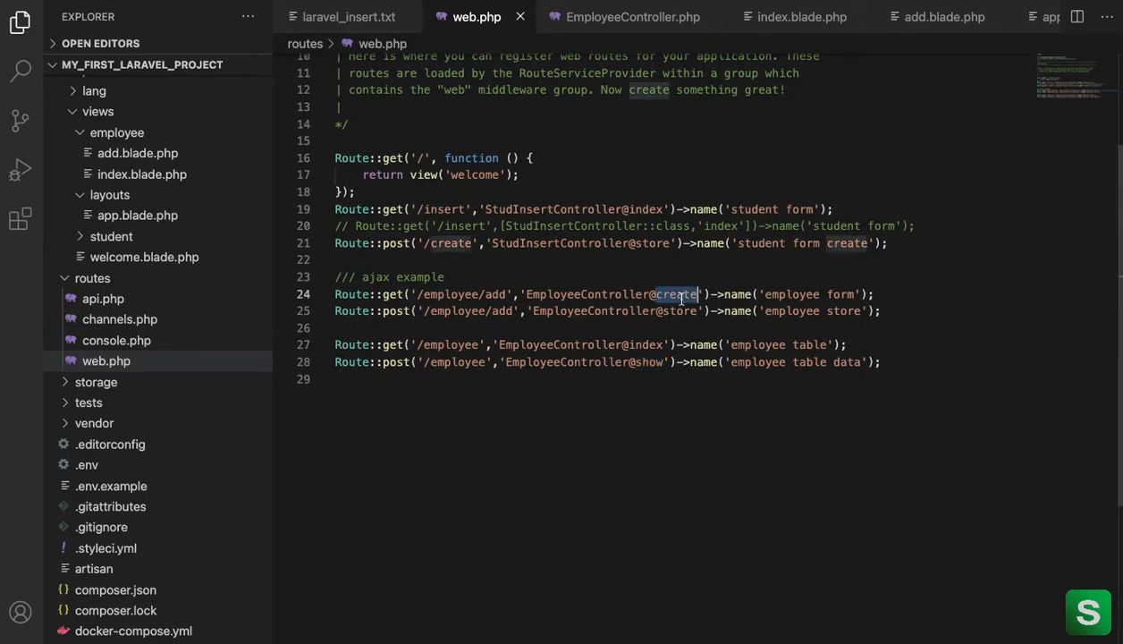
click(633, 16)
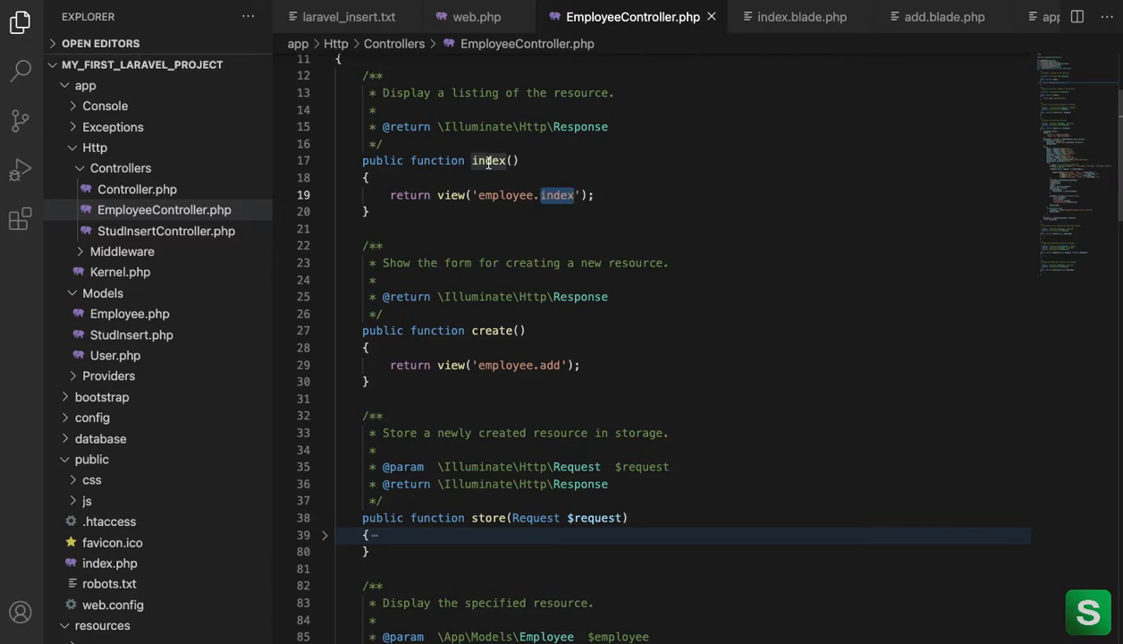
scroll(down, 3)
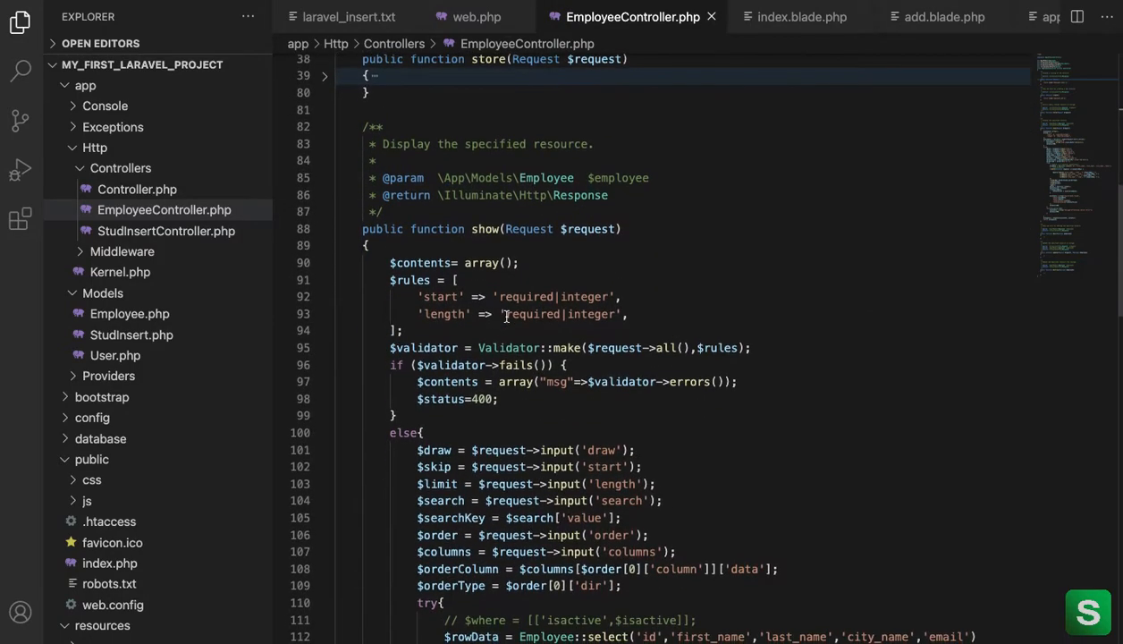
scroll(down, 3)
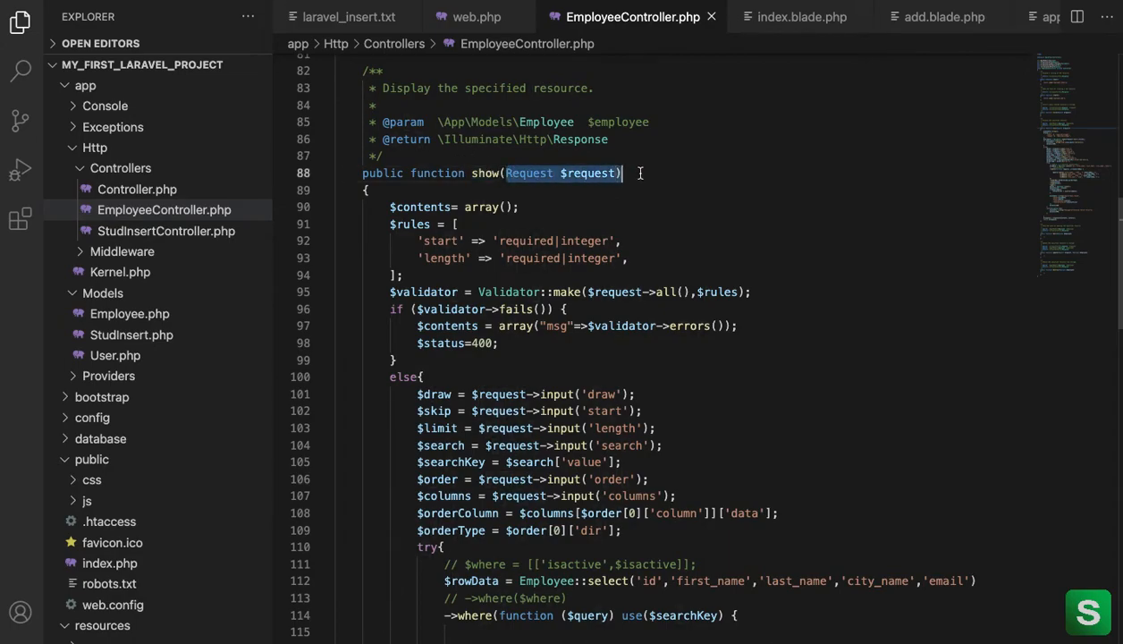
mouse_move(421, 239)
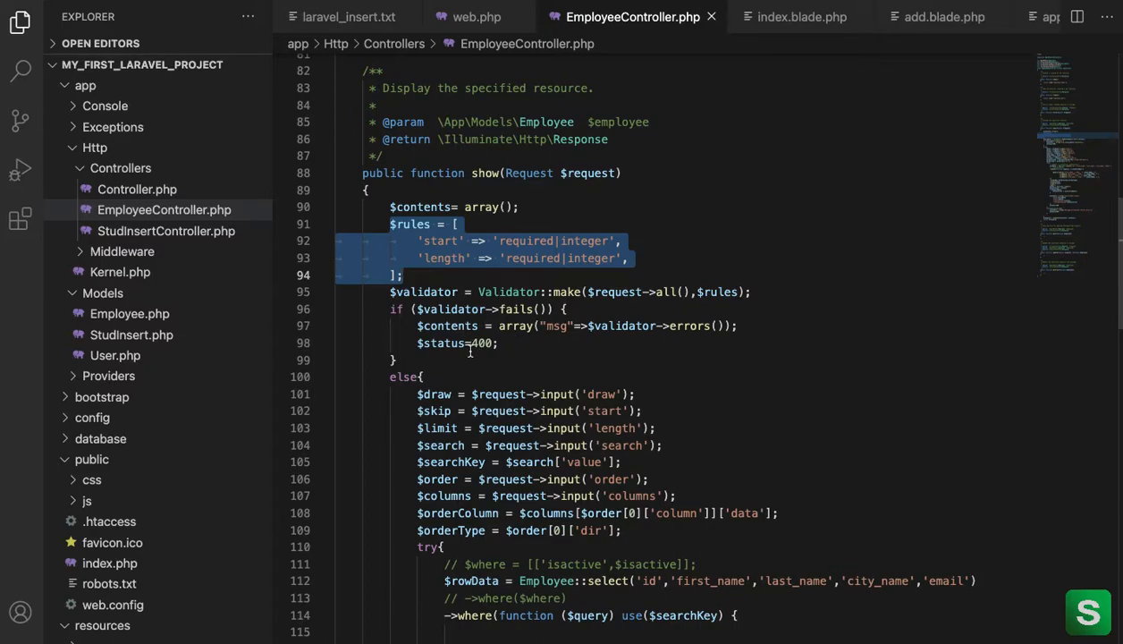
scroll(down, 3)
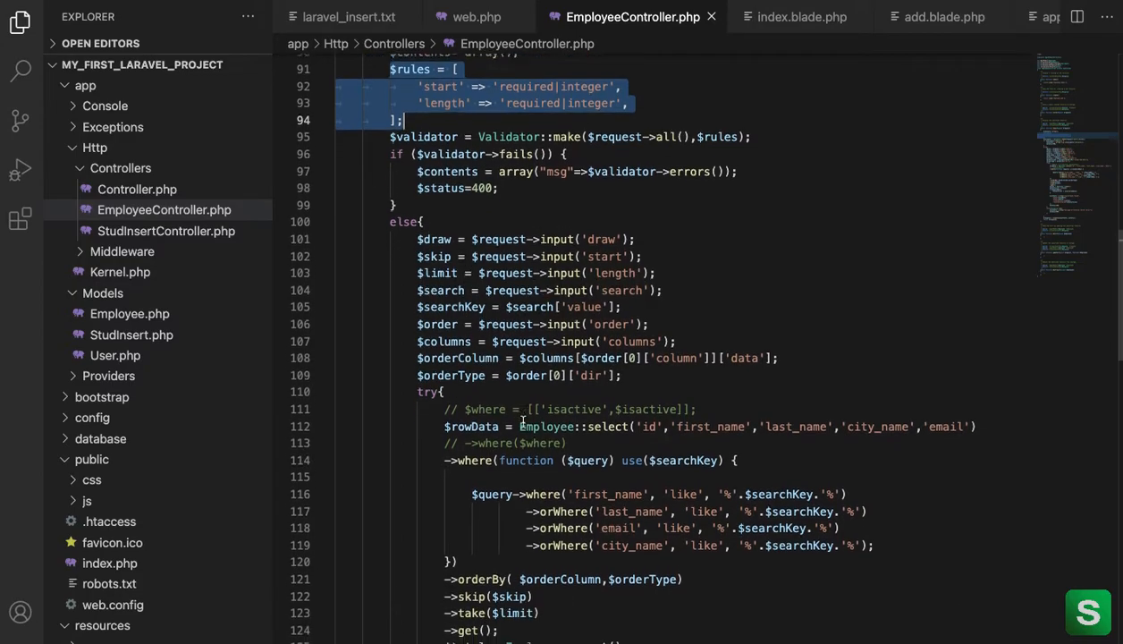
scroll(down, 3)
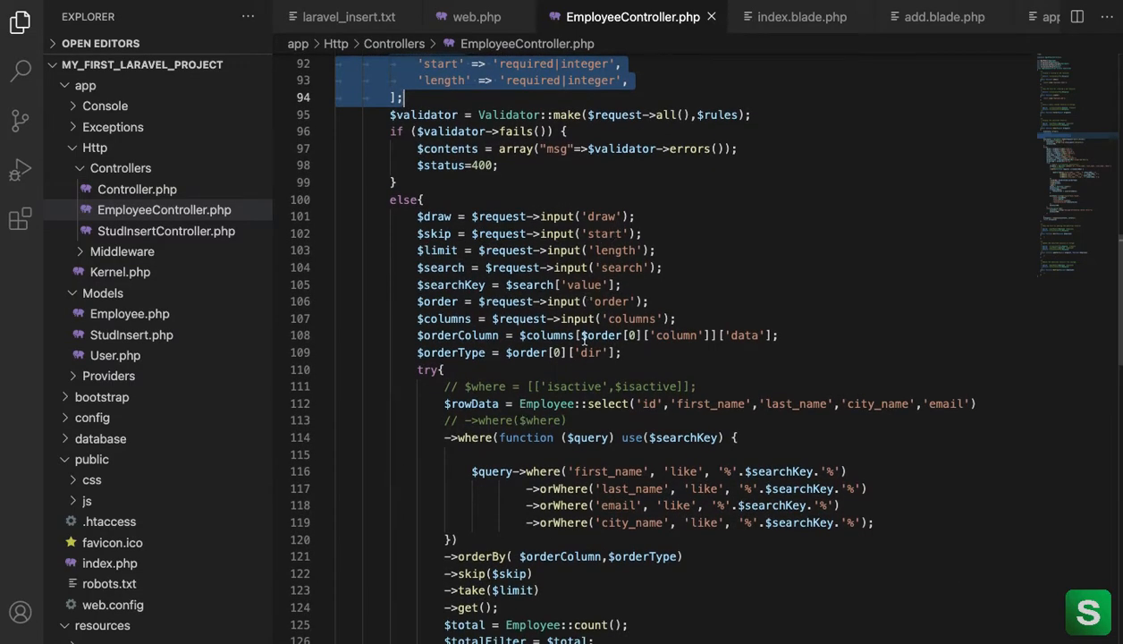
scroll(down, 3)
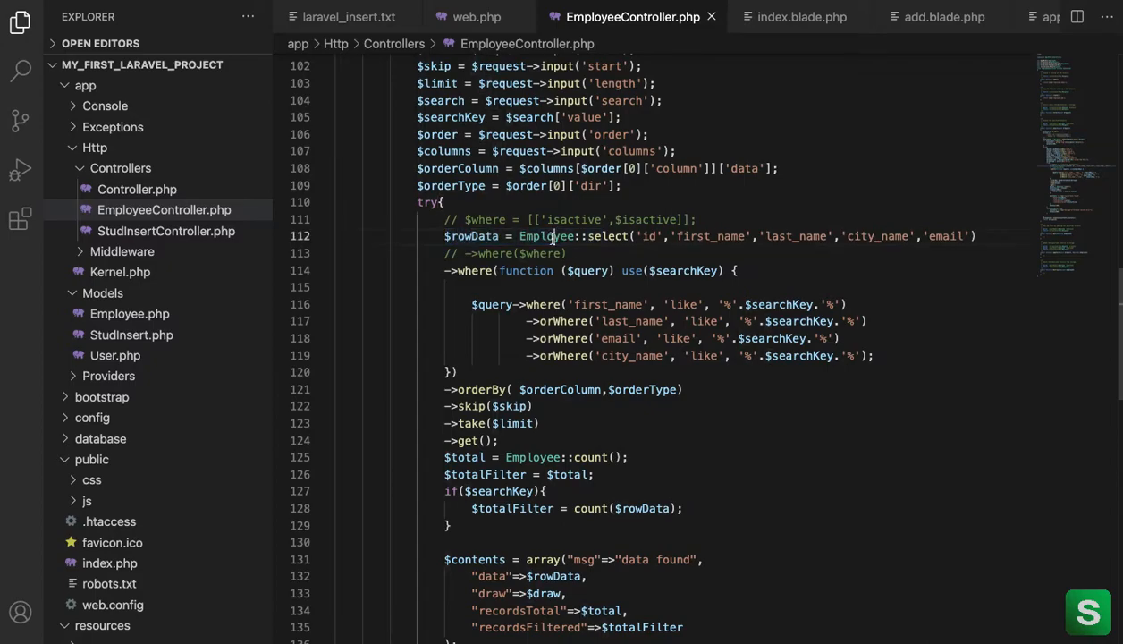
scroll(up, 3)
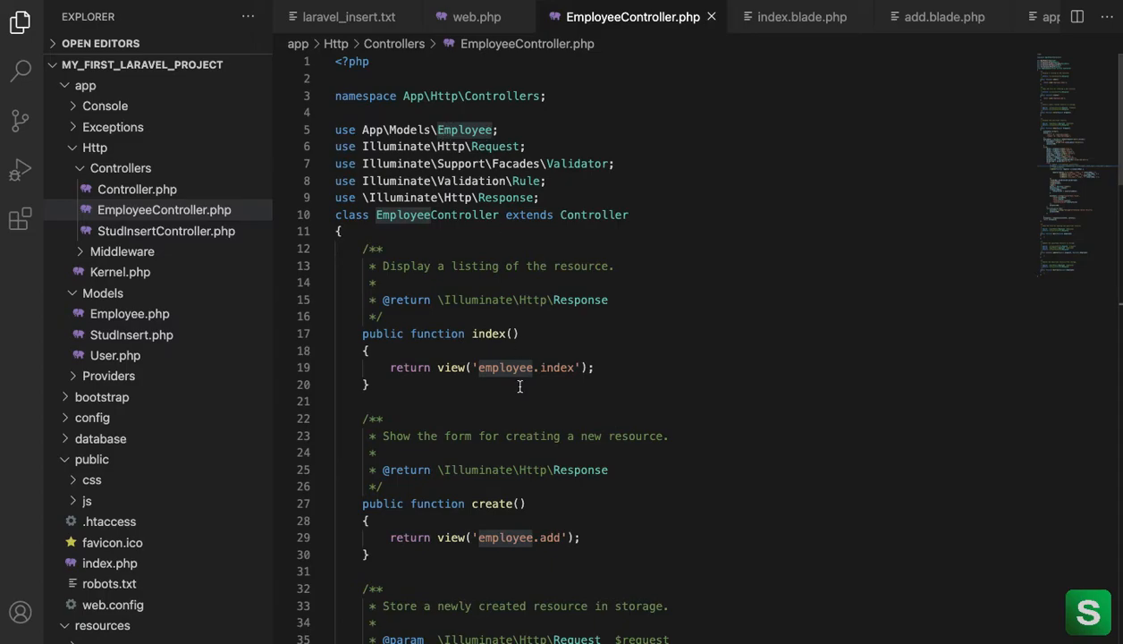
scroll(down, 3)
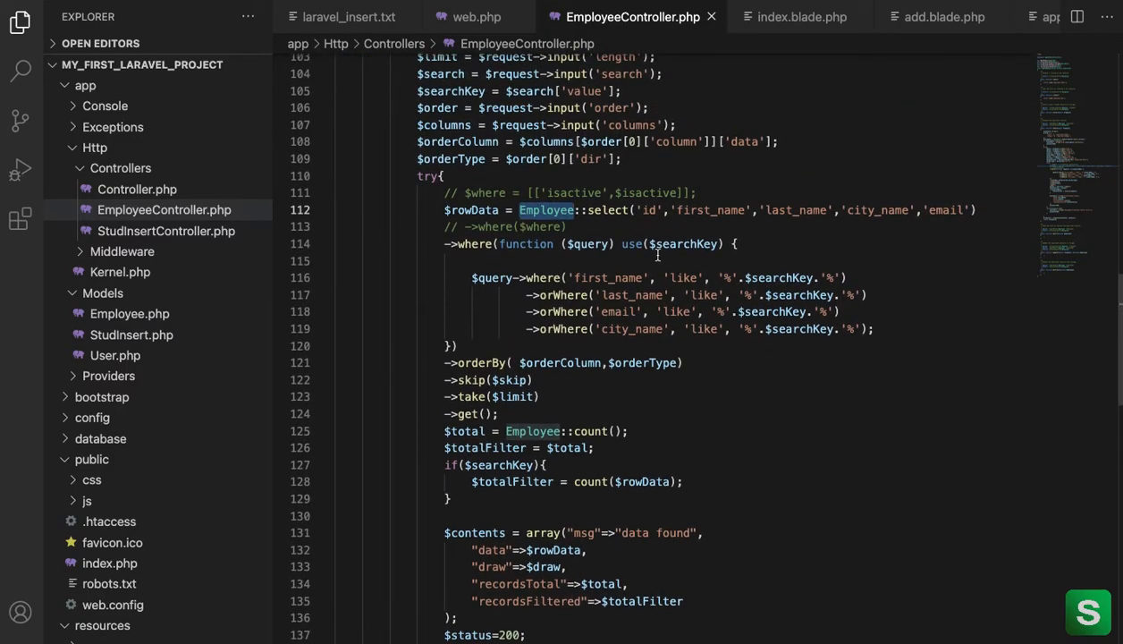
mouse_move(782, 198)
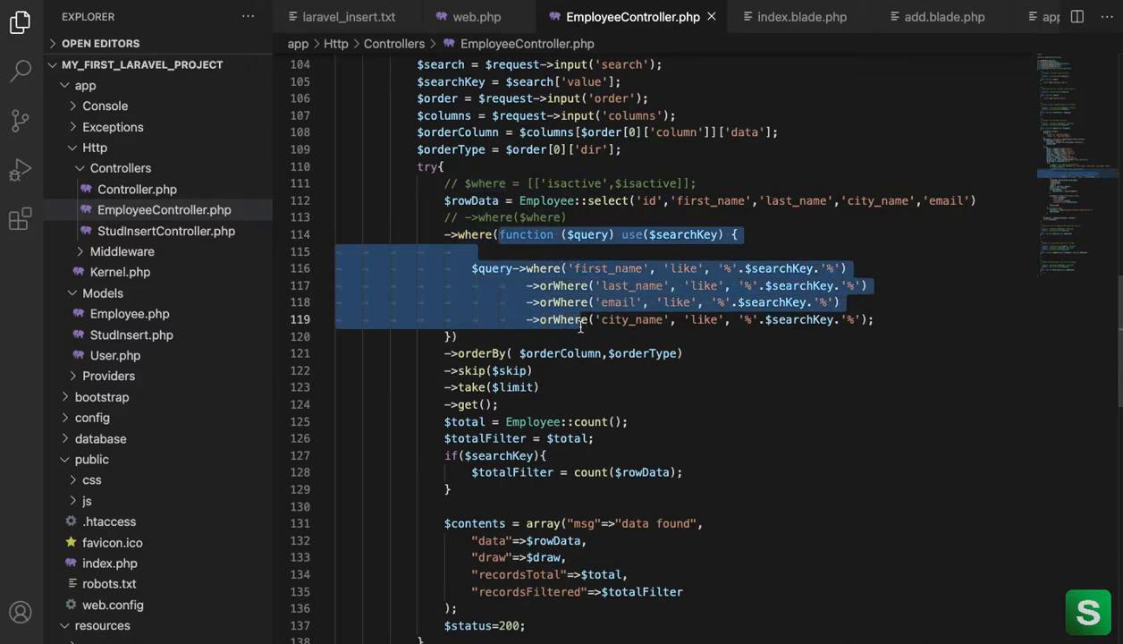
click(684, 234)
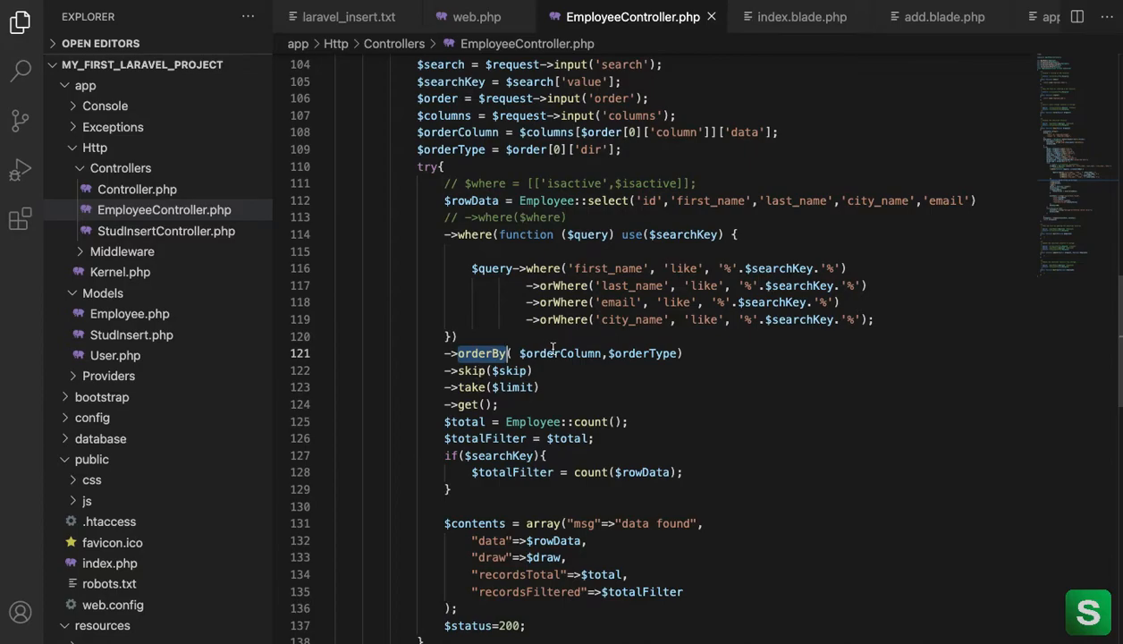
mouse_move(575, 357)
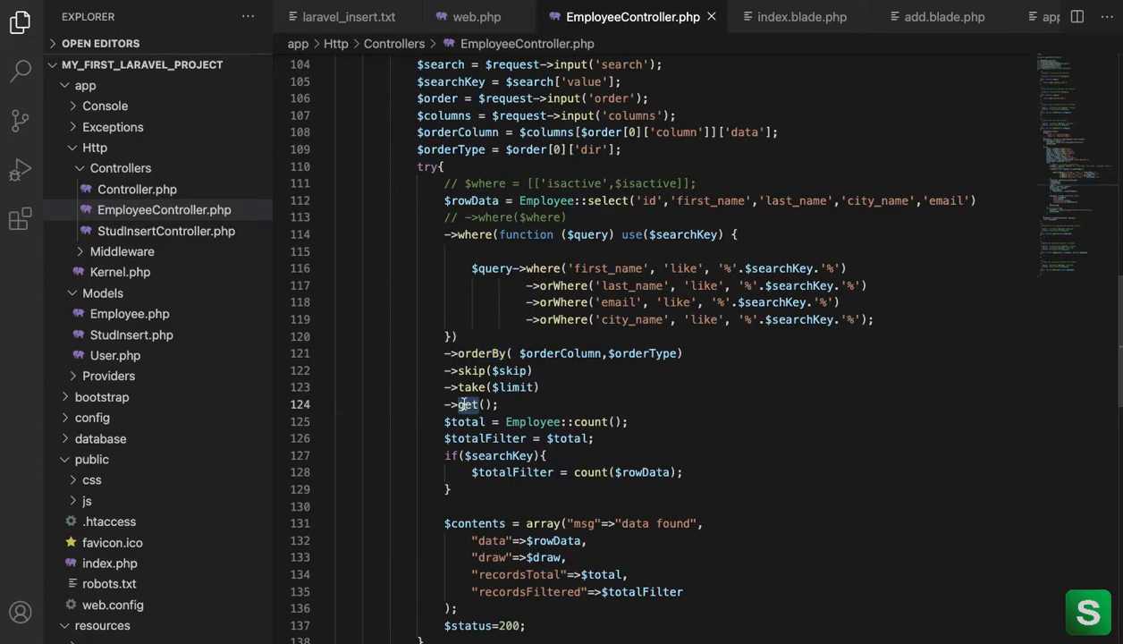
mouse_move(559, 352)
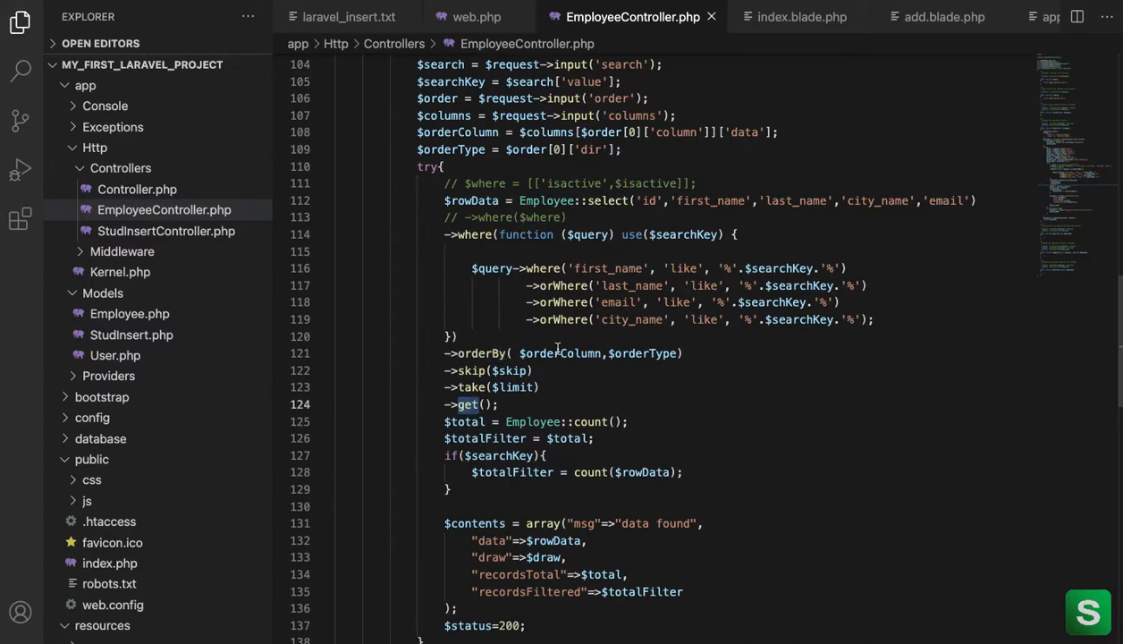
scroll(down, 3)
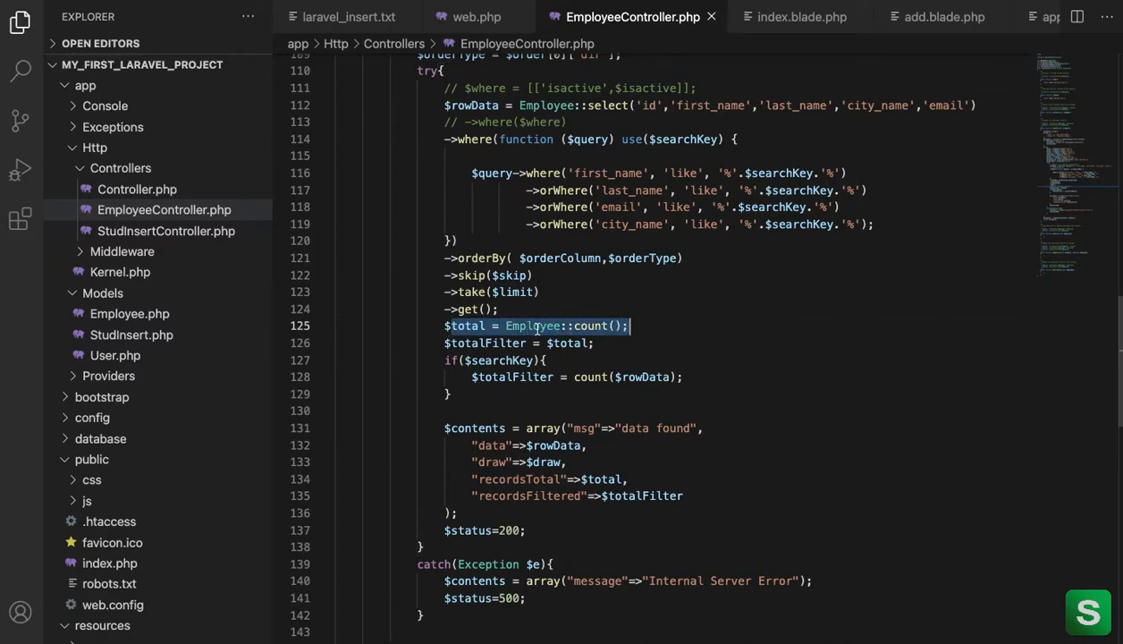
scroll(up, 3)
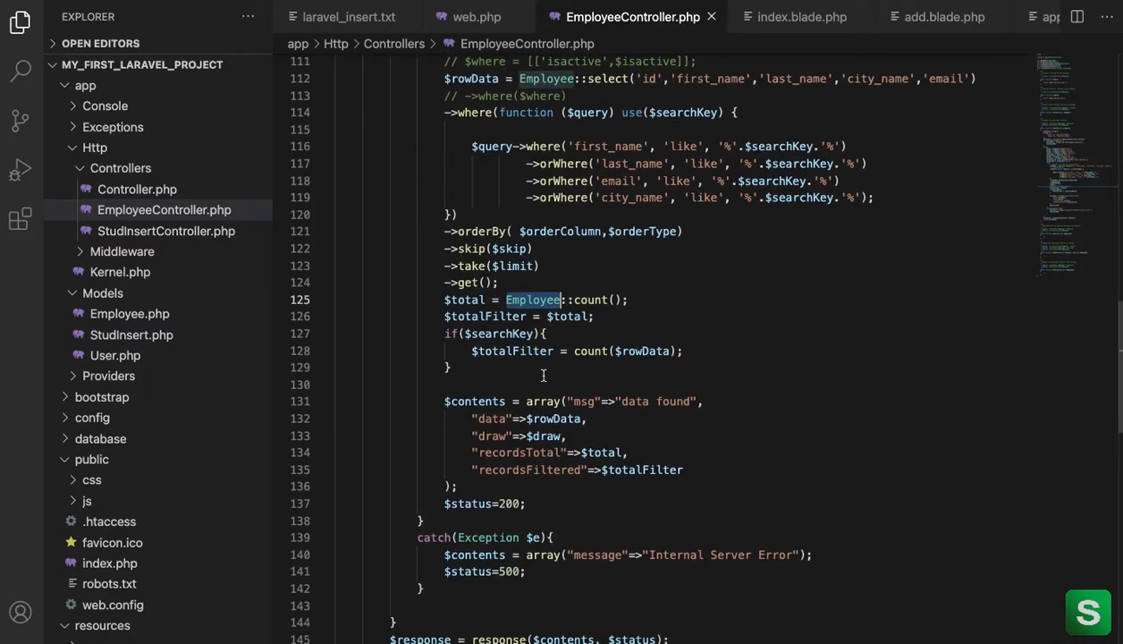
double_click(501, 334)
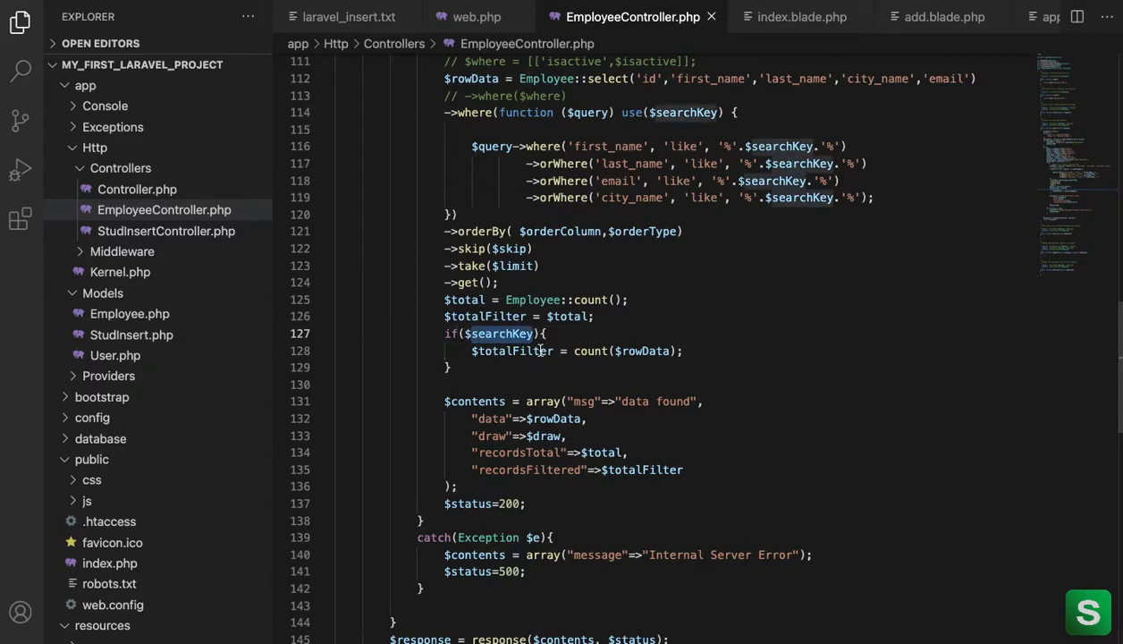
mouse_move(529, 452)
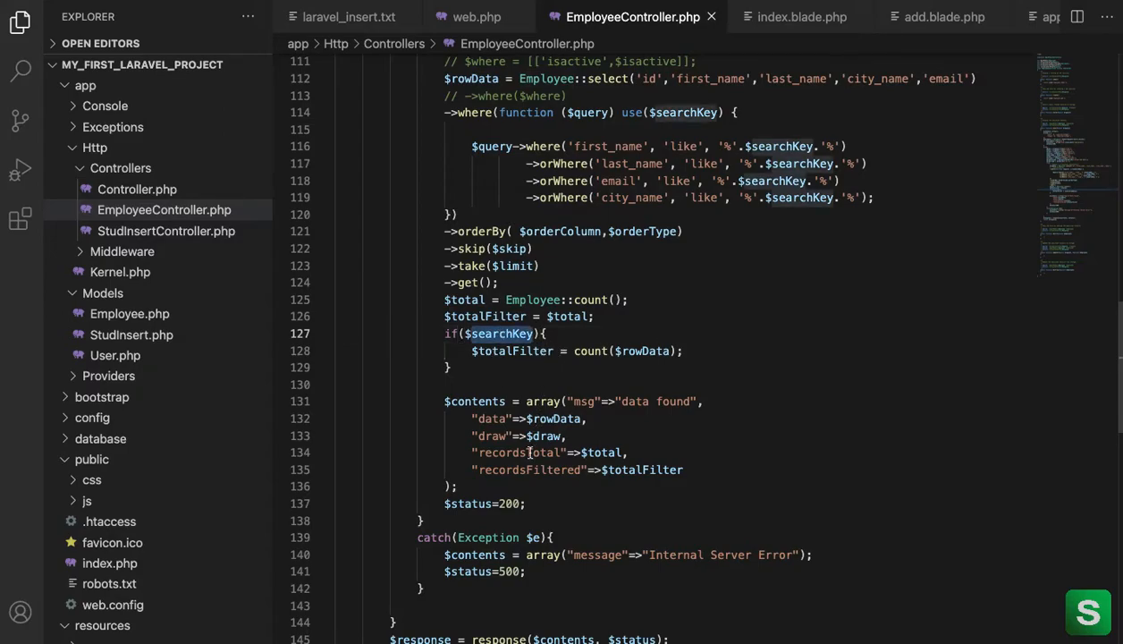
scroll(down, 3)
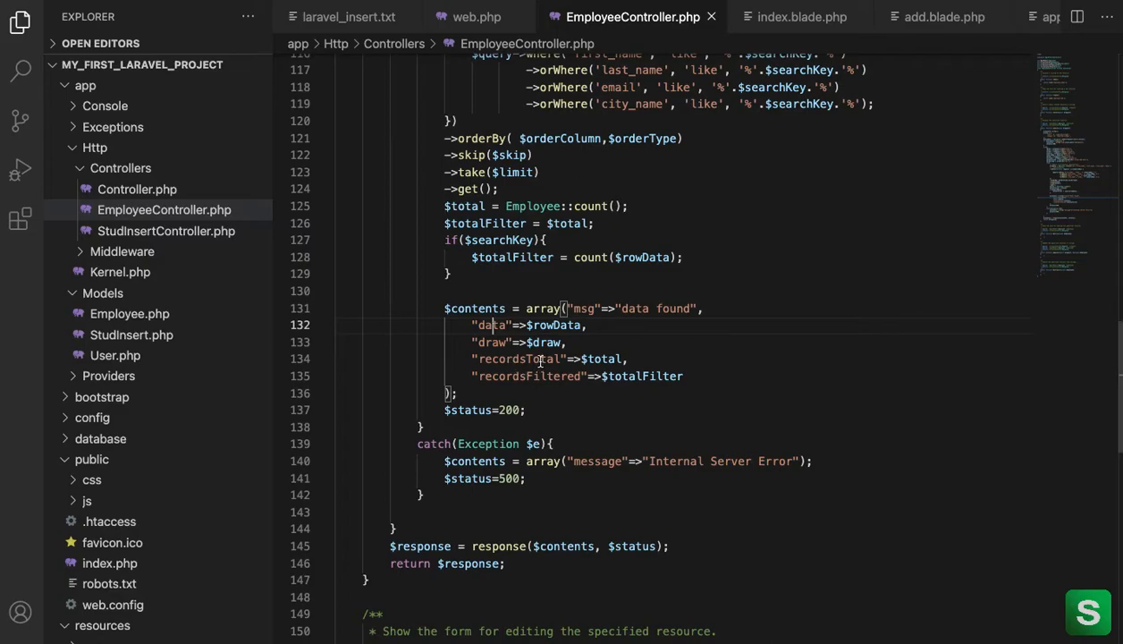
mouse_move(537, 428)
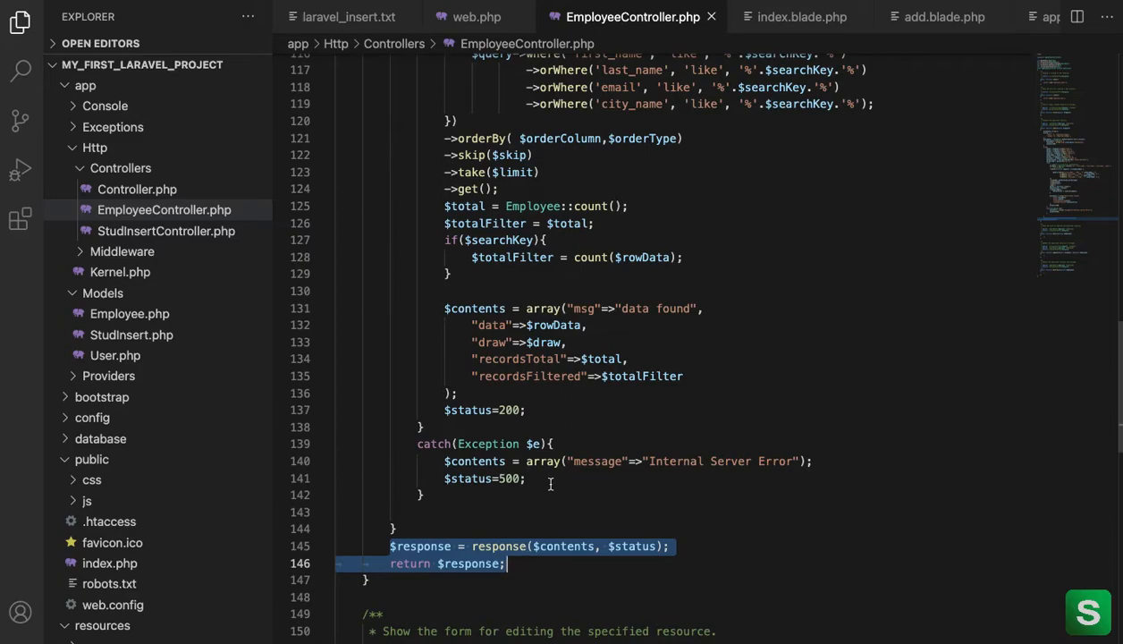
scroll(up, 3)
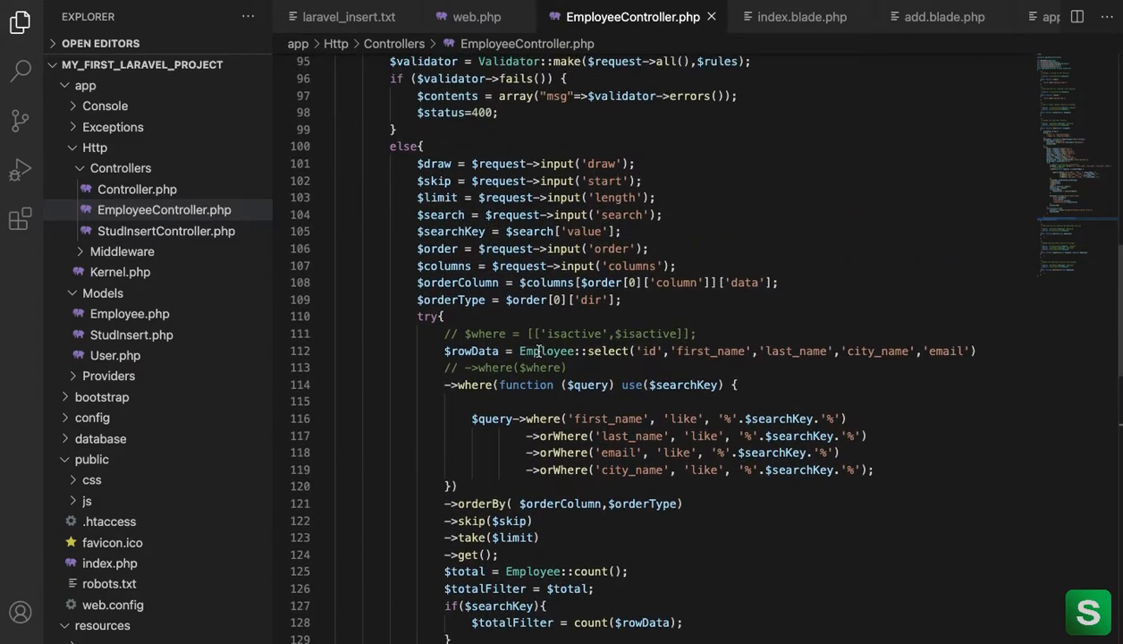
scroll(up, 3)
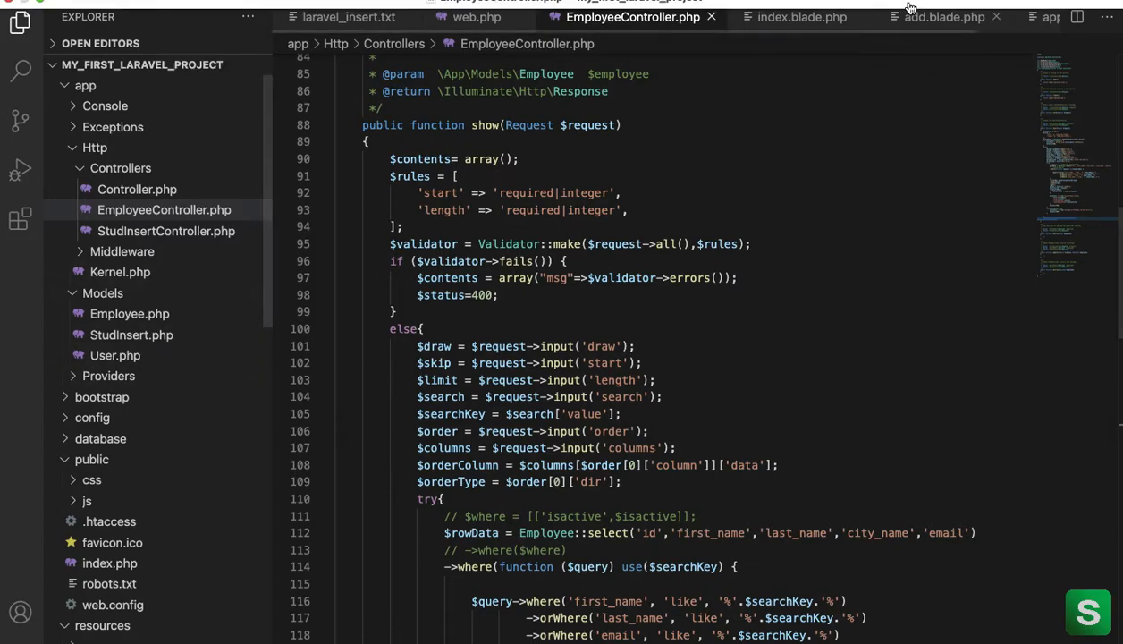
mouse_move(802, 16)
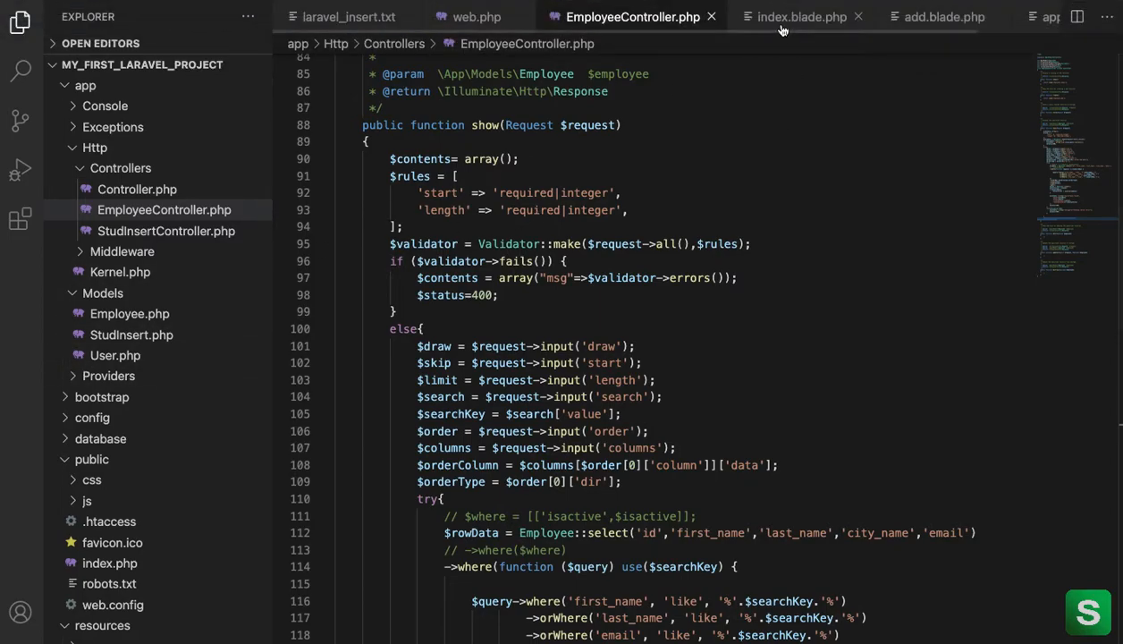
Review the DataTables CDN scripts and stylesheet in app.blade.php, then return to index.blade.php
click(800, 16)
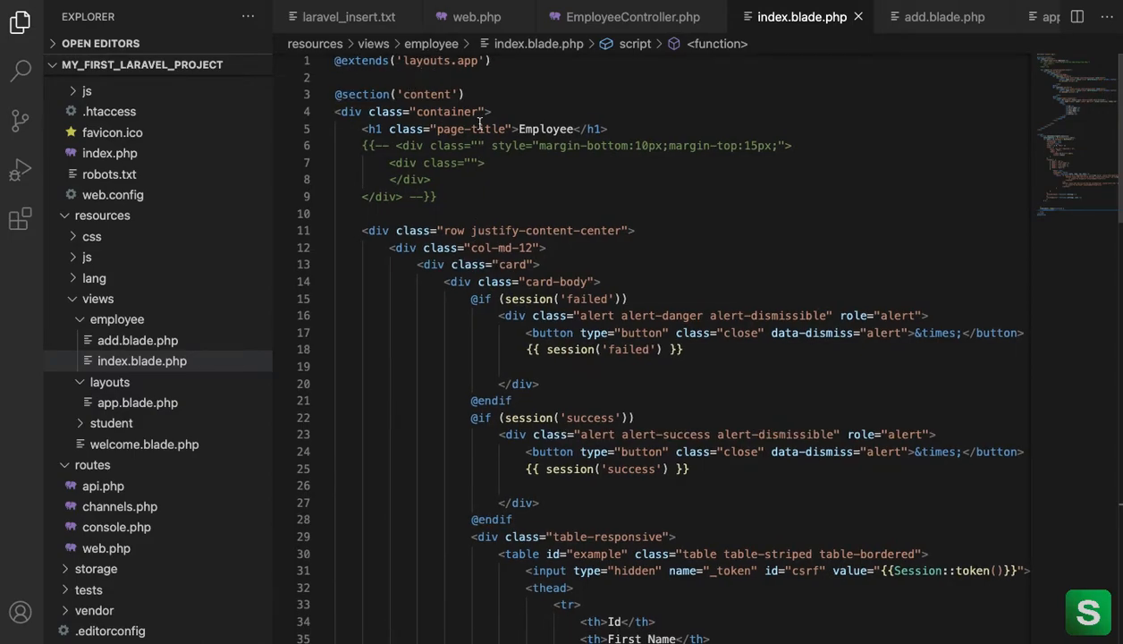
mouse_move(876, 55)
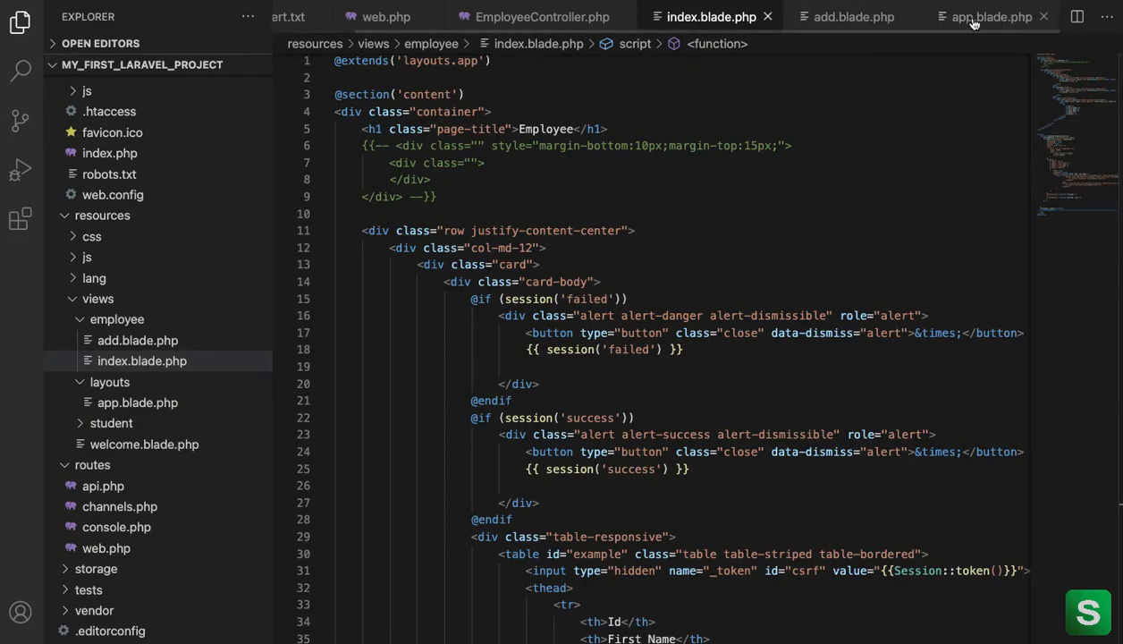
click(991, 16)
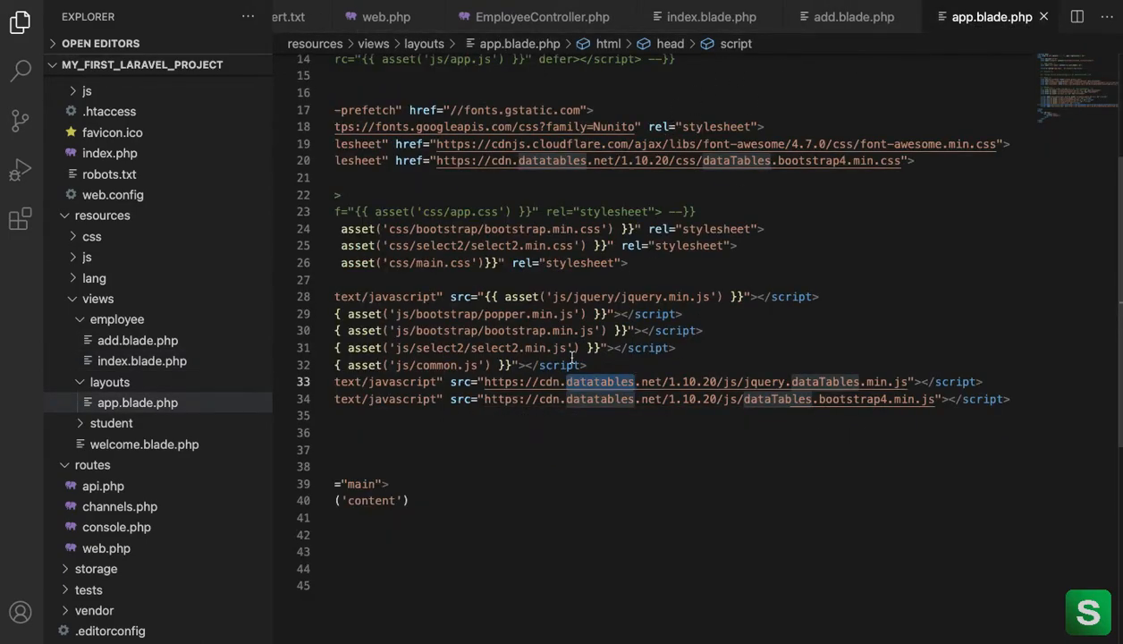
mouse_move(606, 382)
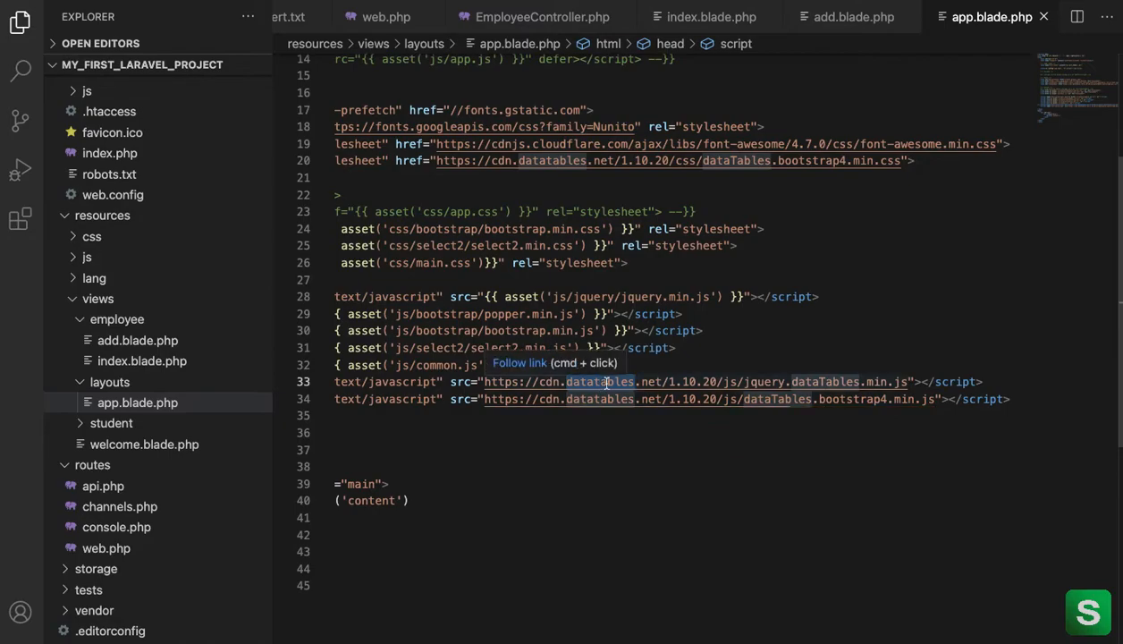
mouse_move(735, 163)
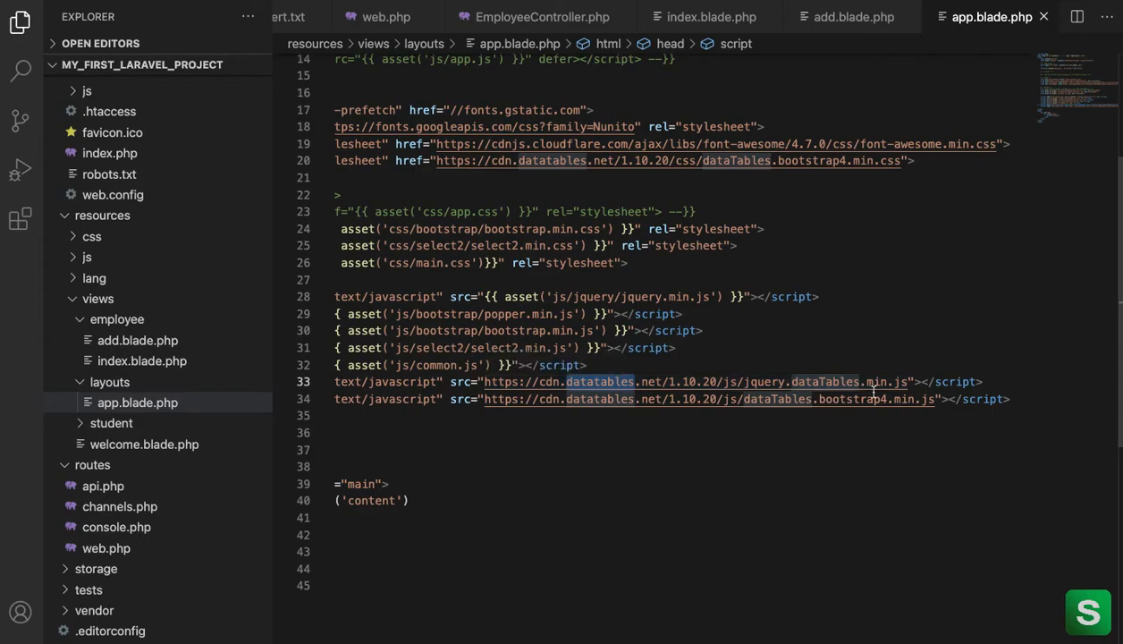
mouse_move(872, 382)
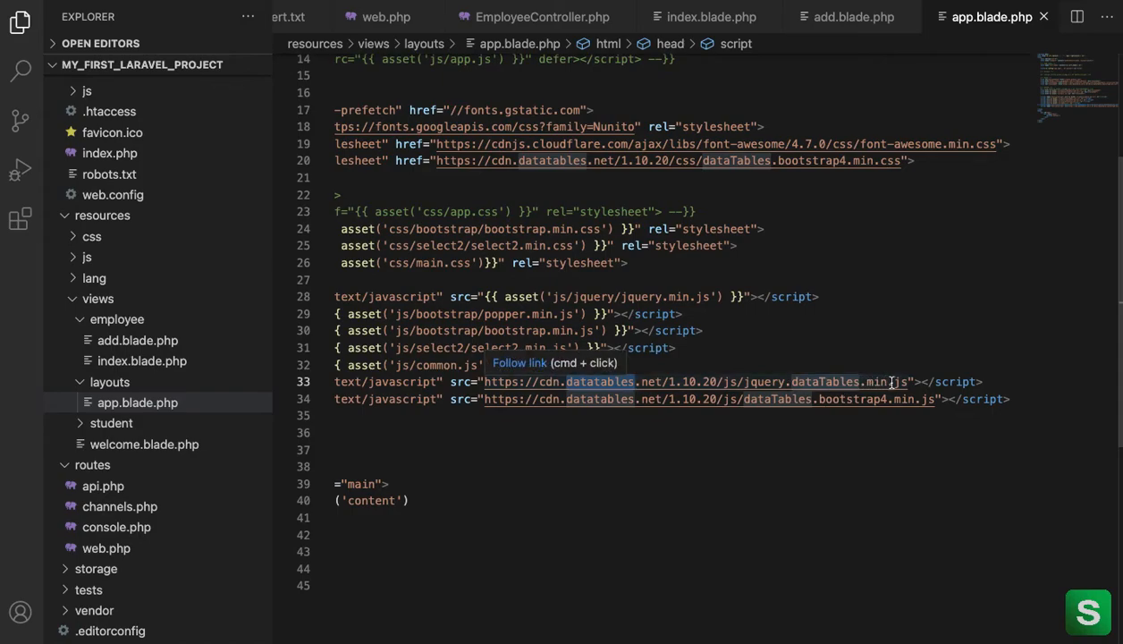
mouse_move(886, 399)
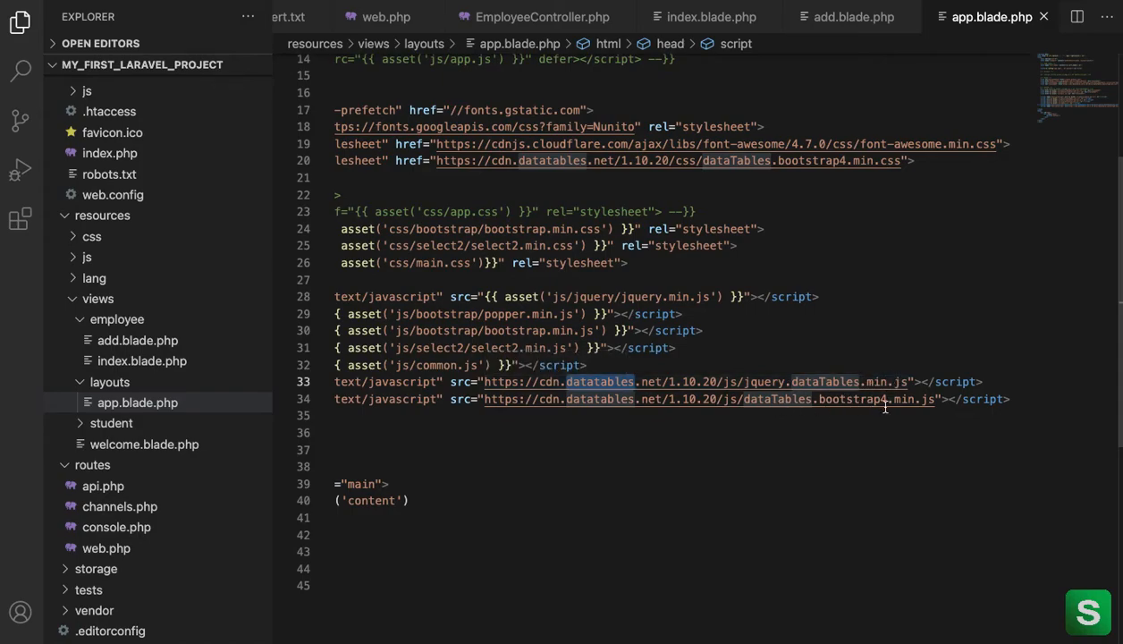
mouse_move(733, 399)
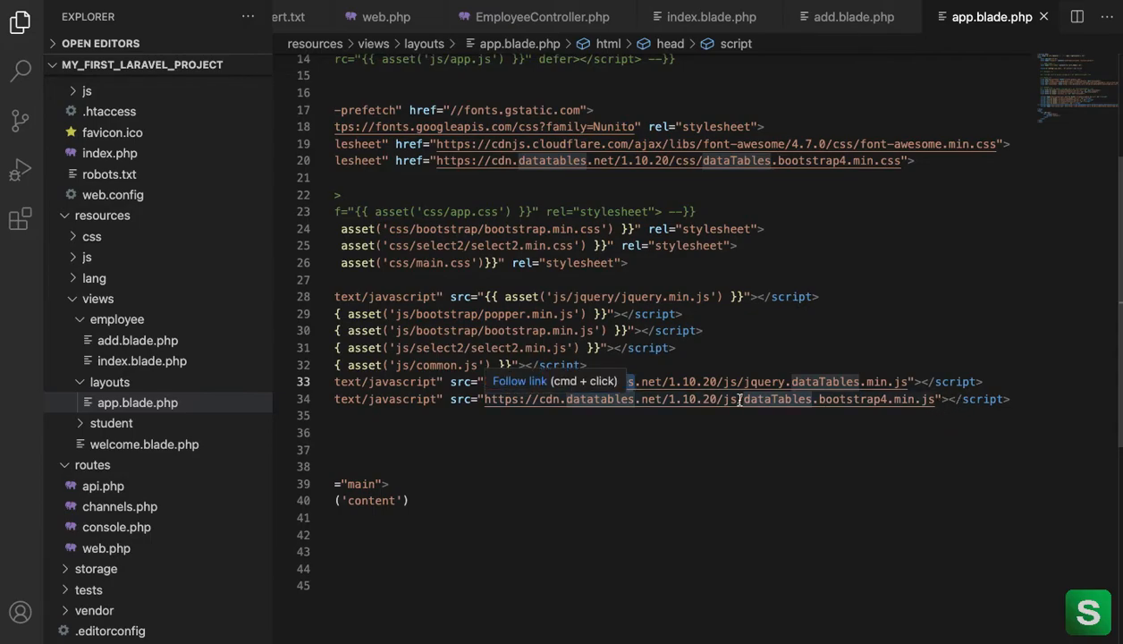
click(711, 16)
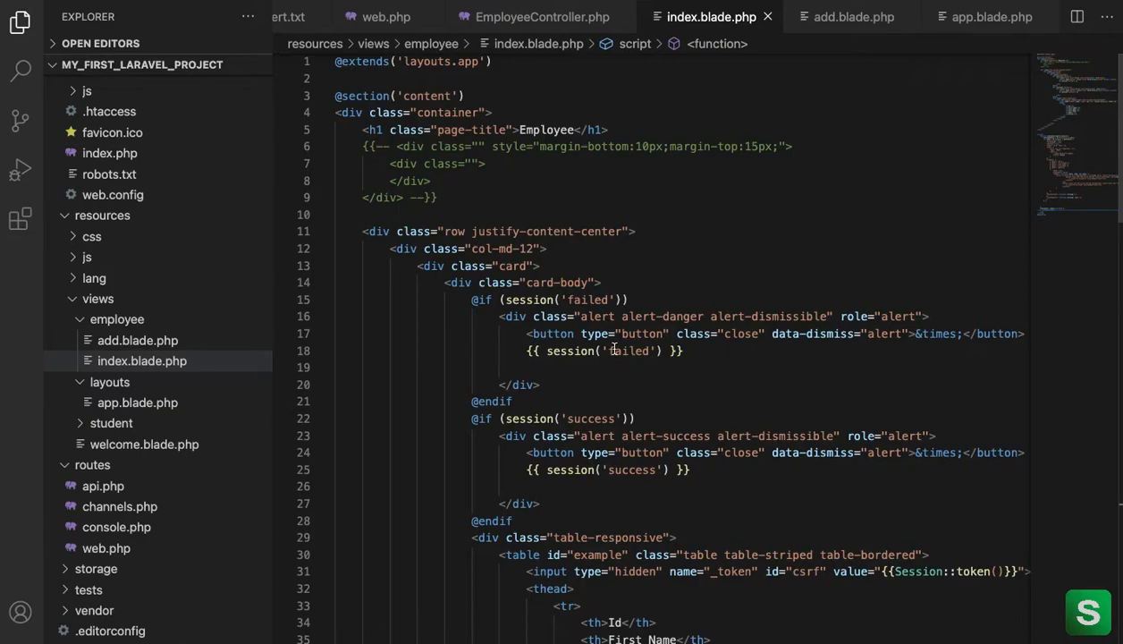
scroll(down, 3)
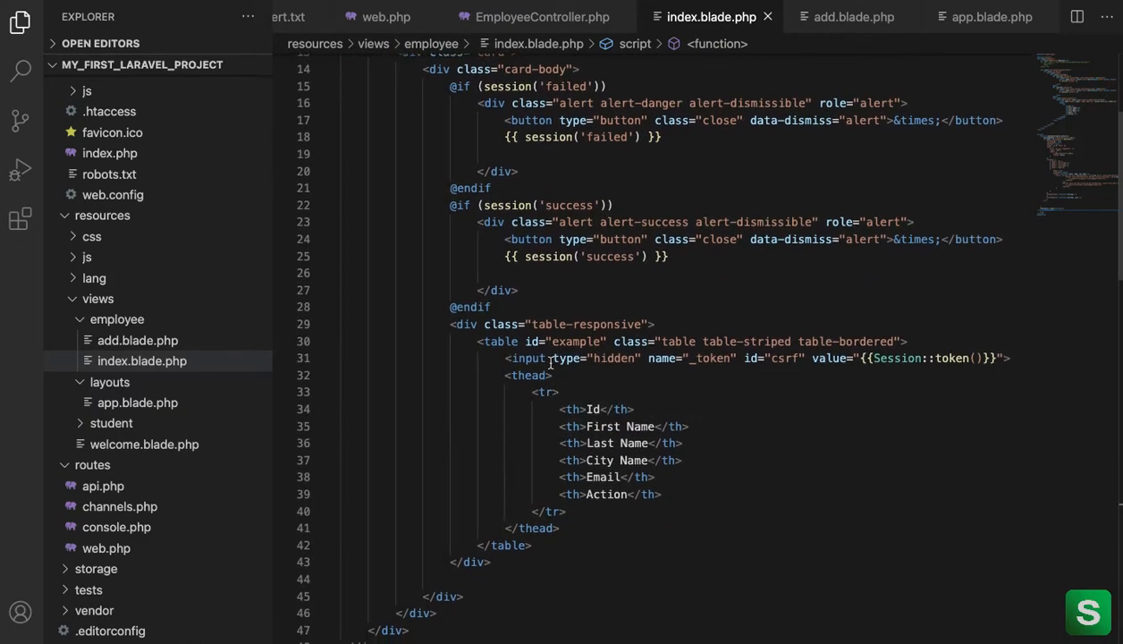
click(711, 358)
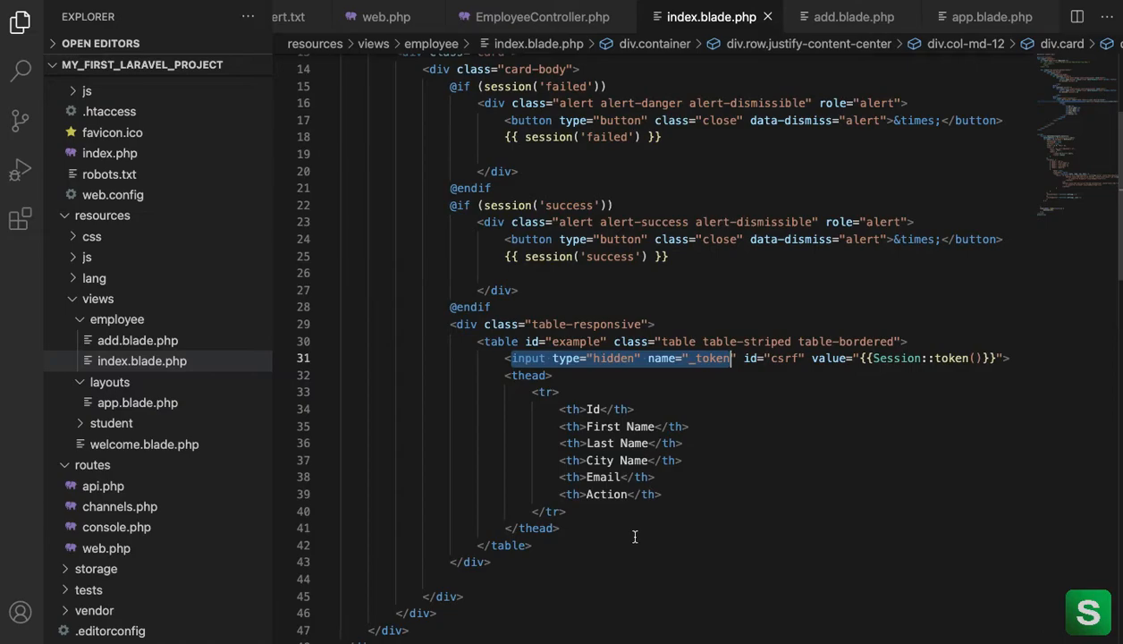
scroll(down, 3)
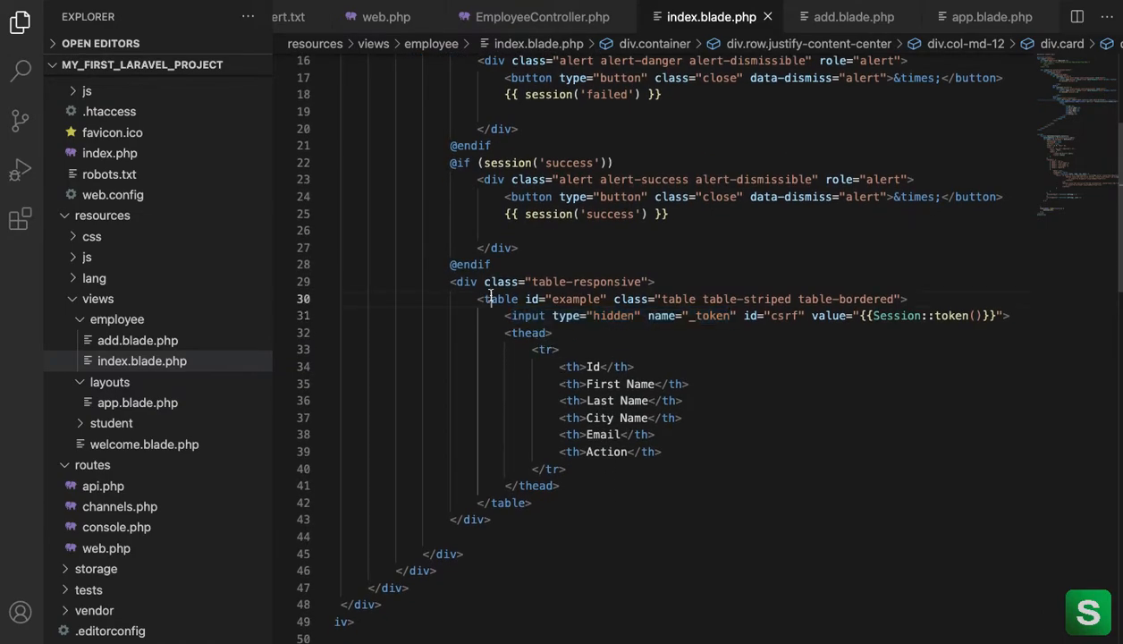
double_click(574, 299)
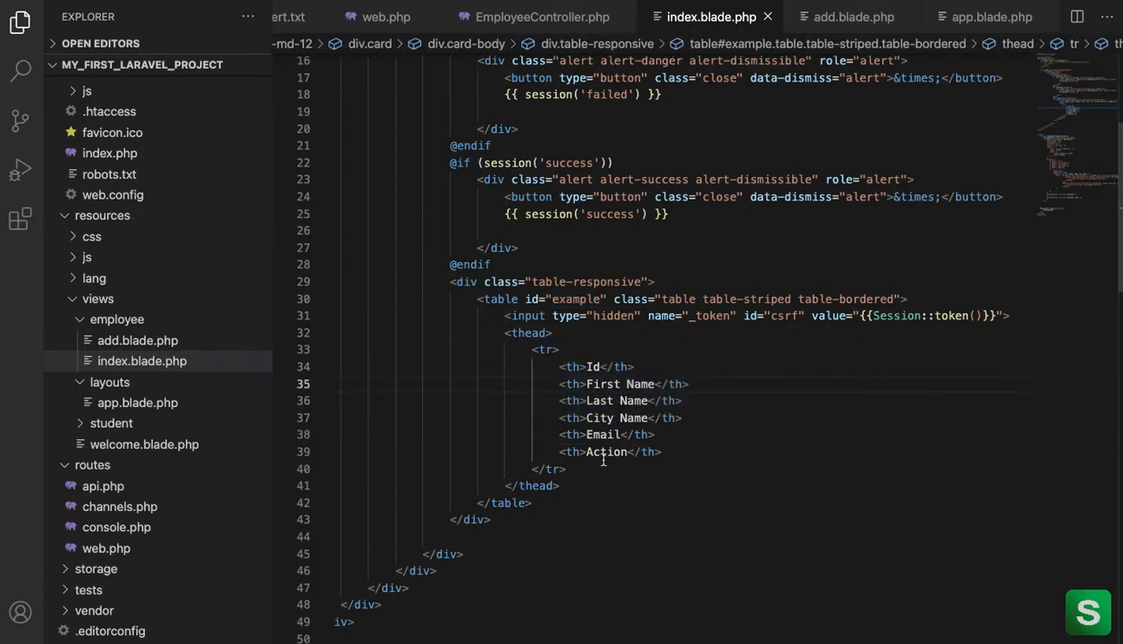
scroll(down, 3)
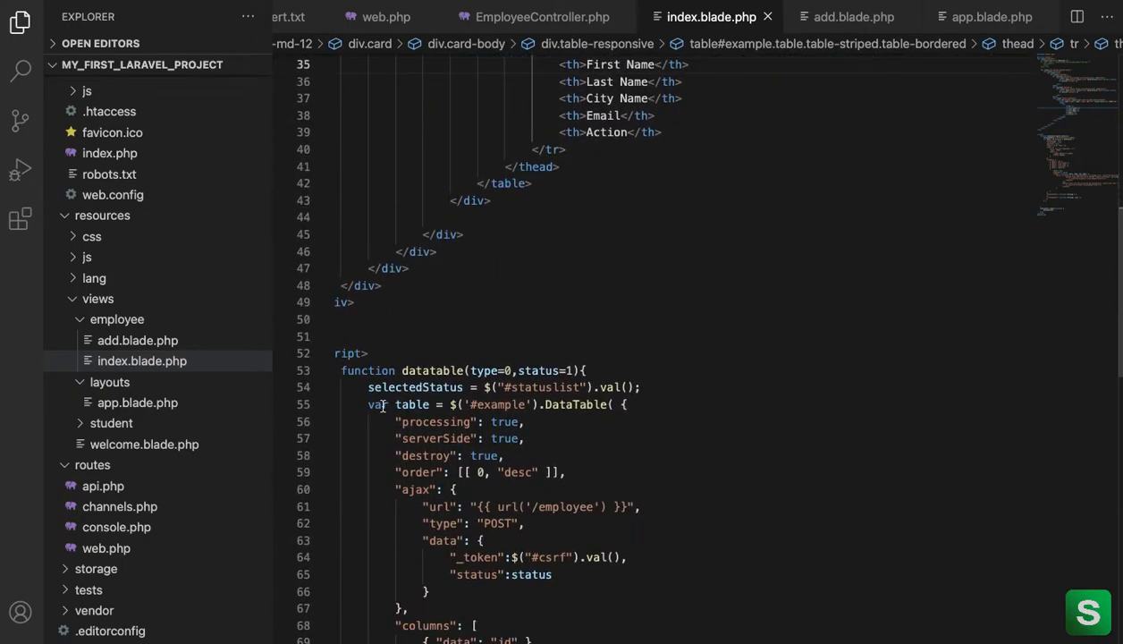
scroll(down, 3)
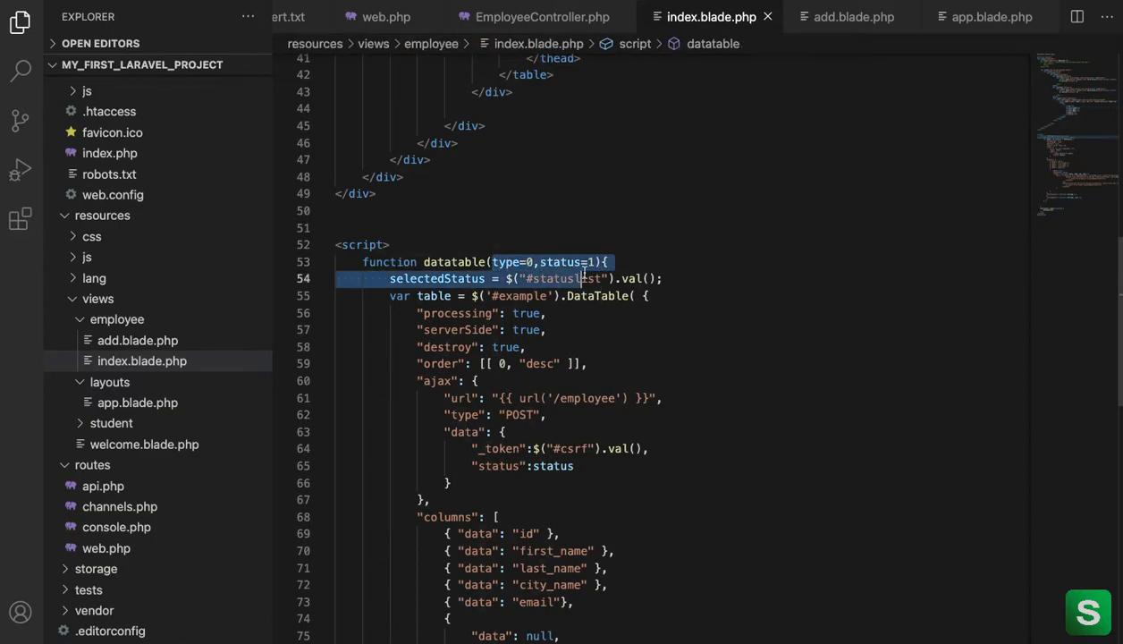
scroll(down, 3)
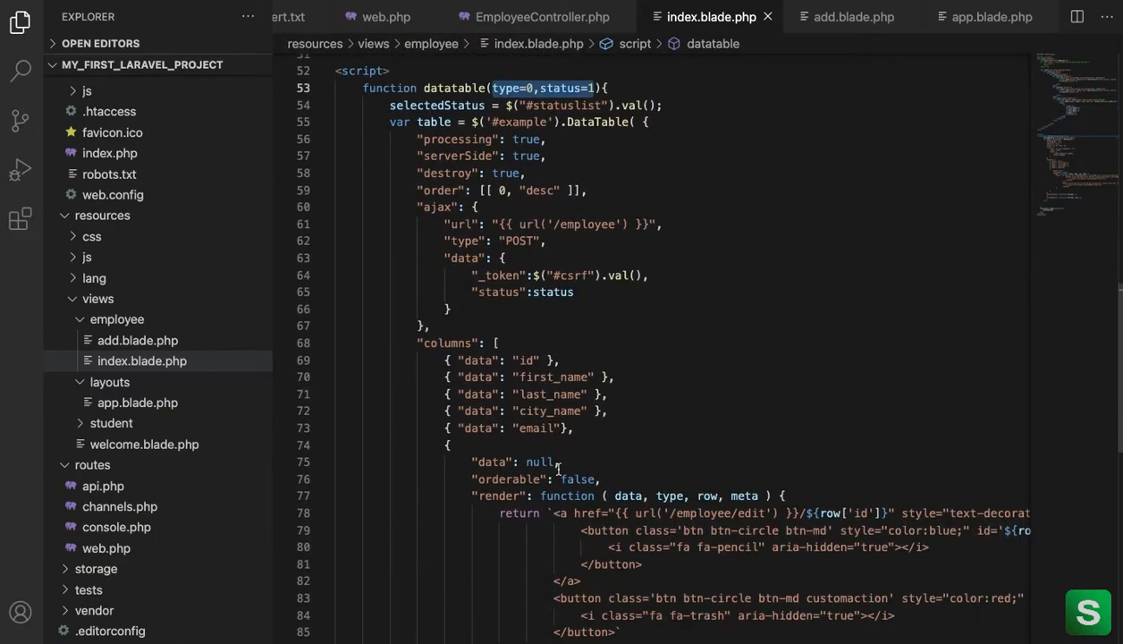
scroll(up, 3)
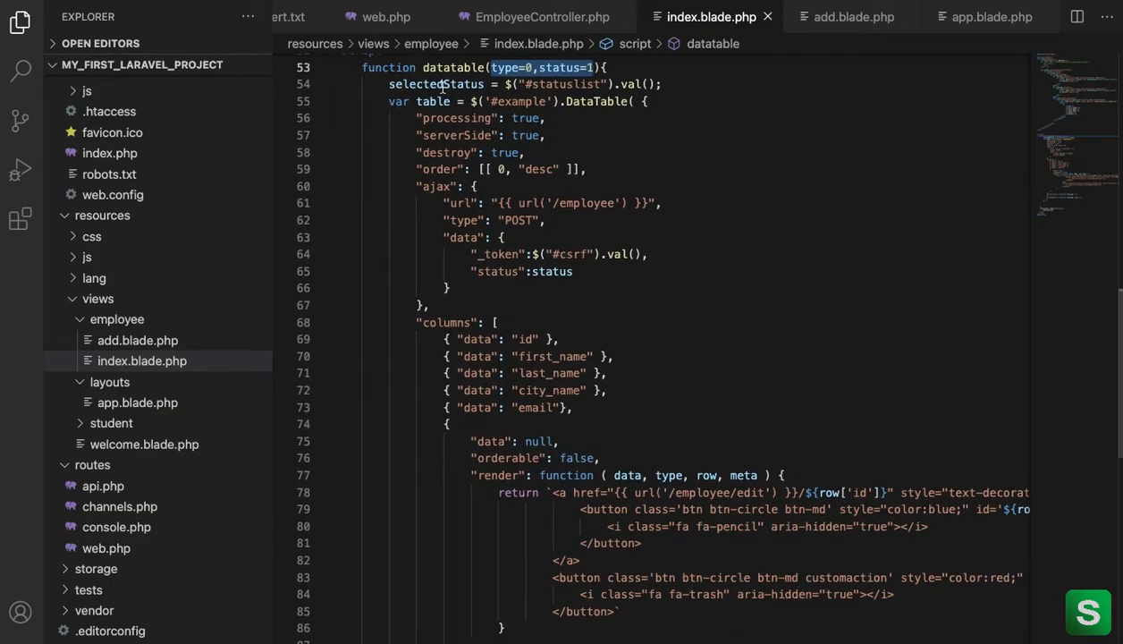
double_click(436, 83)
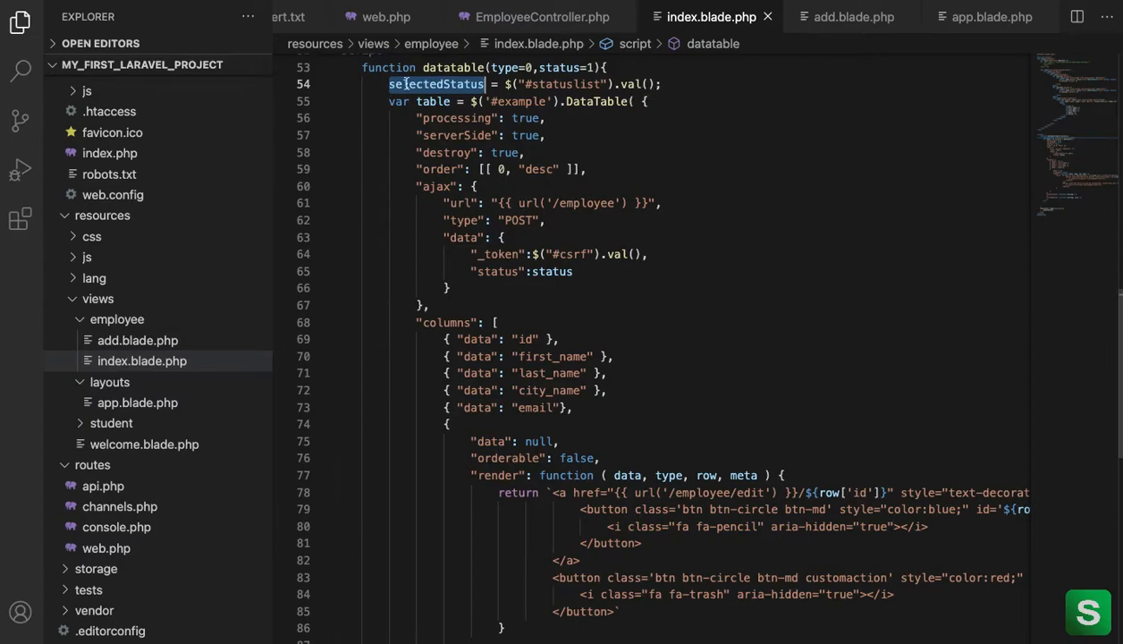
key(ctrl+/)
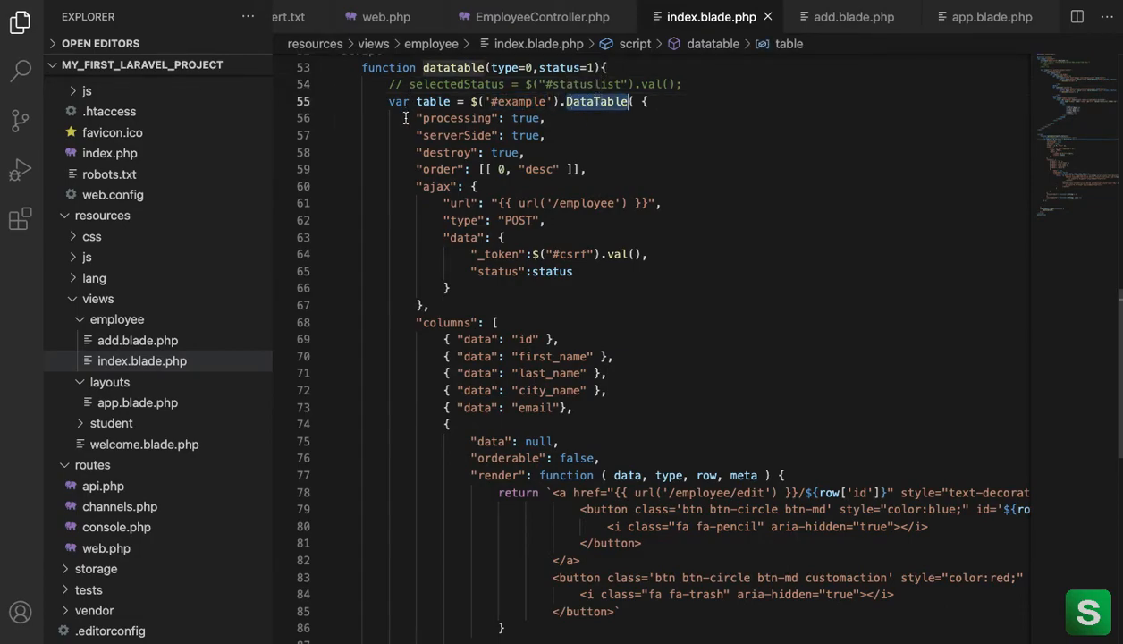
drag(415, 117, 526, 152)
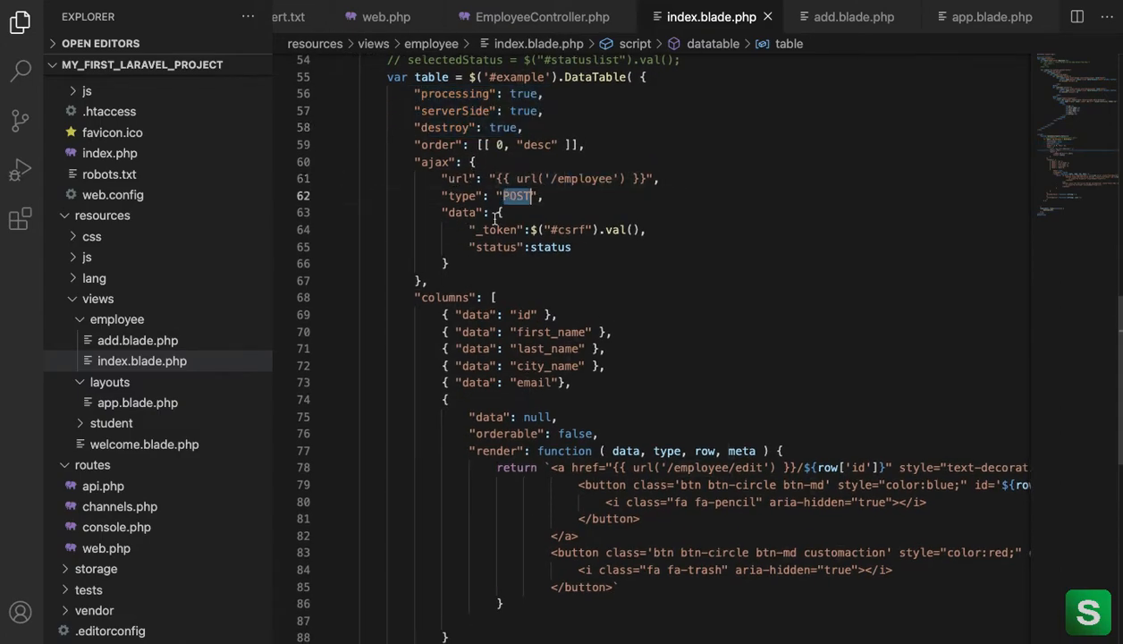
scroll(down, 3)
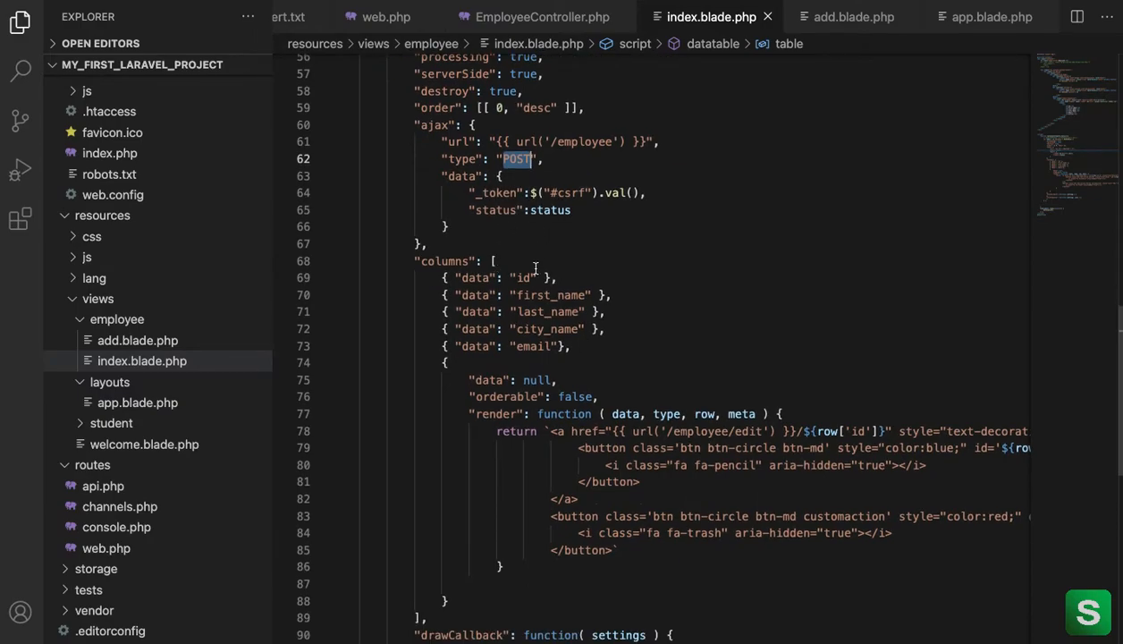
scroll(up, 3)
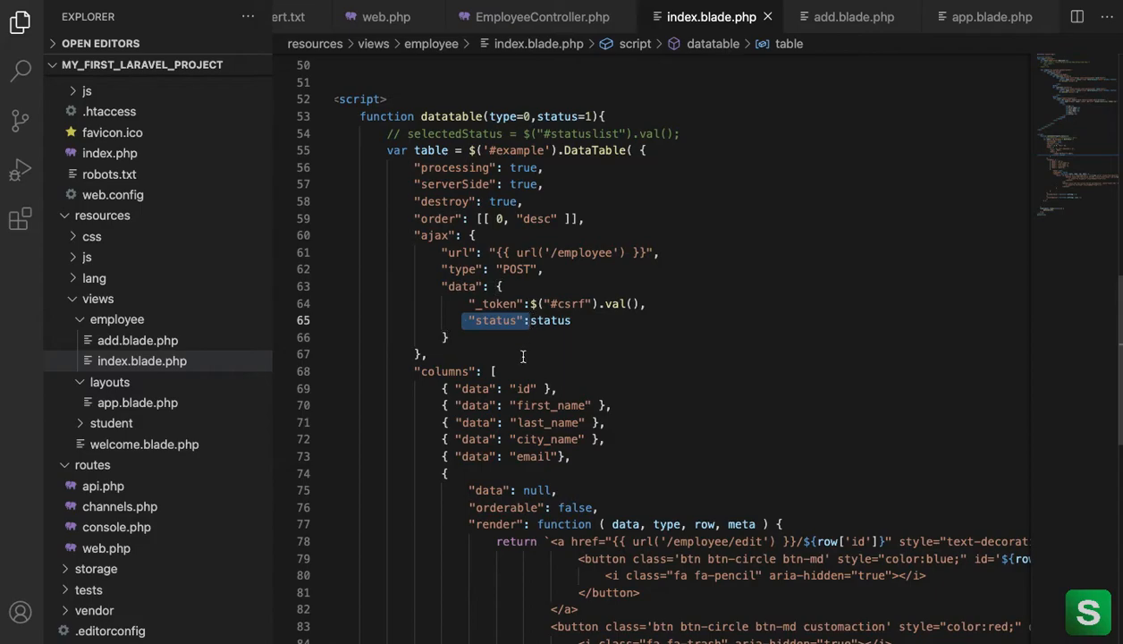
scroll(down, 3)
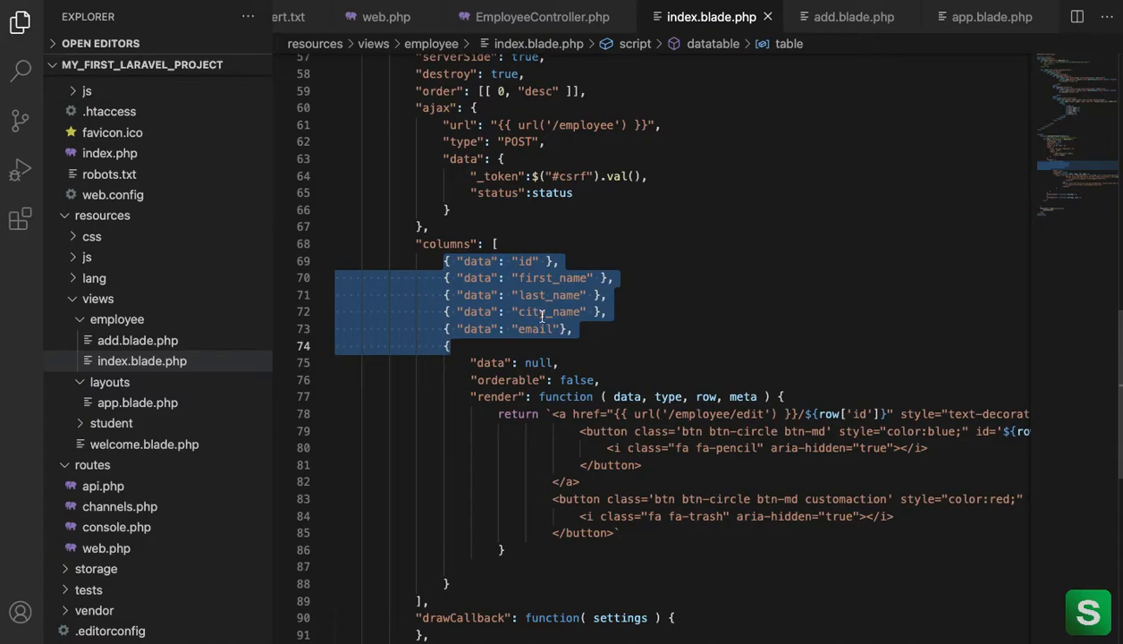
scroll(down, 3)
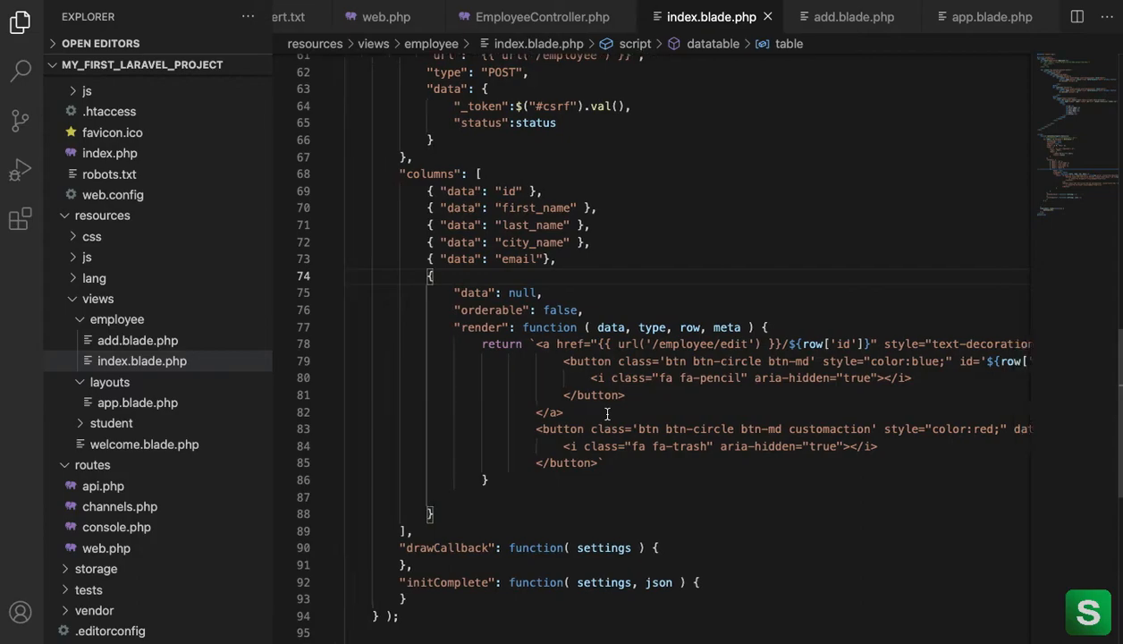
scroll(up, 3)
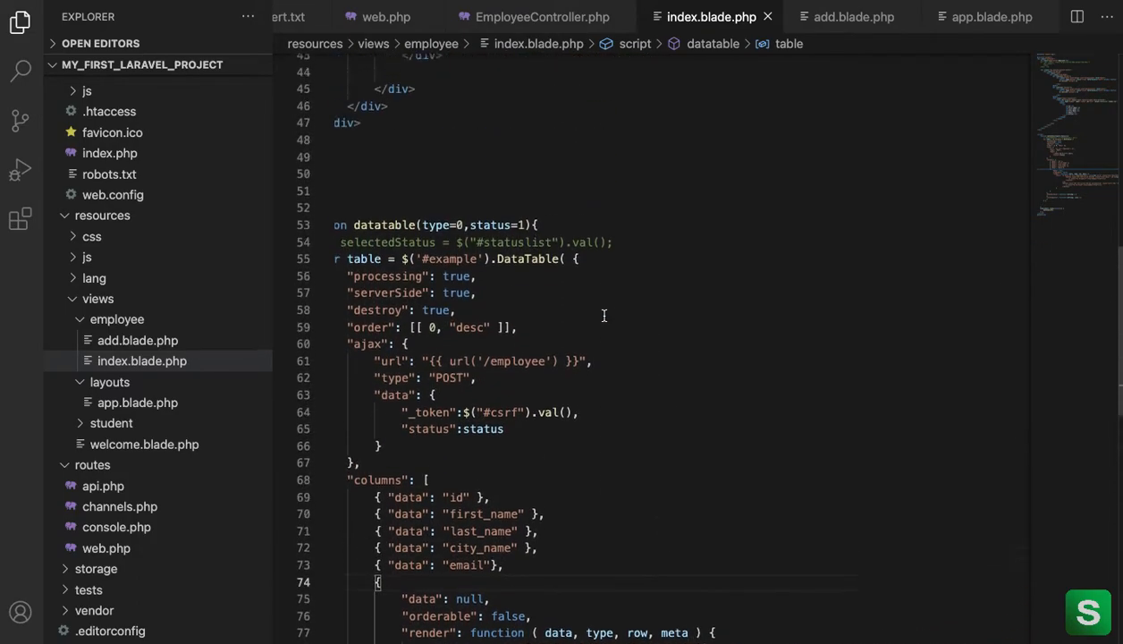
scroll(down, 3)
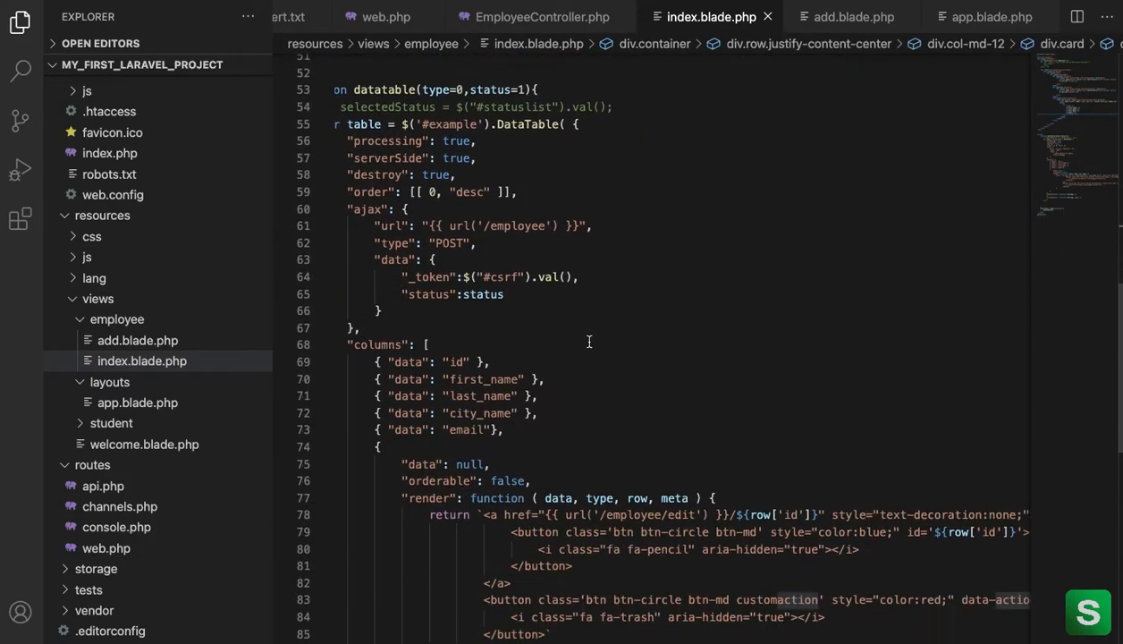
scroll(down, 3)
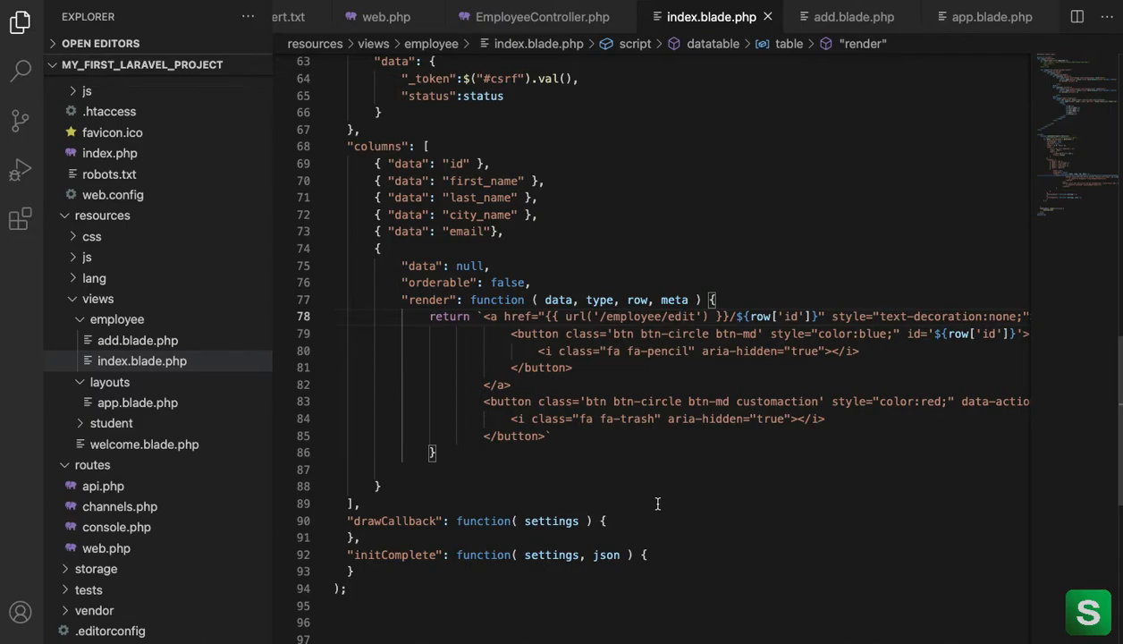
mouse_move(651, 350)
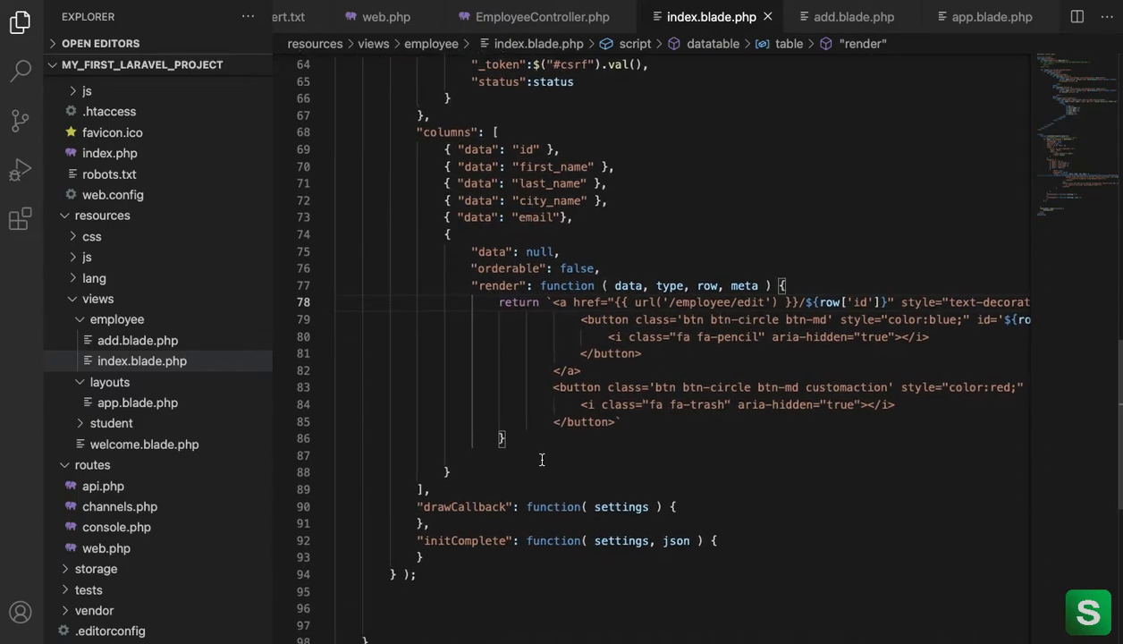
scroll(down, 3)
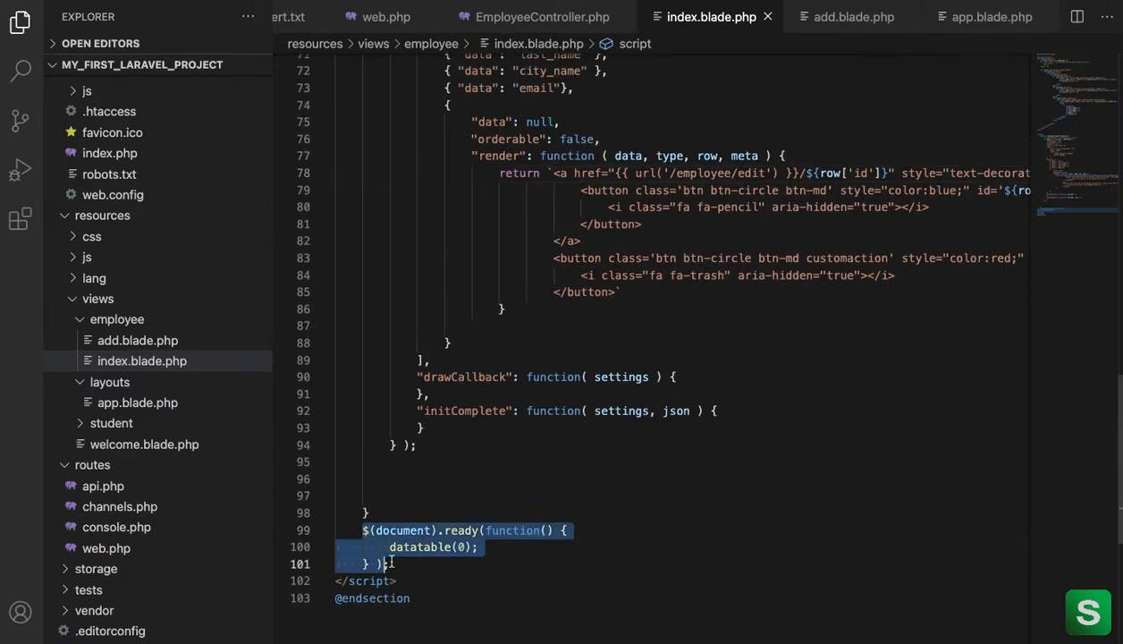
click(420, 546)
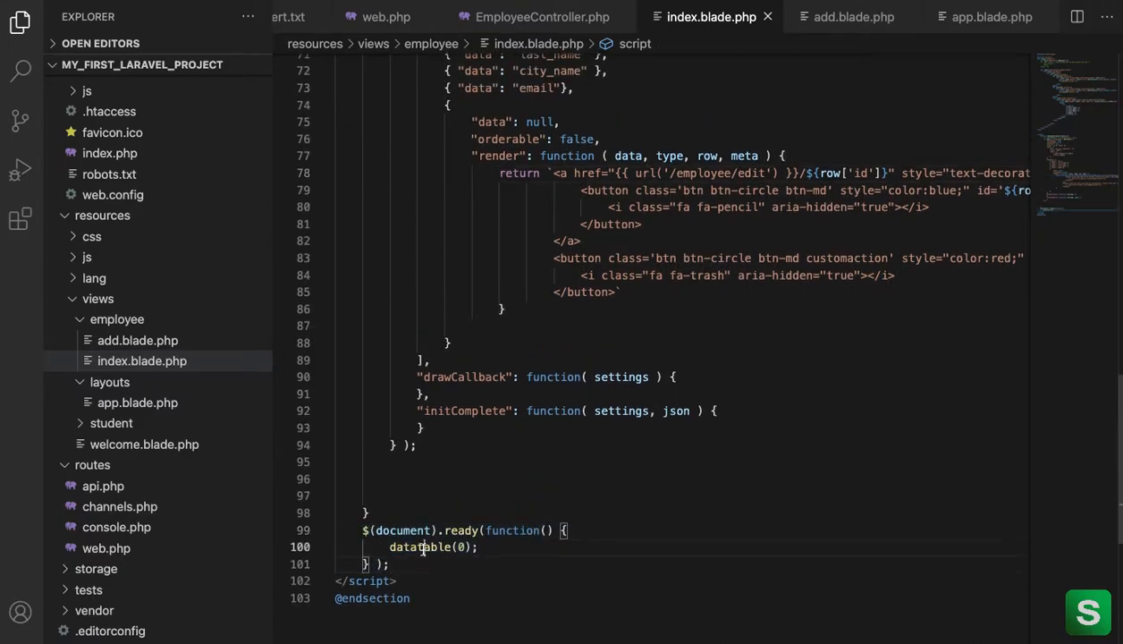
double_click(421, 546)
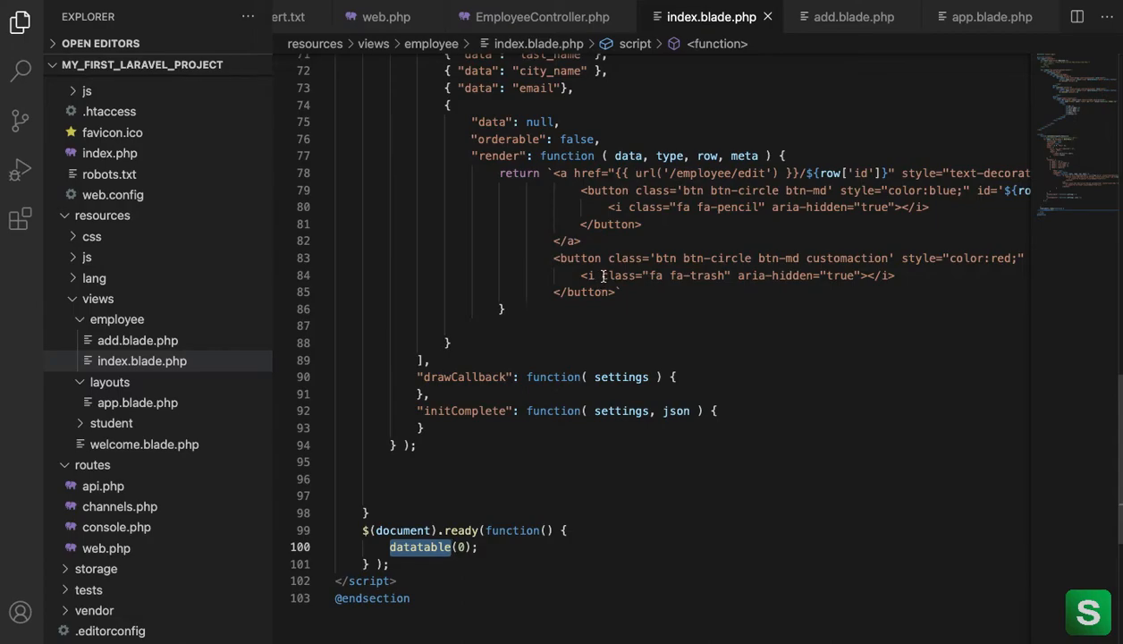
scroll(up, 3)
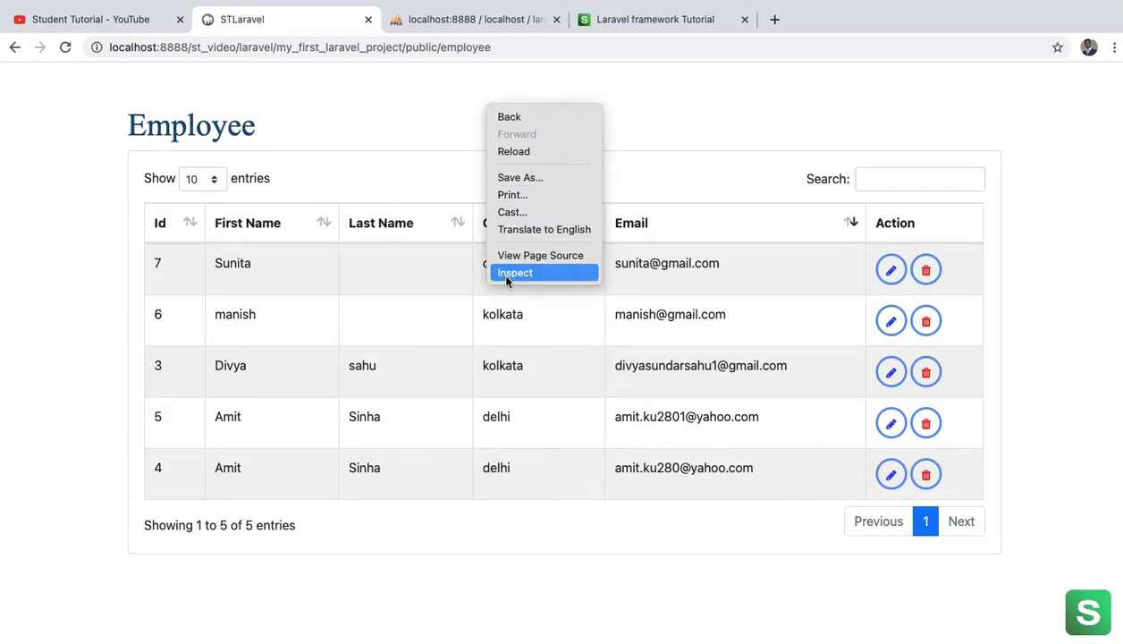
Capture the employee XHR in DevTools Network and inspect its 200 response with five records
click(515, 273)
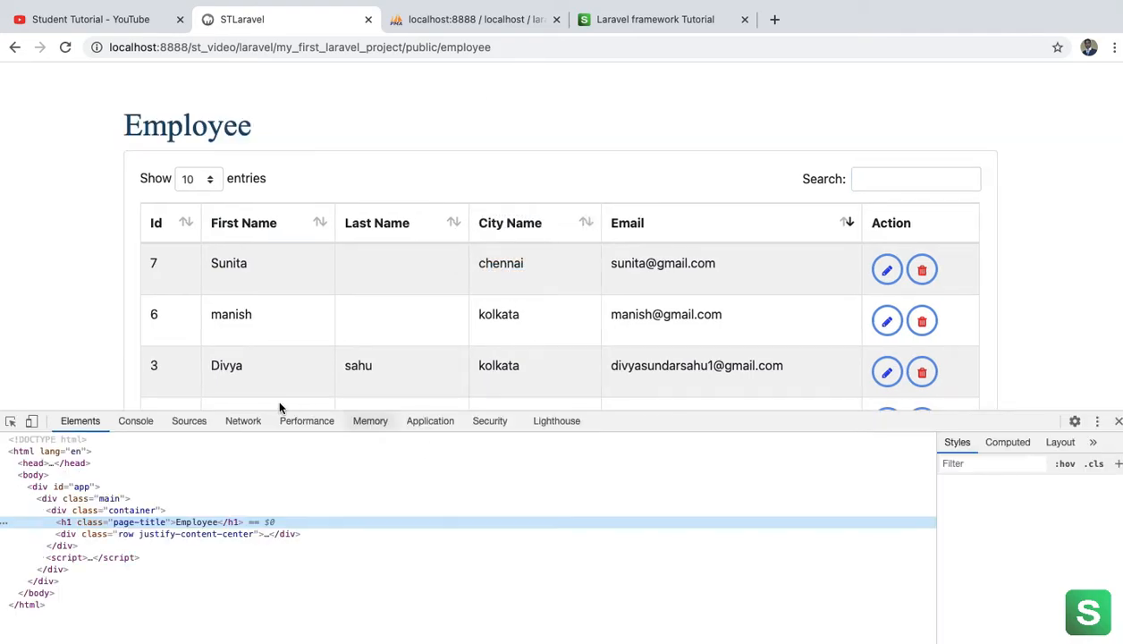
click(242, 420)
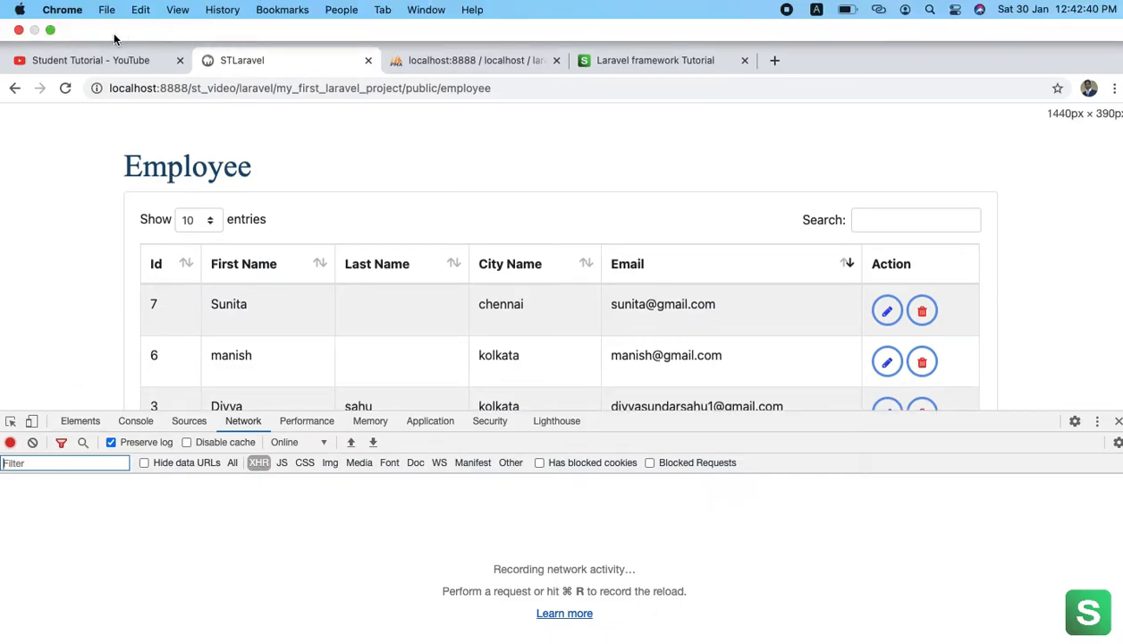
click(65, 88)
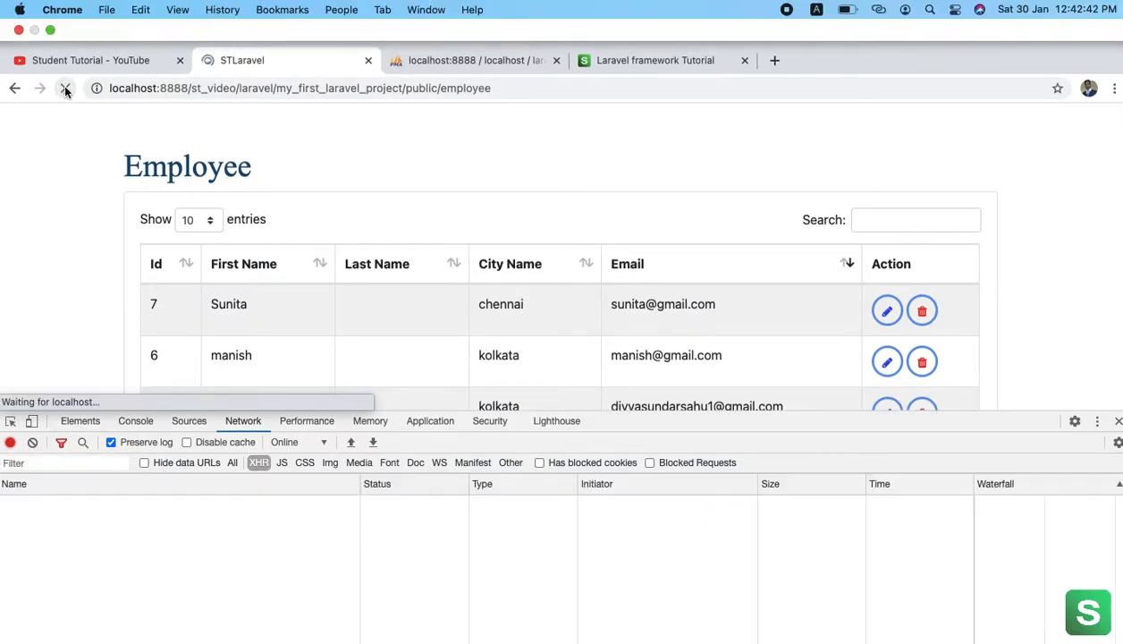
click(65, 88)
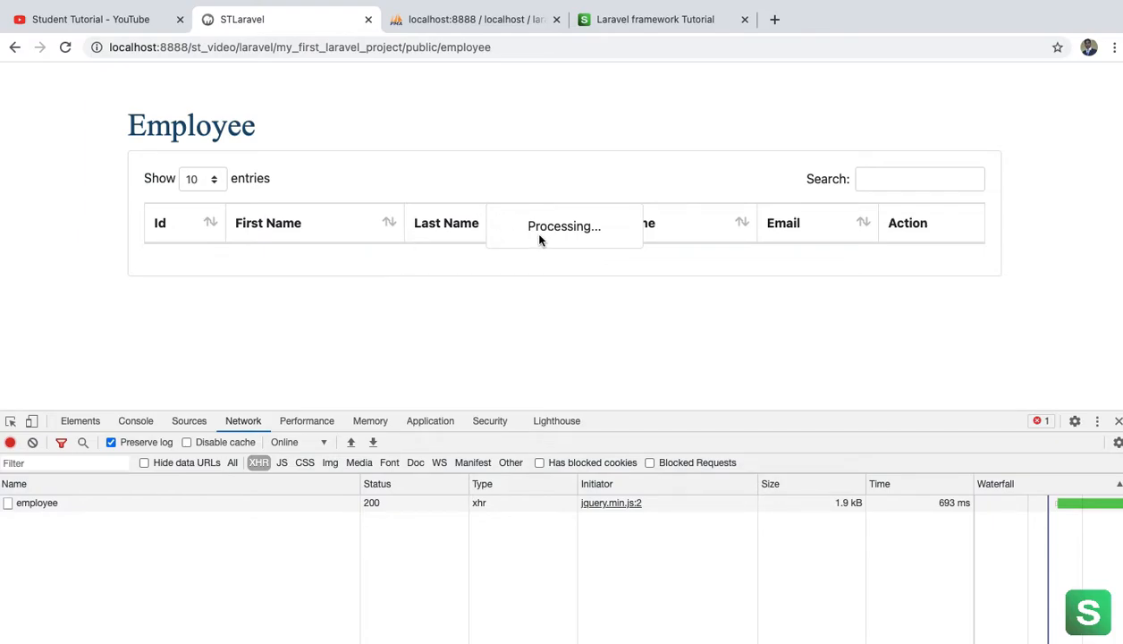
mouse_move(127, 503)
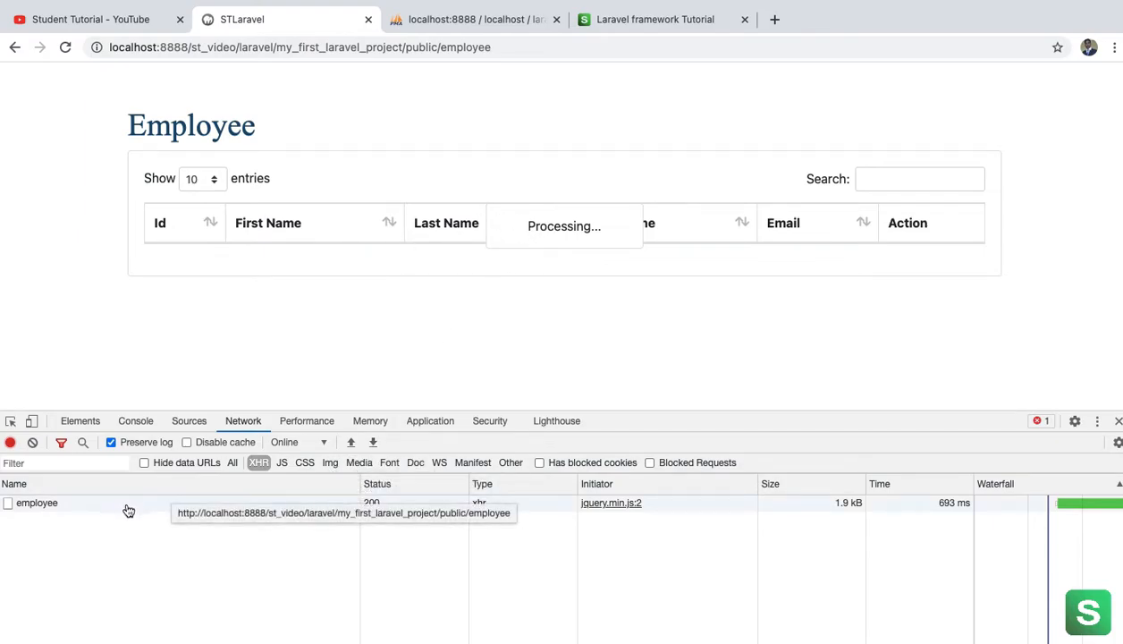
click(37, 503)
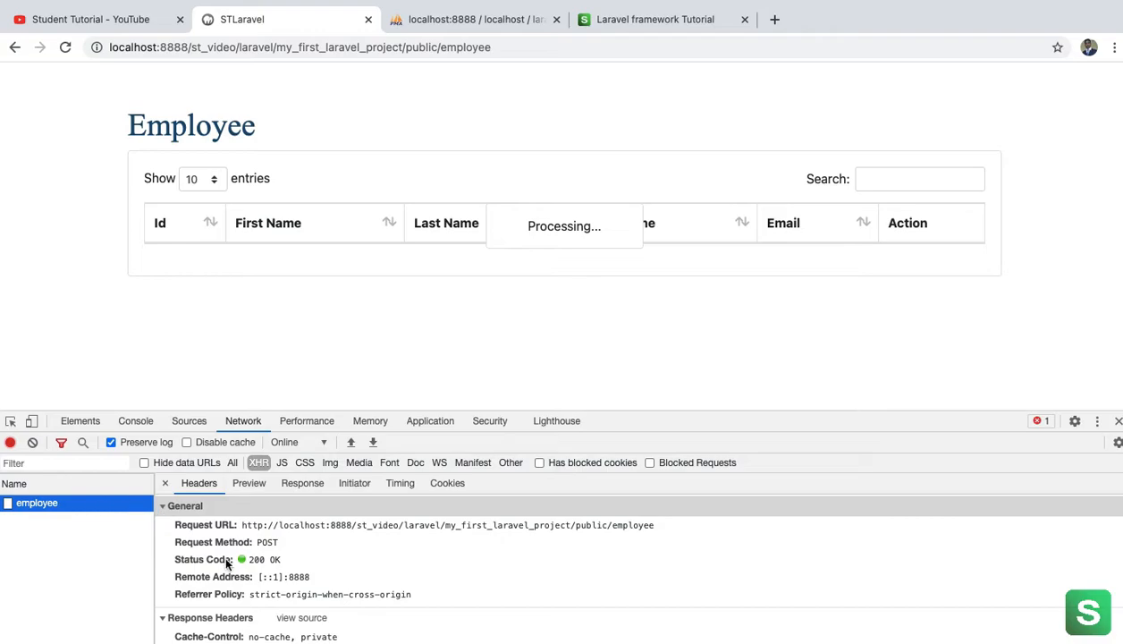
click(249, 483)
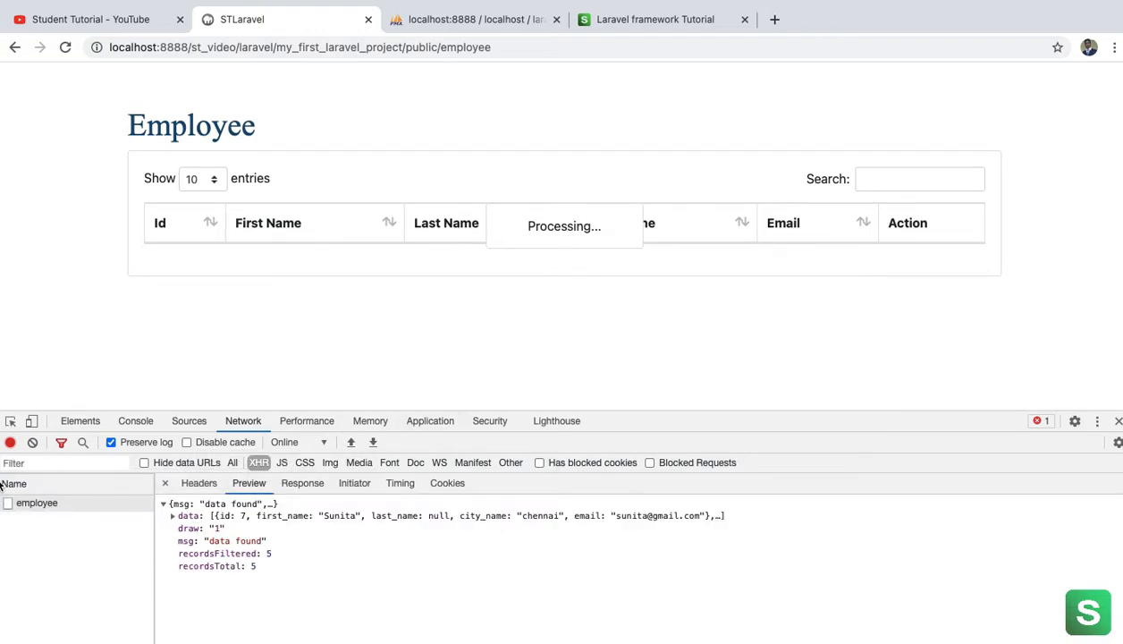
click(135, 420)
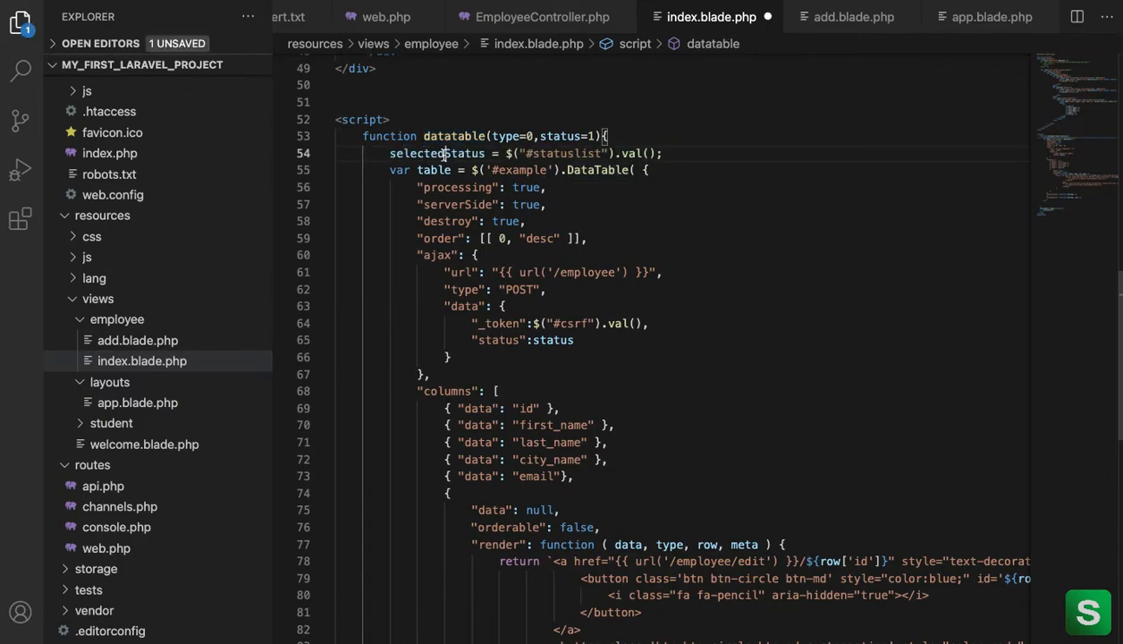
Trace selectedStatus from line 54 to the delete button's data-action in index.blade.php
double_click(436, 153)
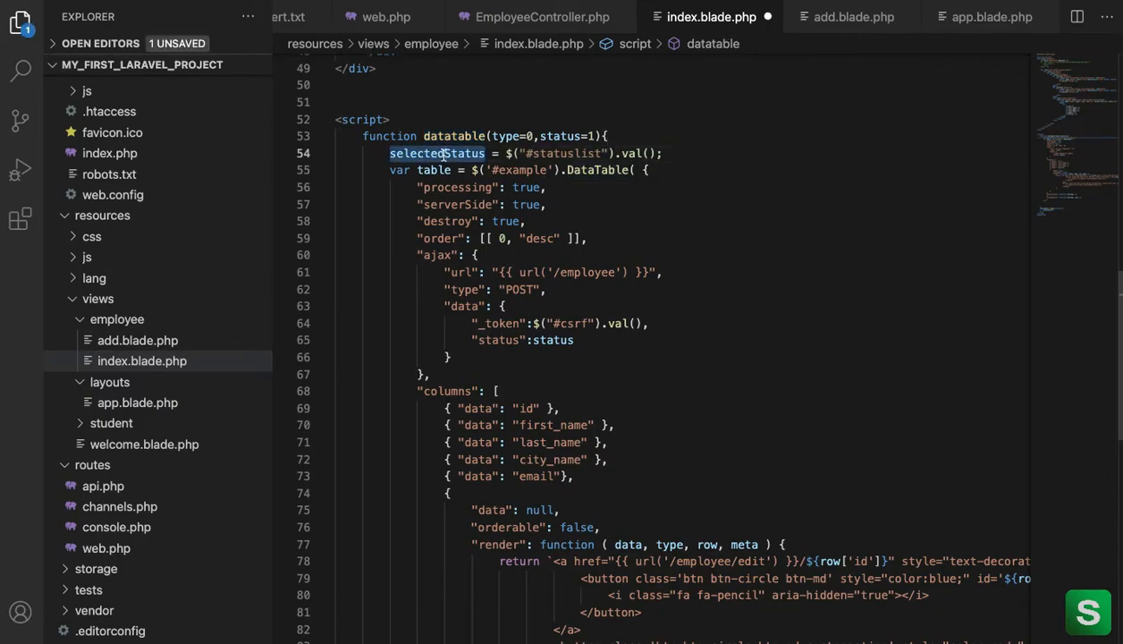
scroll(down, 3)
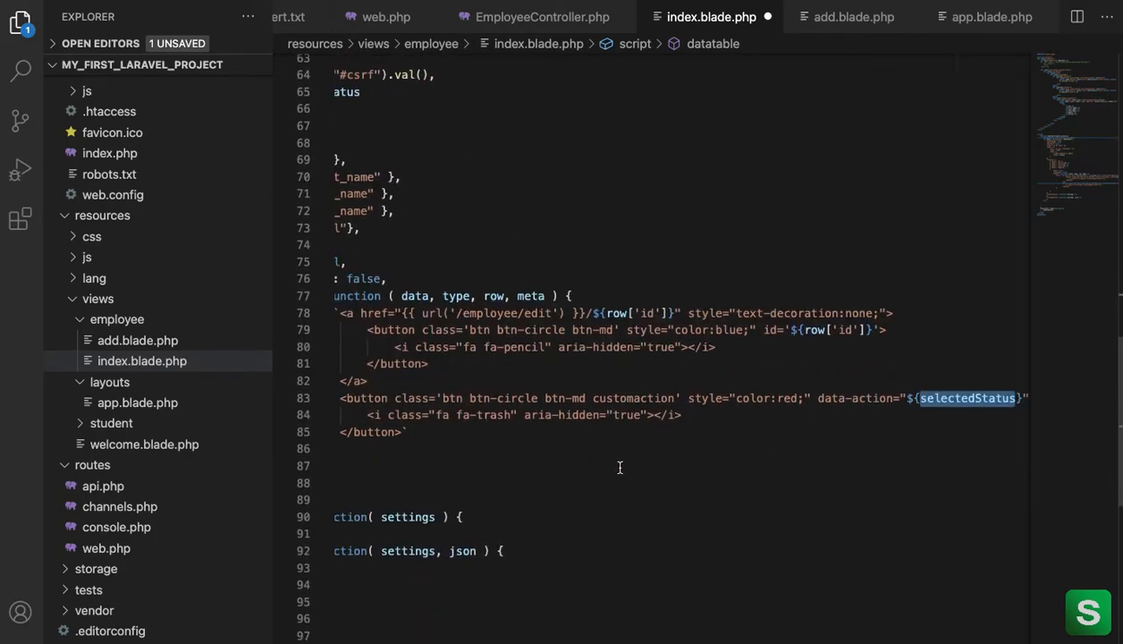
scroll(right, 3)
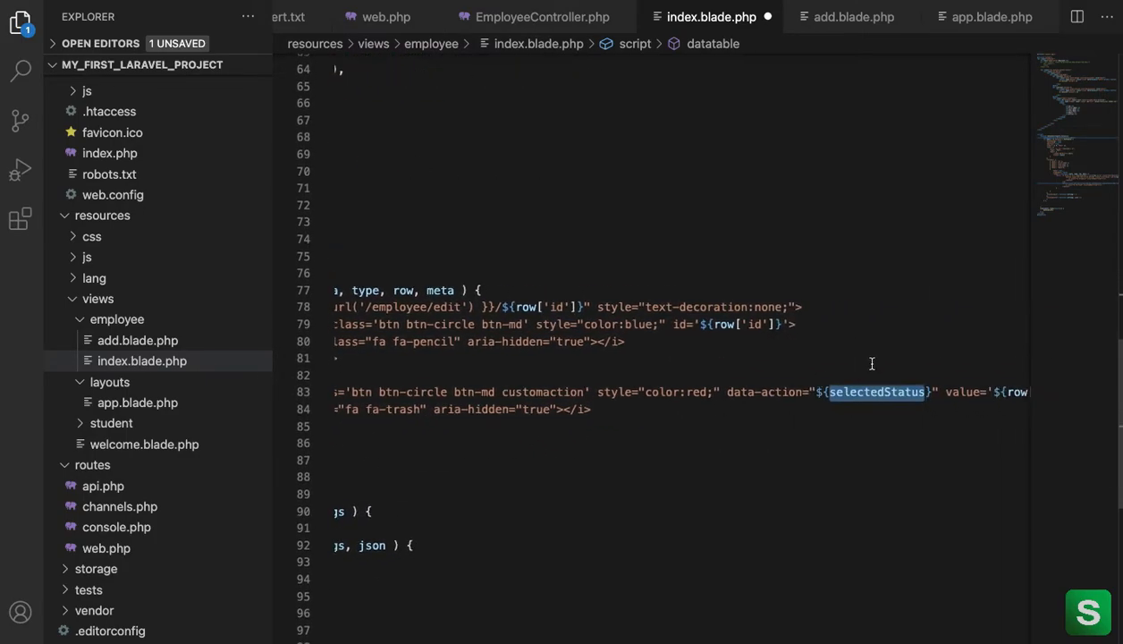
scroll(up, 3)
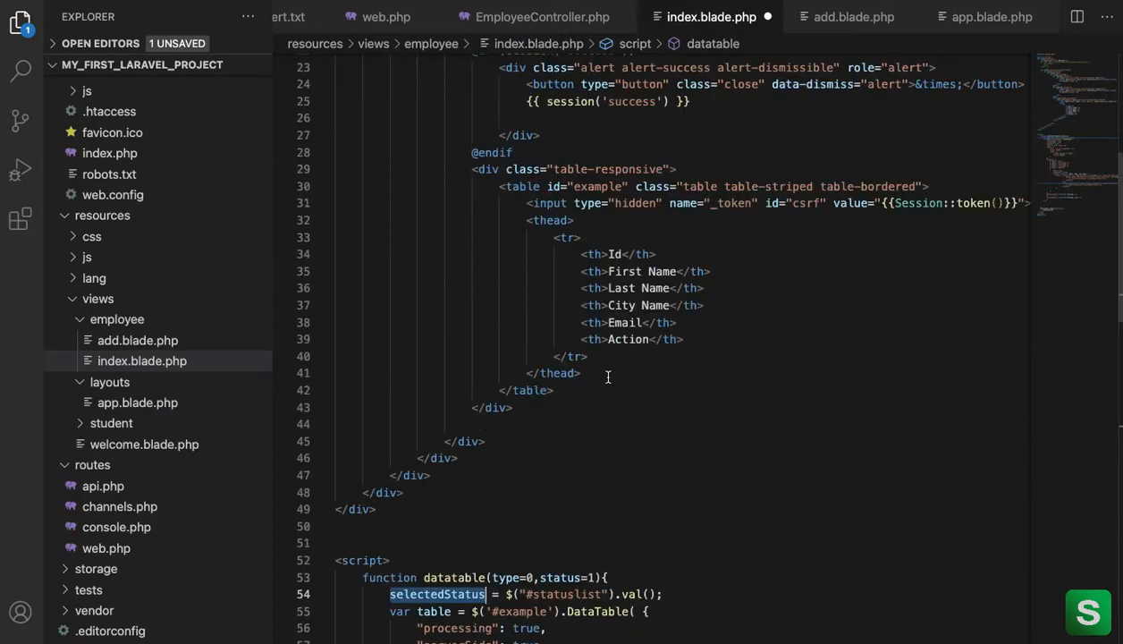
mouse_move(611, 380)
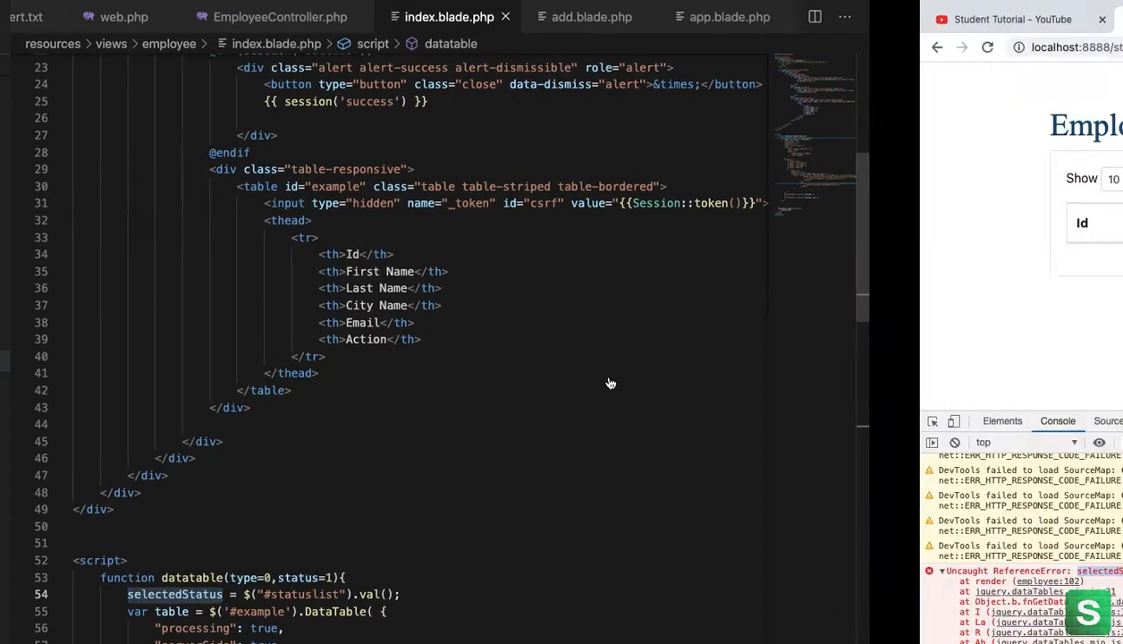
Reload the employee page to list all five employees, then sort by Id and Email
click(65, 48)
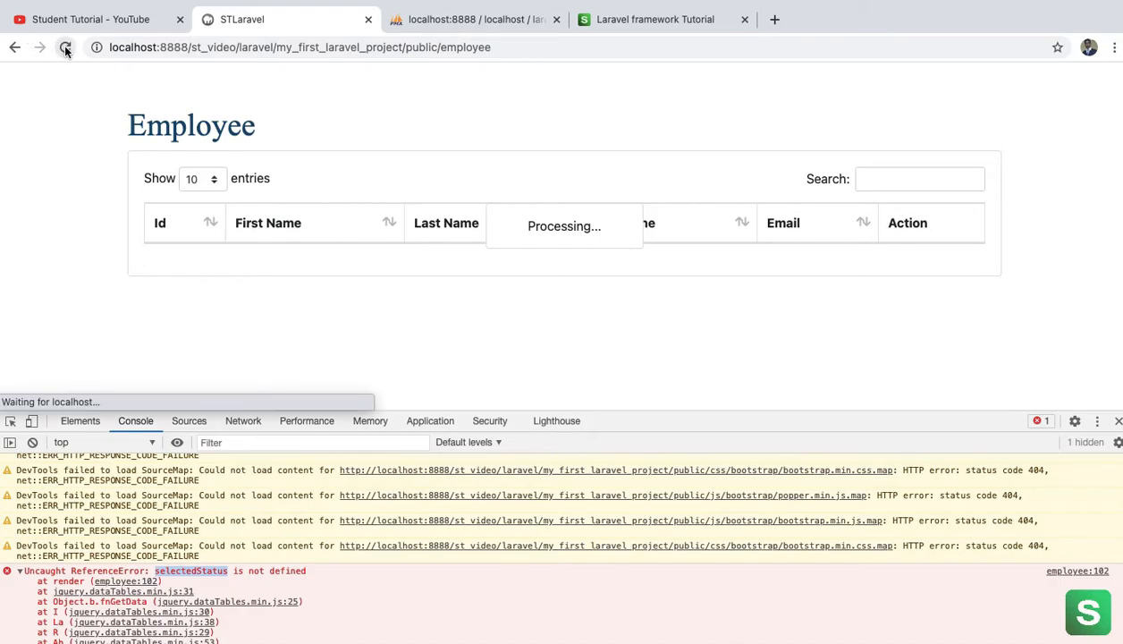
click(65, 48)
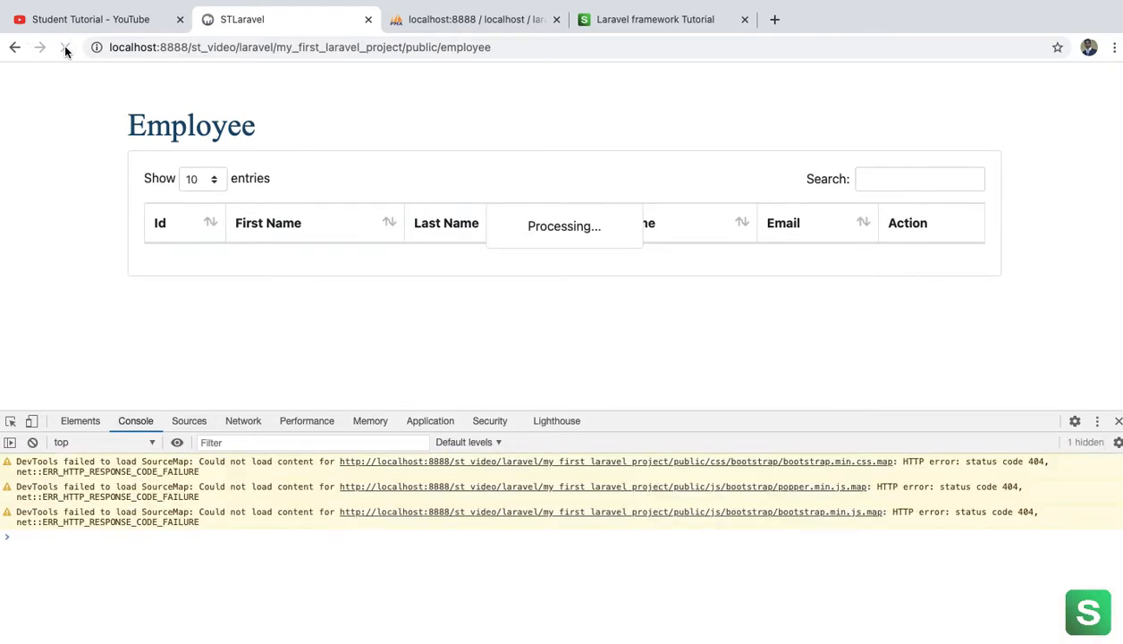
click(65, 47)
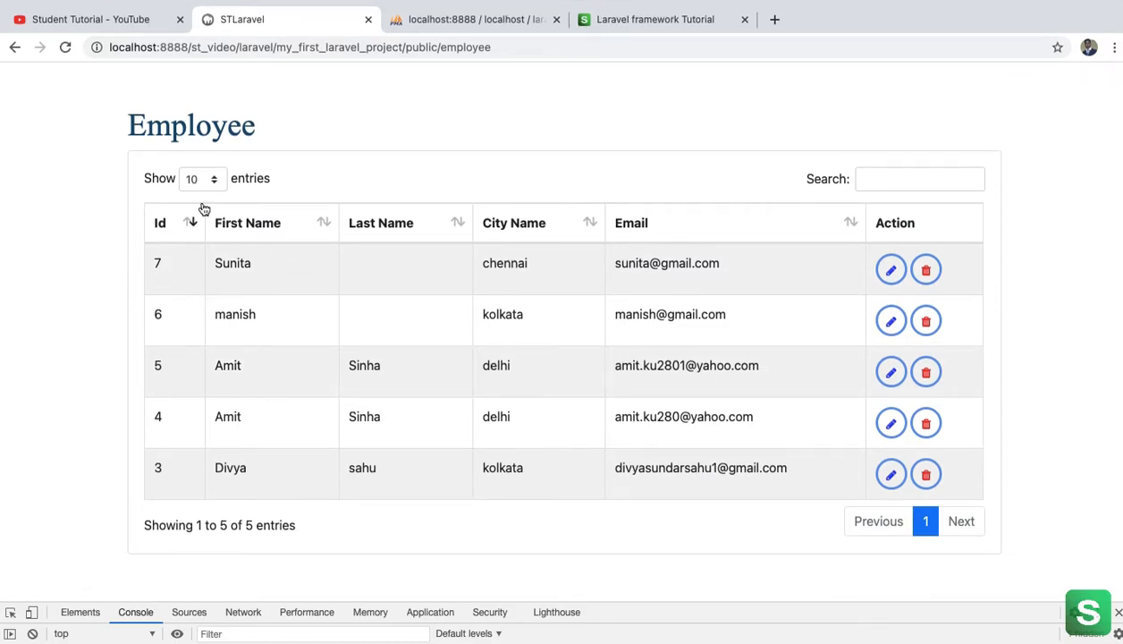
mouse_move(176, 263)
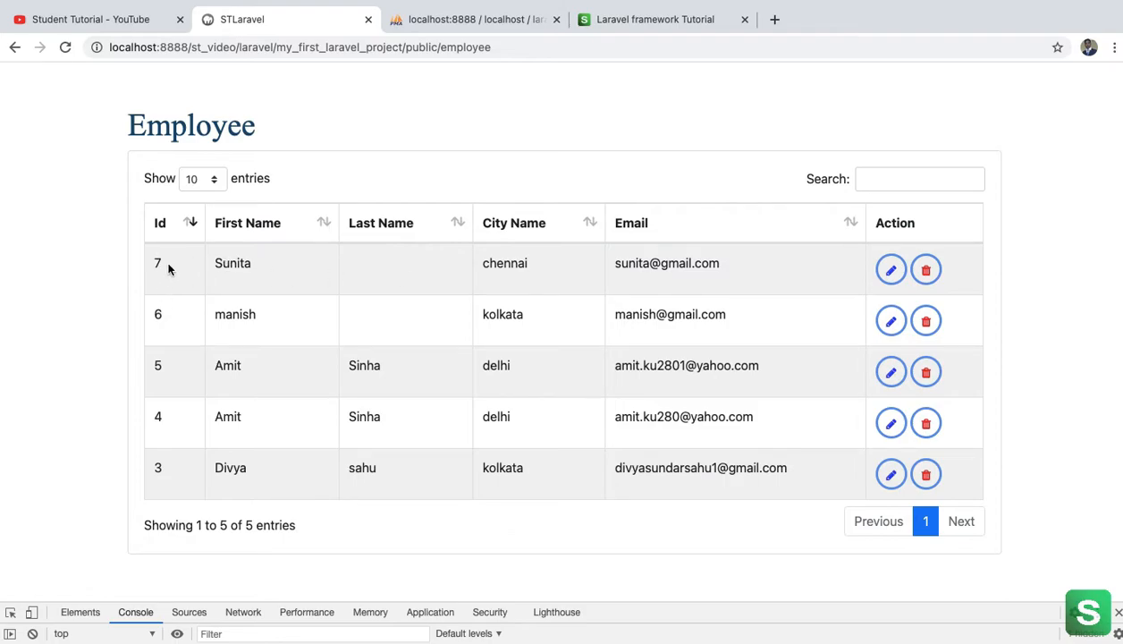
mouse_move(154, 459)
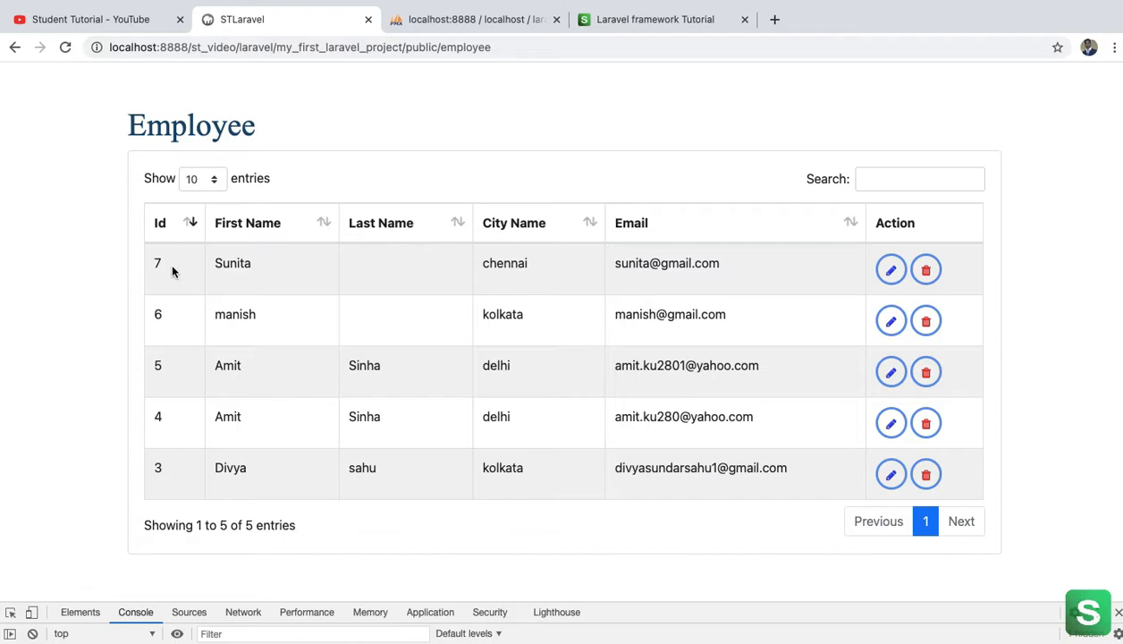
click(159, 223)
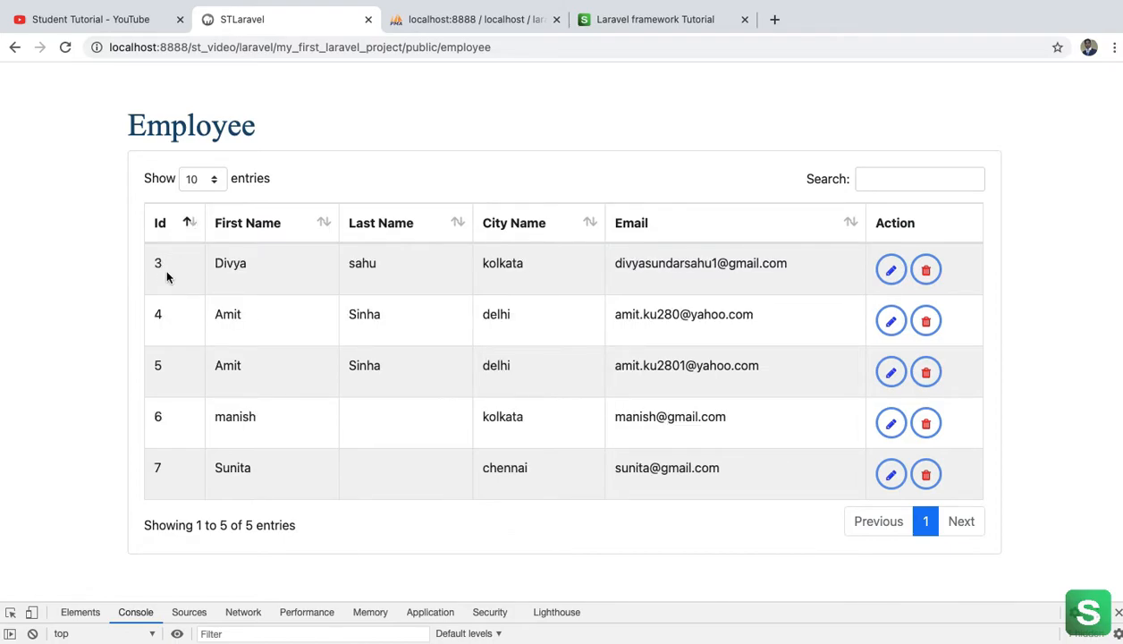
mouse_move(310, 230)
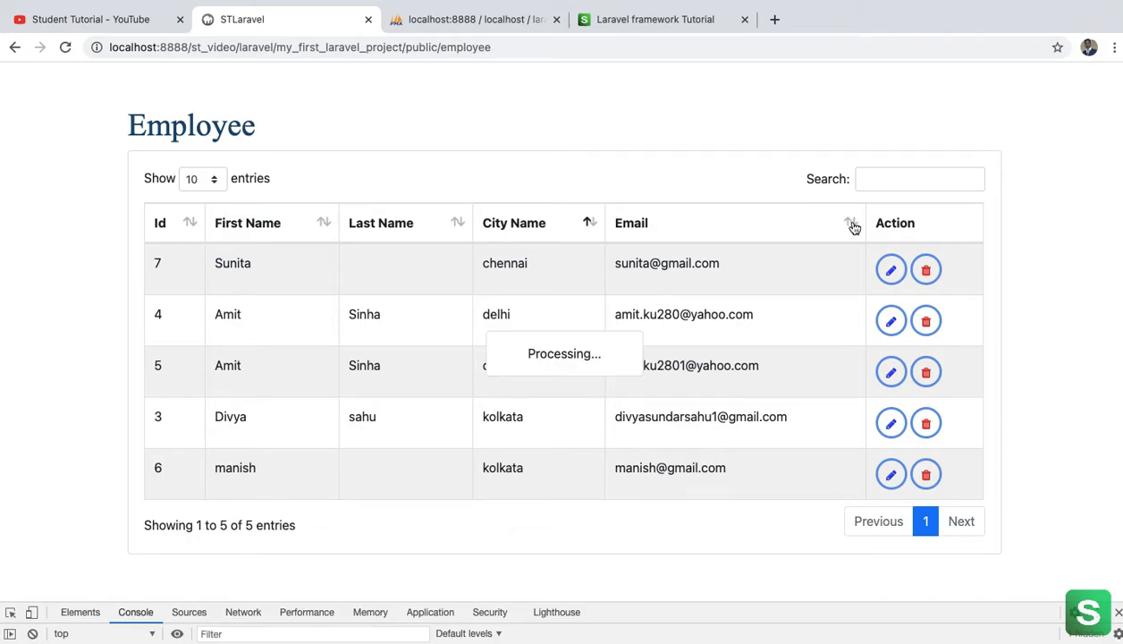
click(851, 223)
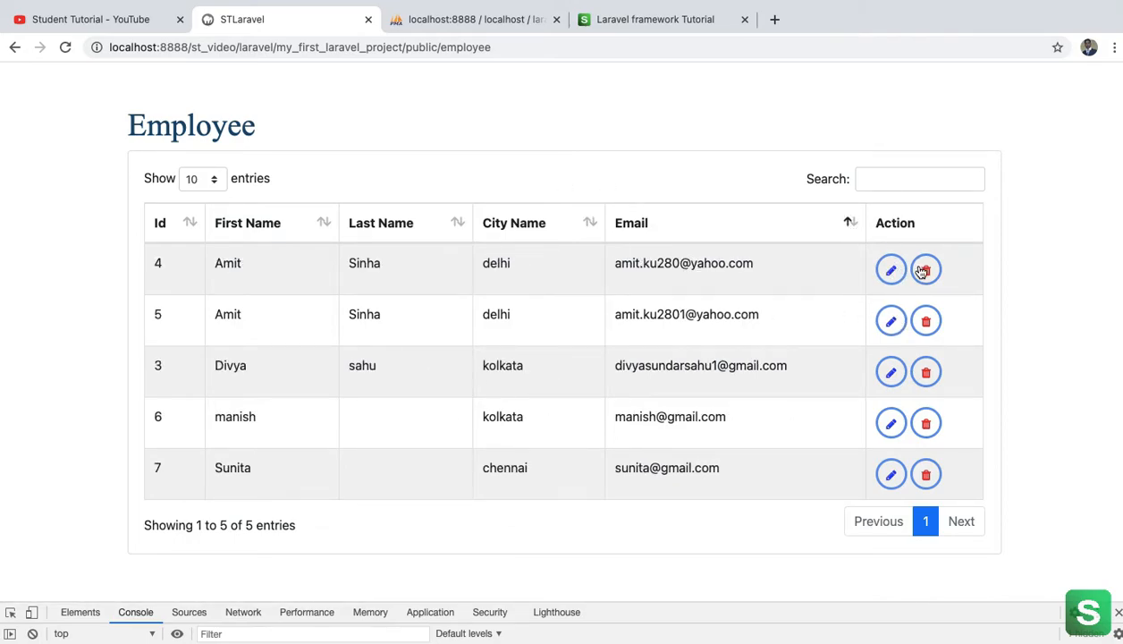
mouse_move(873, 413)
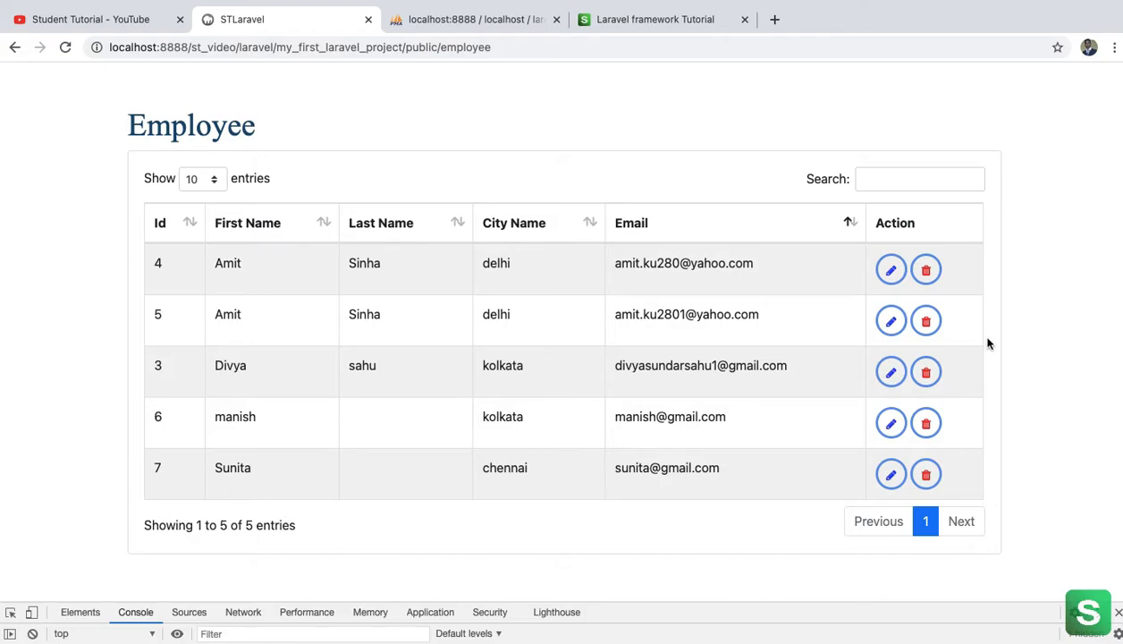
click(919, 179)
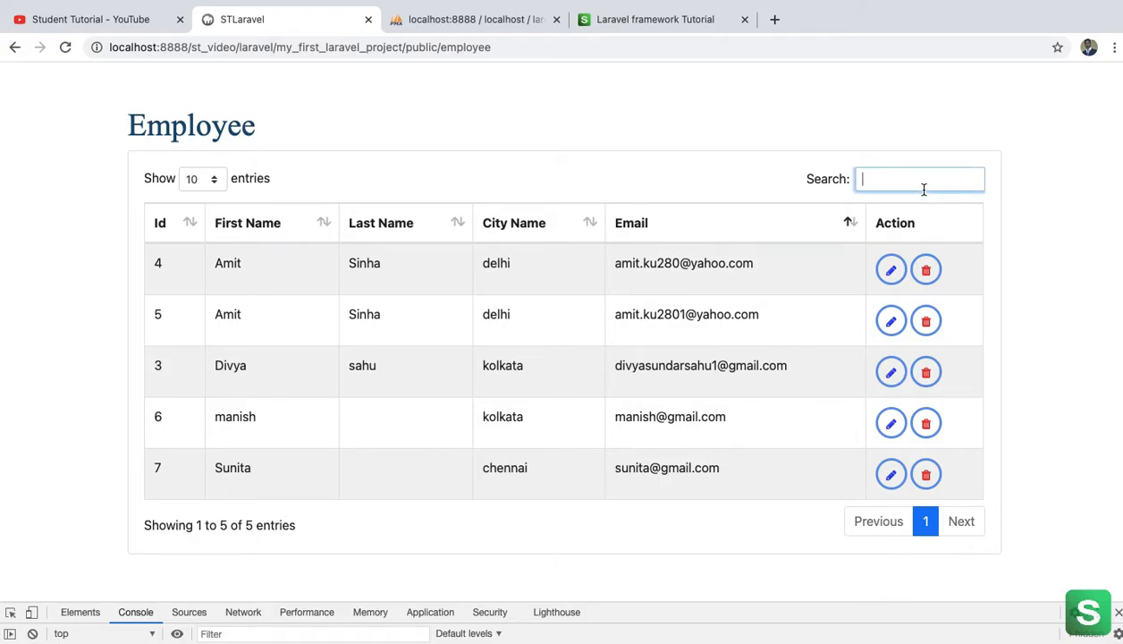
text(sn)
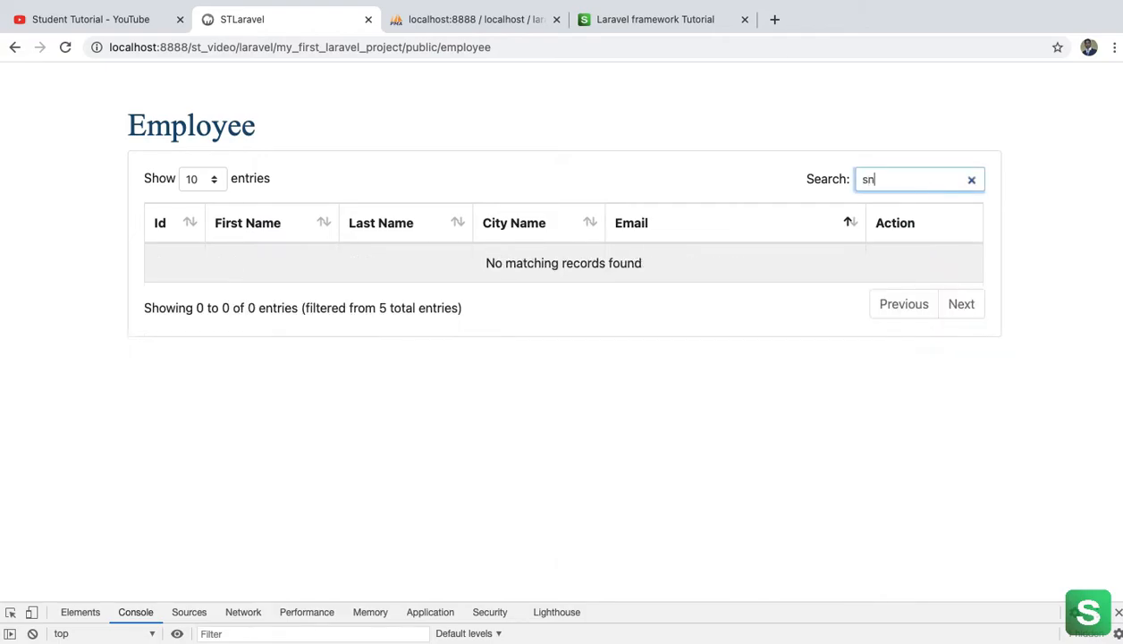
text(sun)
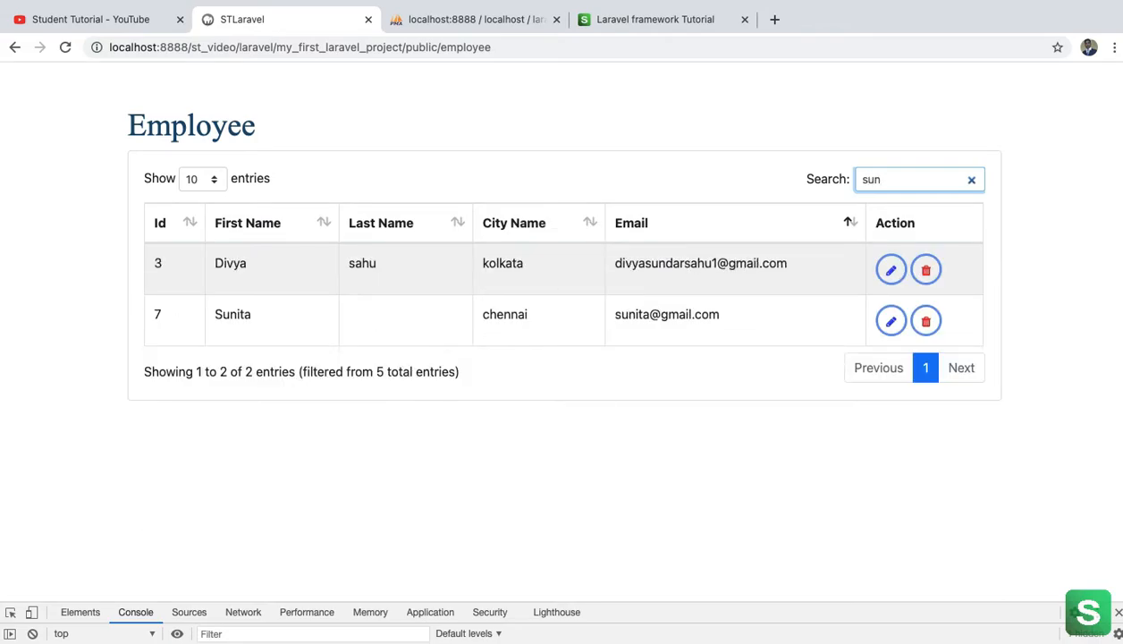
text(i)
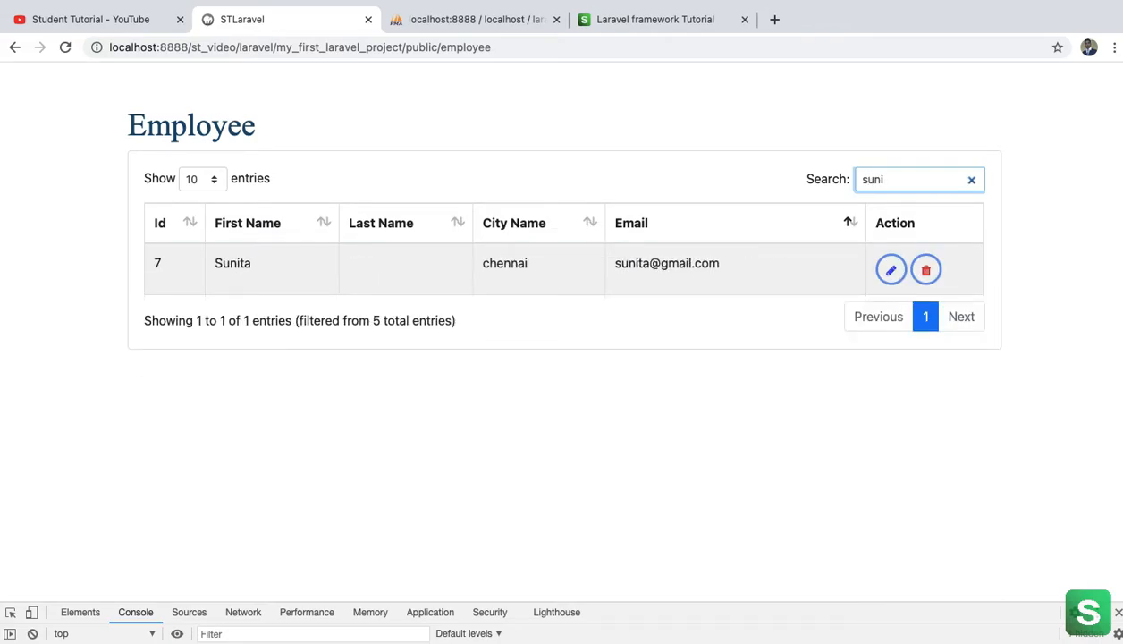
click(971, 179)
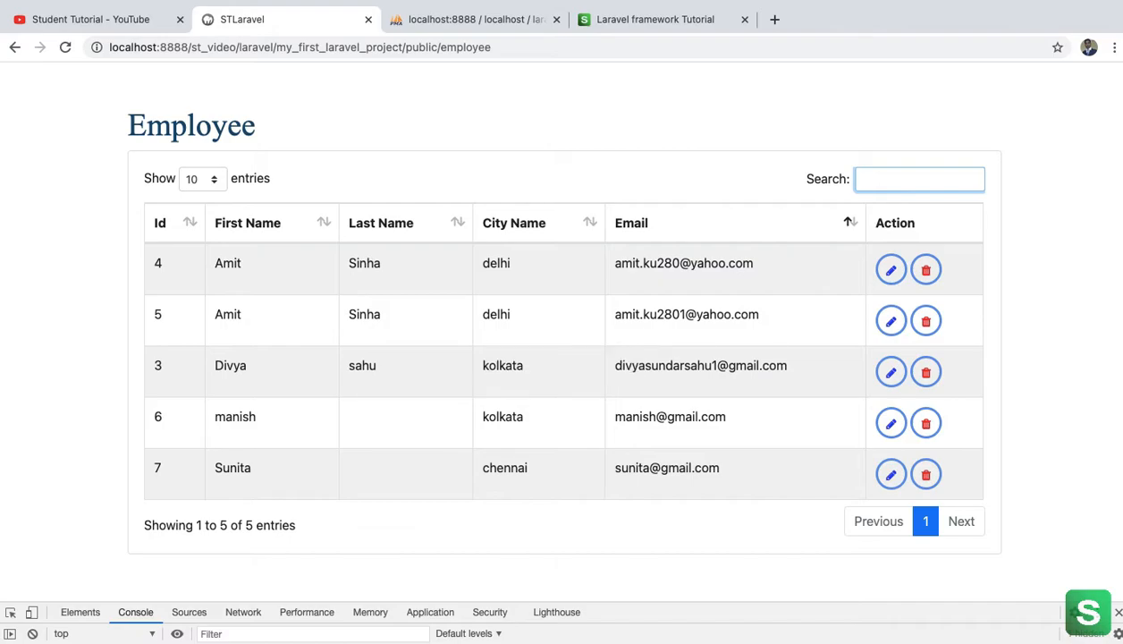
text(ch)
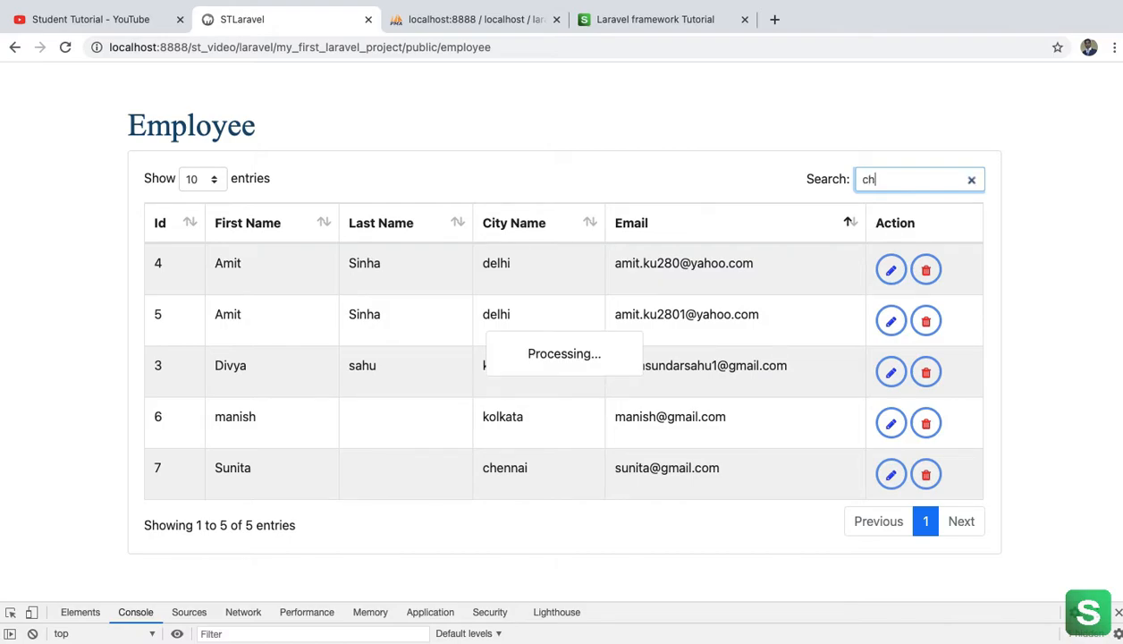
click(971, 179)
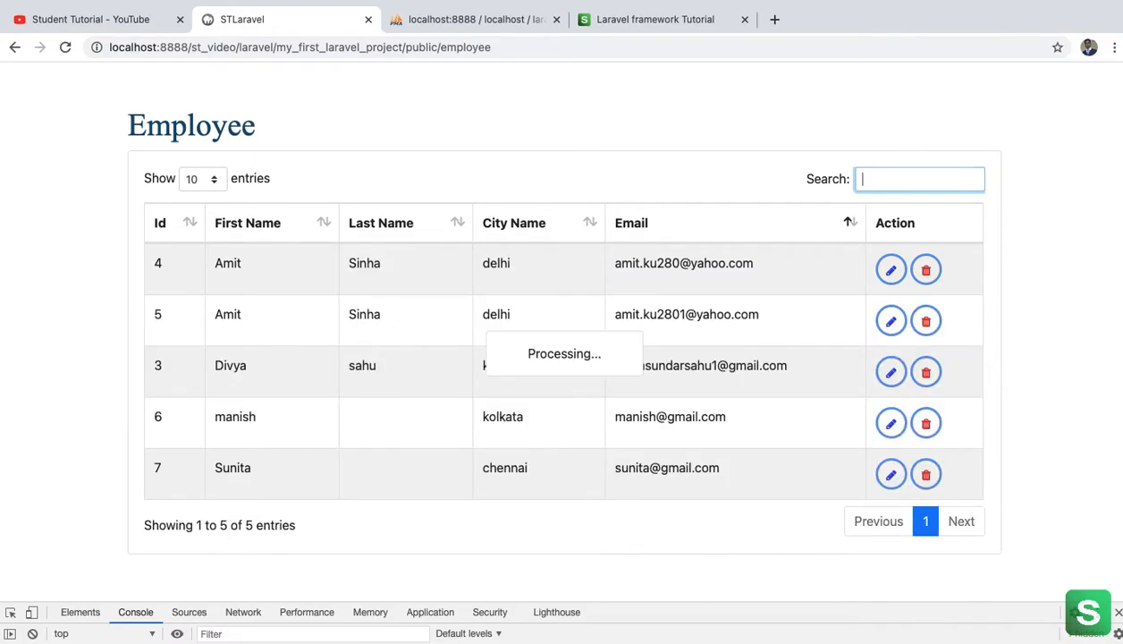
text(del)
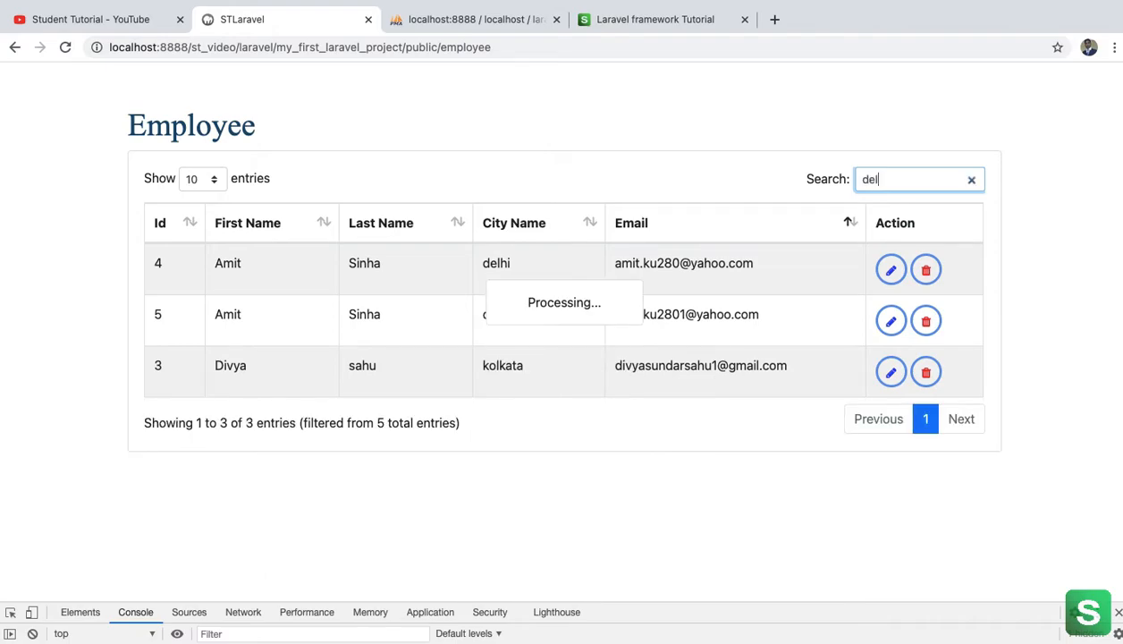
key(Backspace)
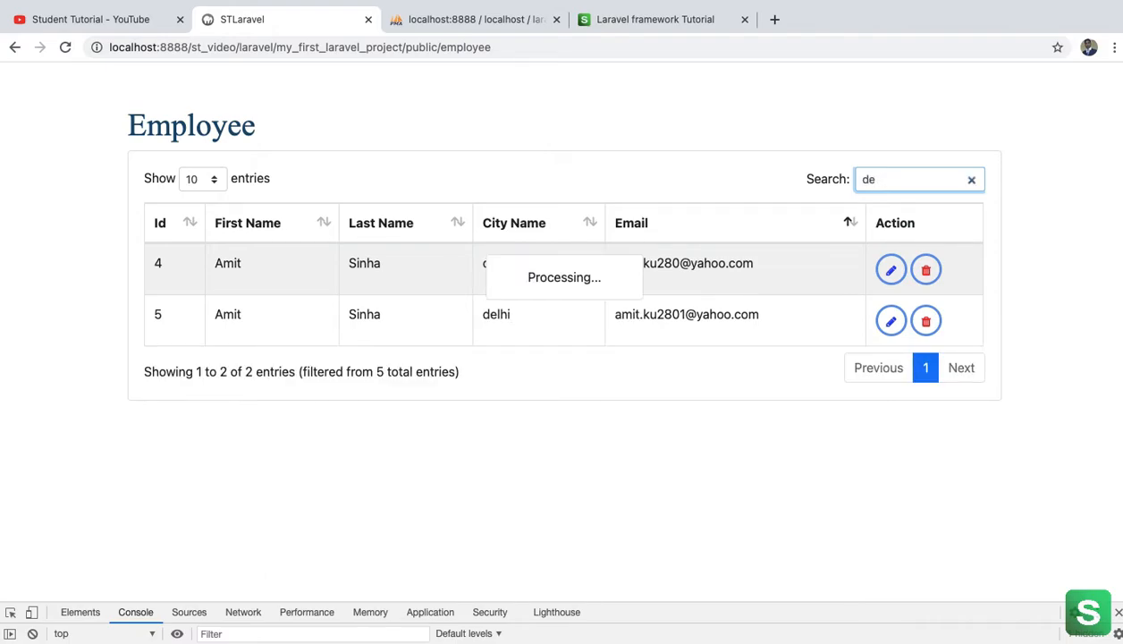
click(971, 179)
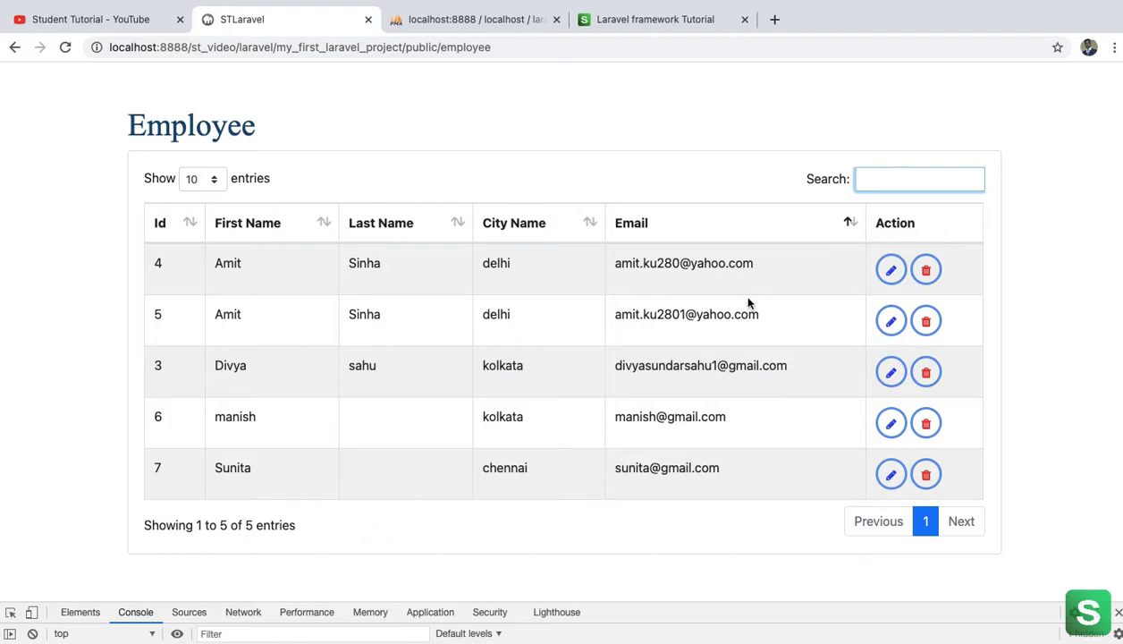
mouse_move(468, 528)
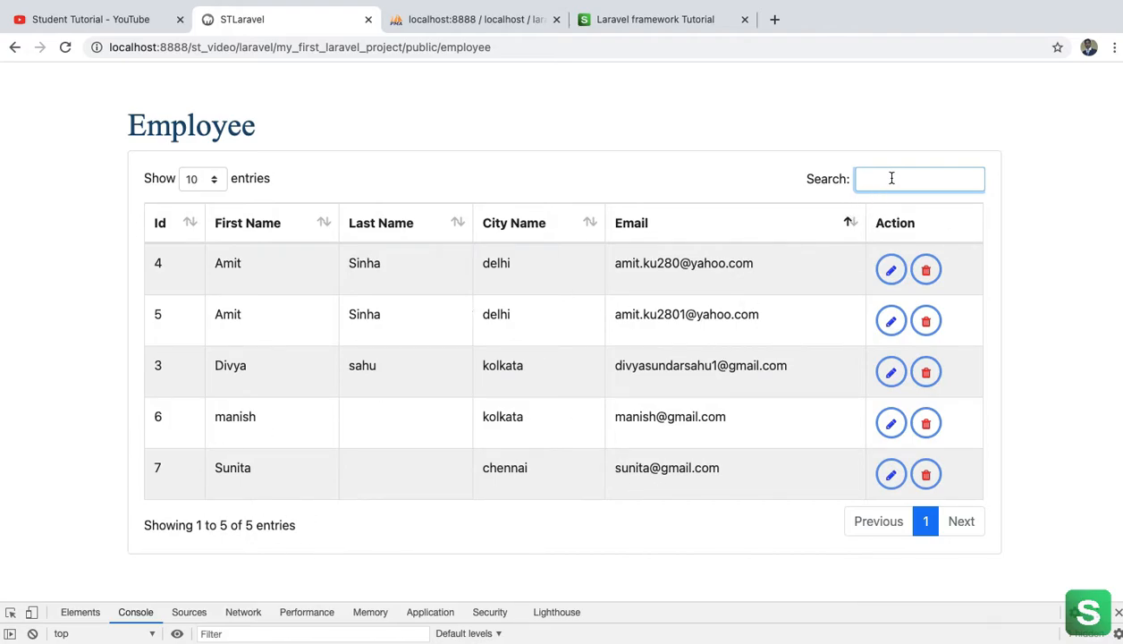
text(delhi)
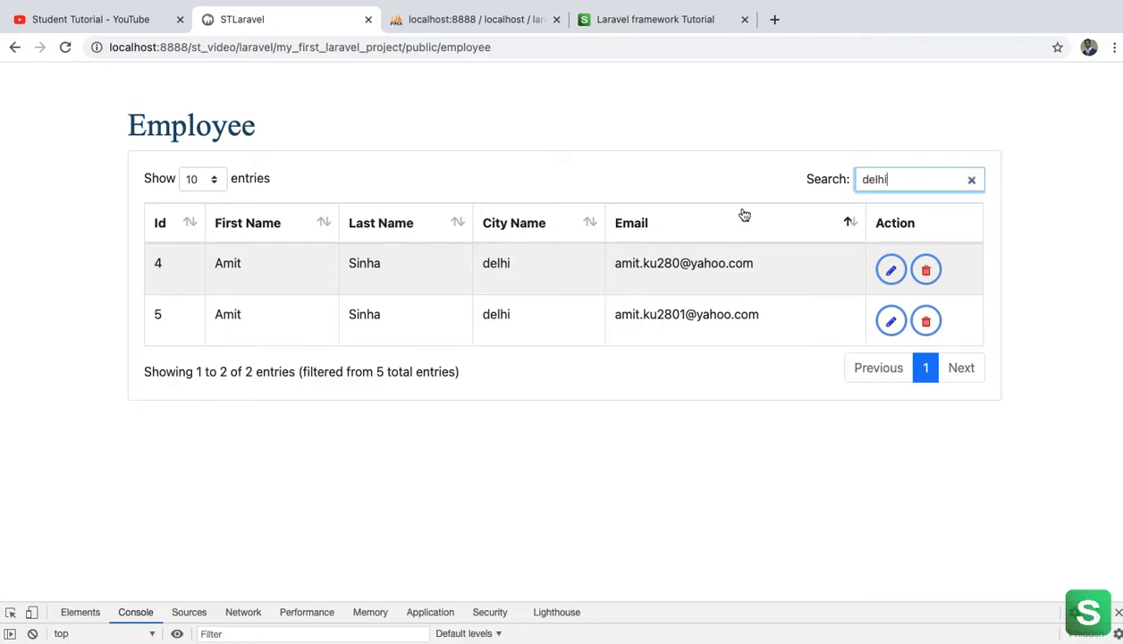
mouse_move(314, 367)
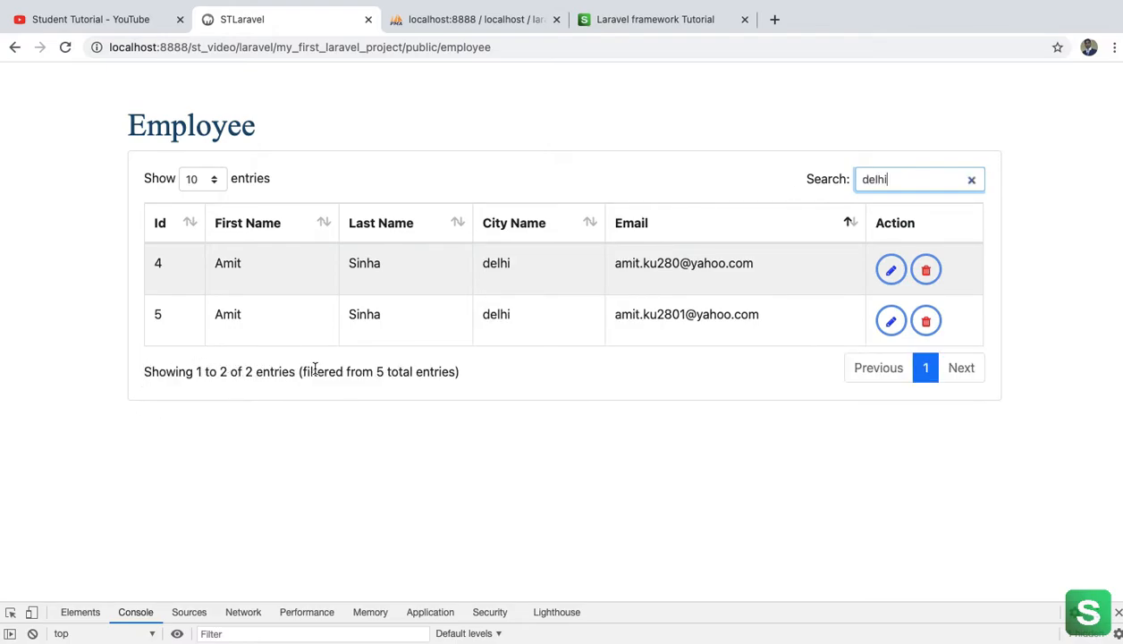
double_click(269, 371)
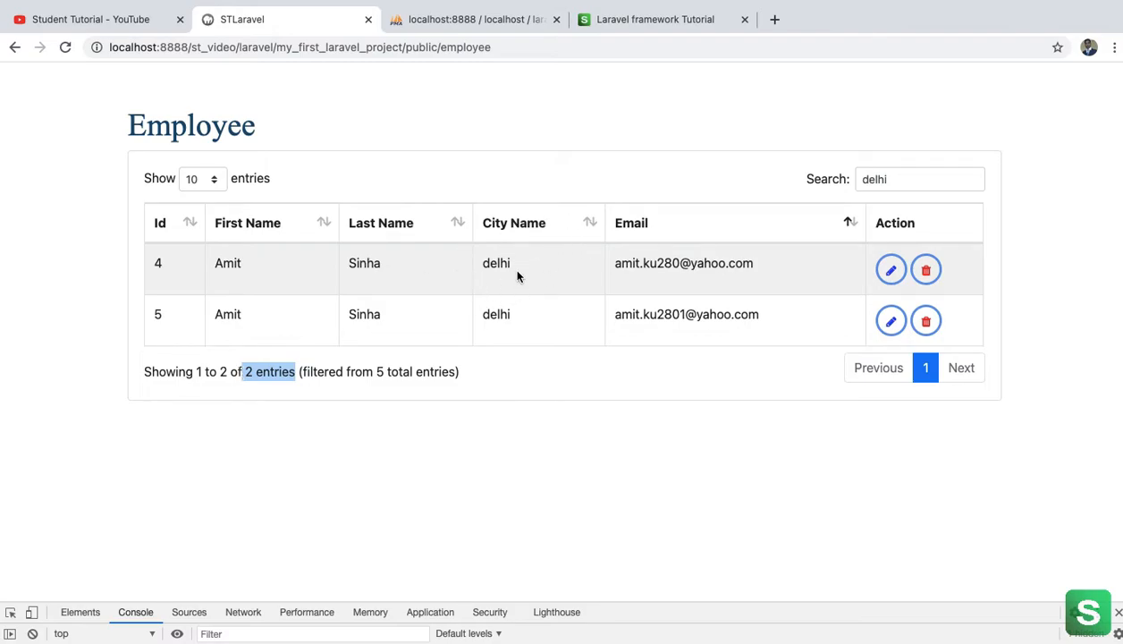
mouse_move(337, 384)
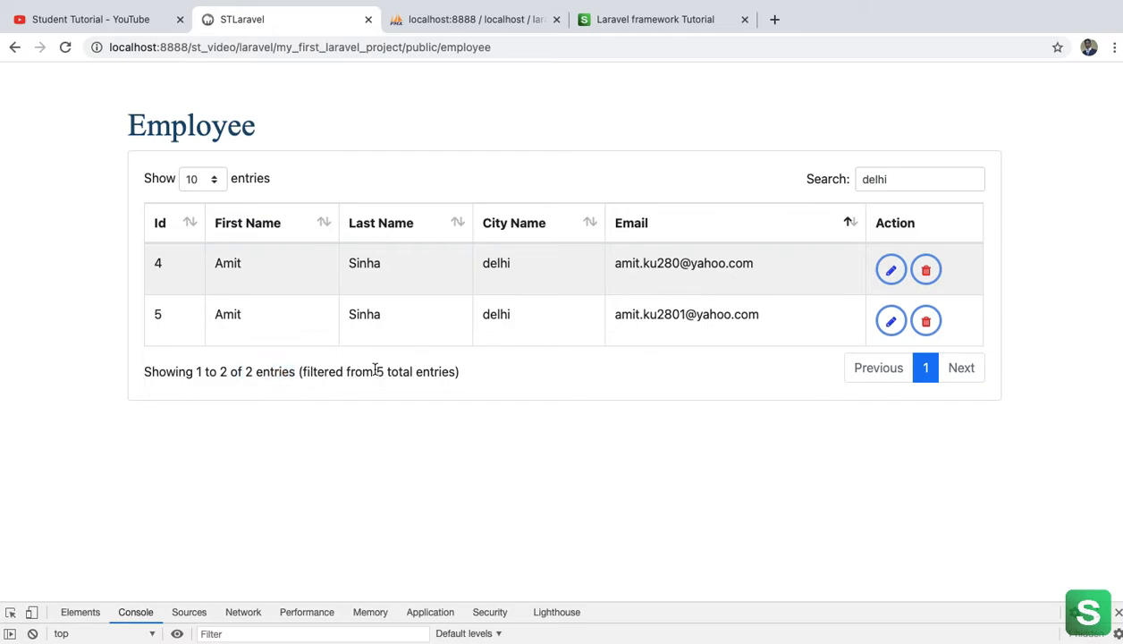
double_click(415, 371)
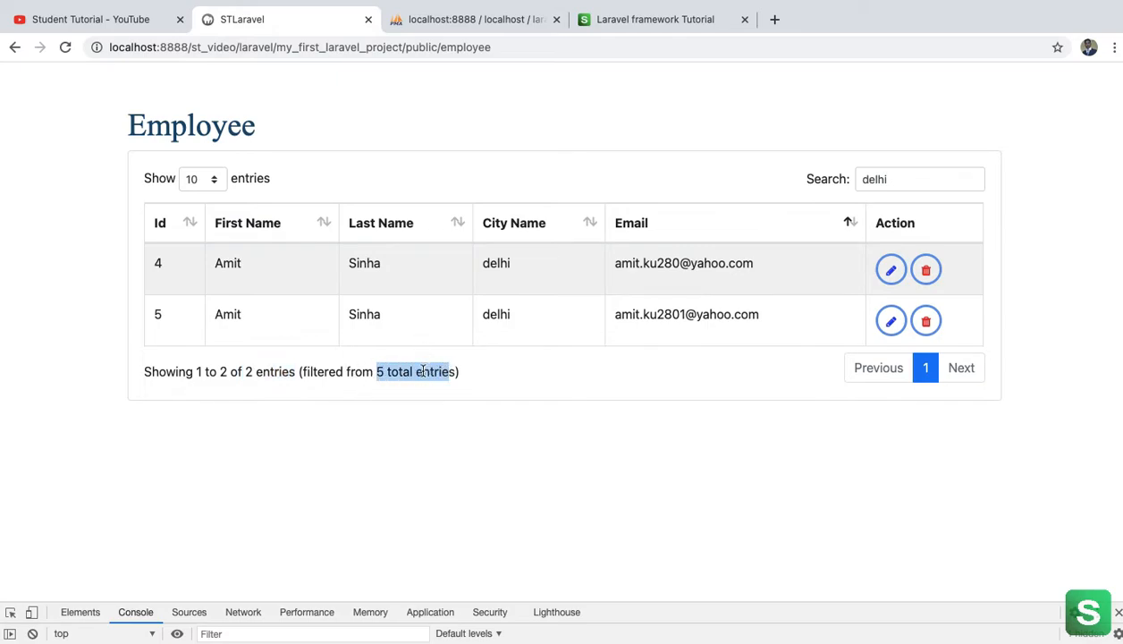
mouse_move(589, 274)
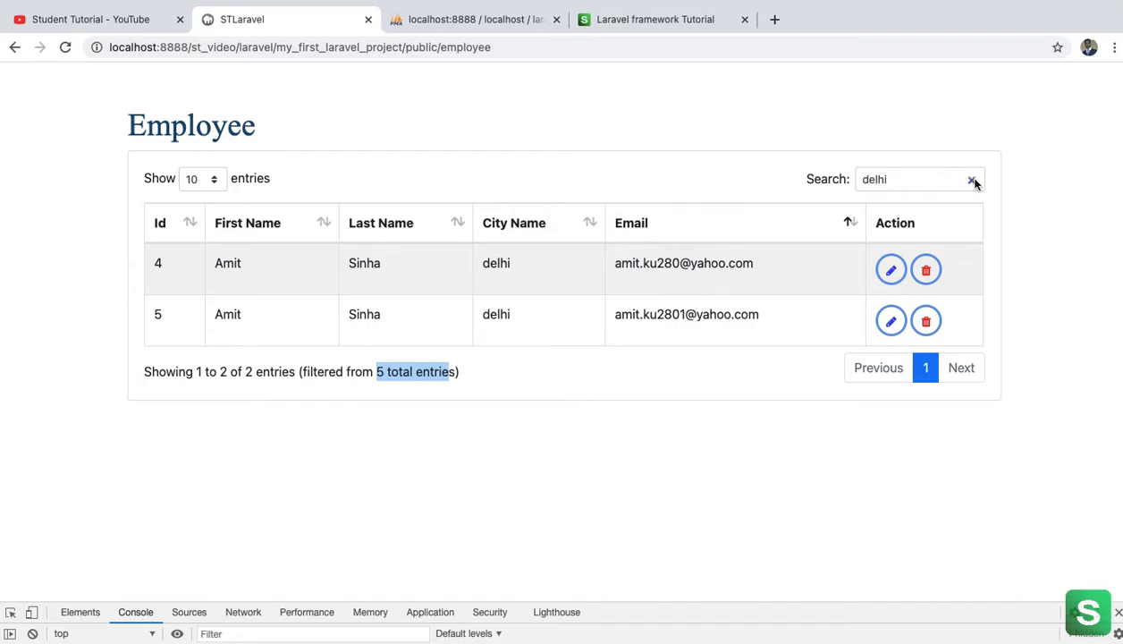
click(974, 179)
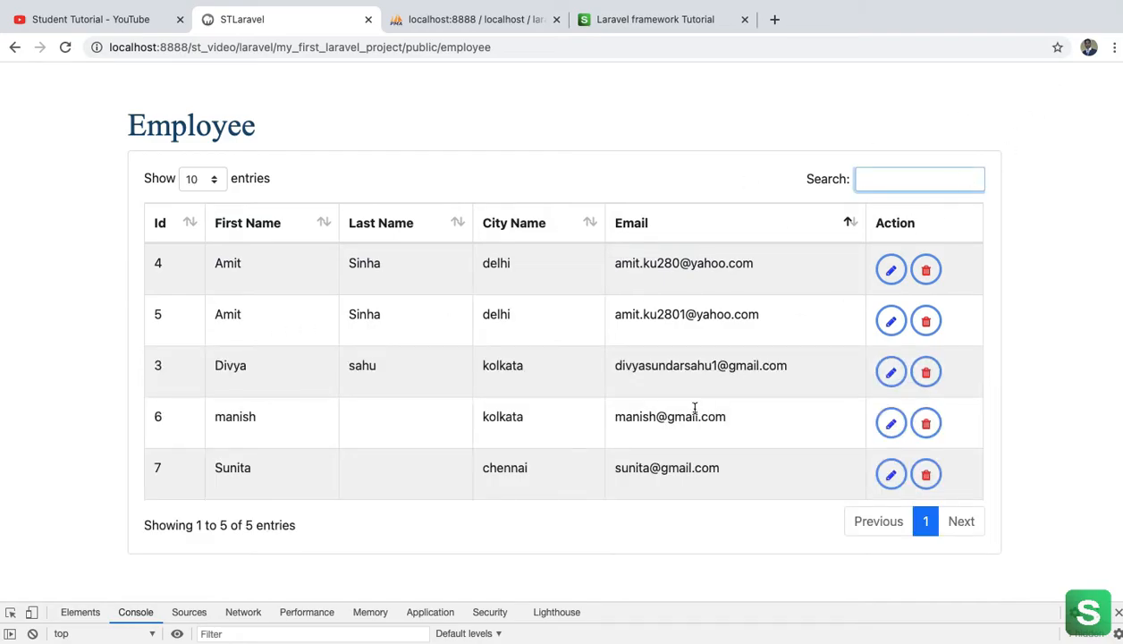
mouse_move(651, 444)
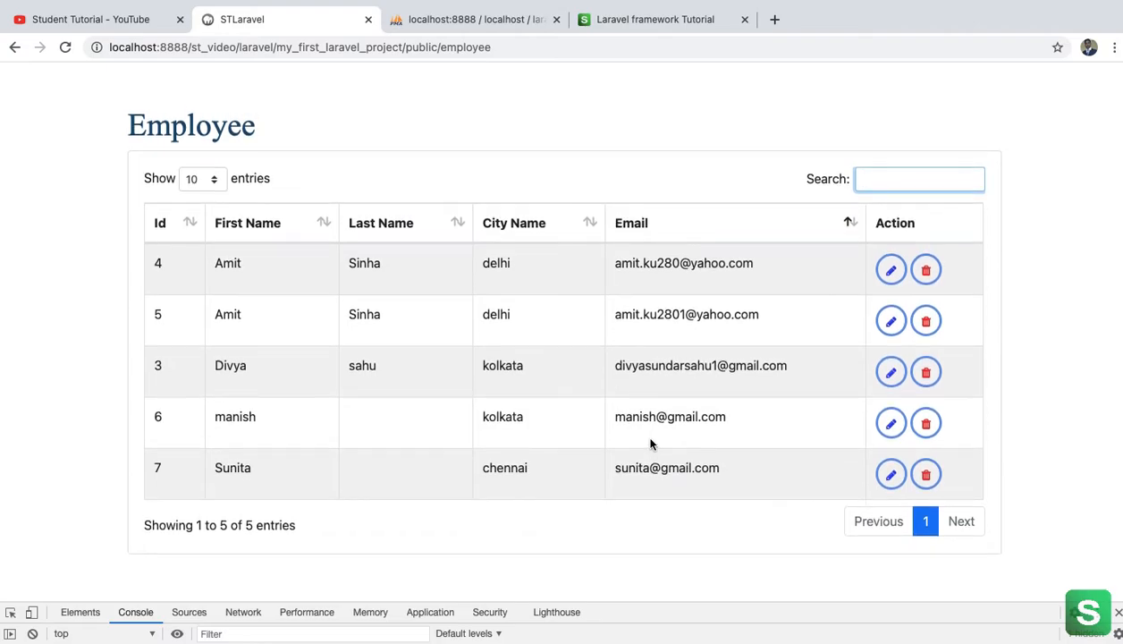
mouse_move(856, 267)
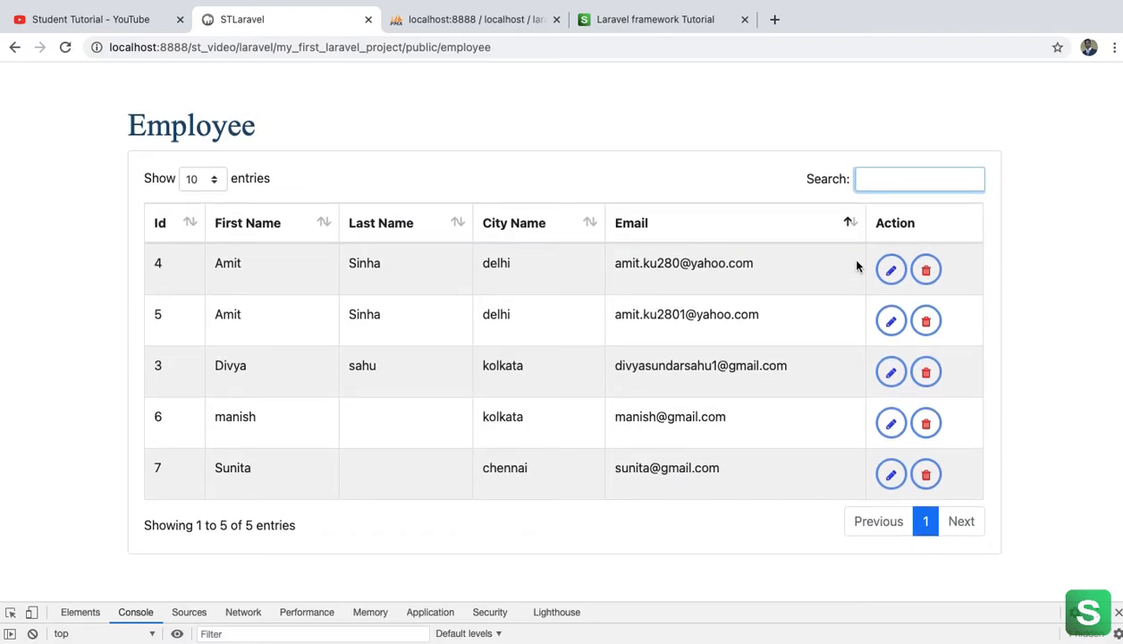
mouse_move(729, 580)
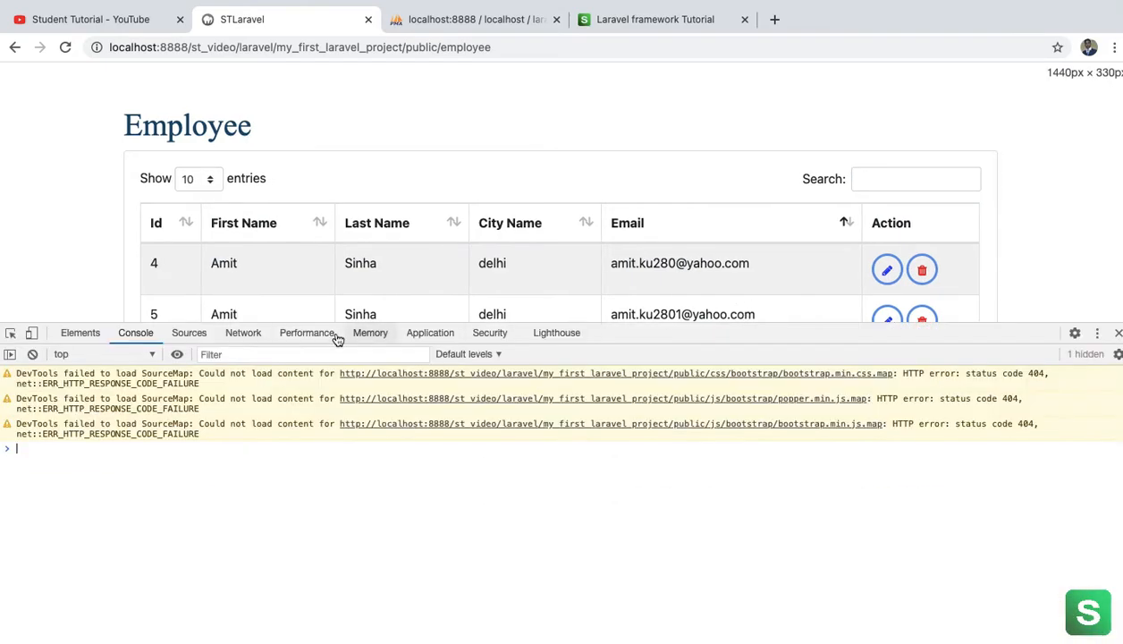
Review the repeated 200 employee XHR requests in the Network log, then close DevTools
click(242, 331)
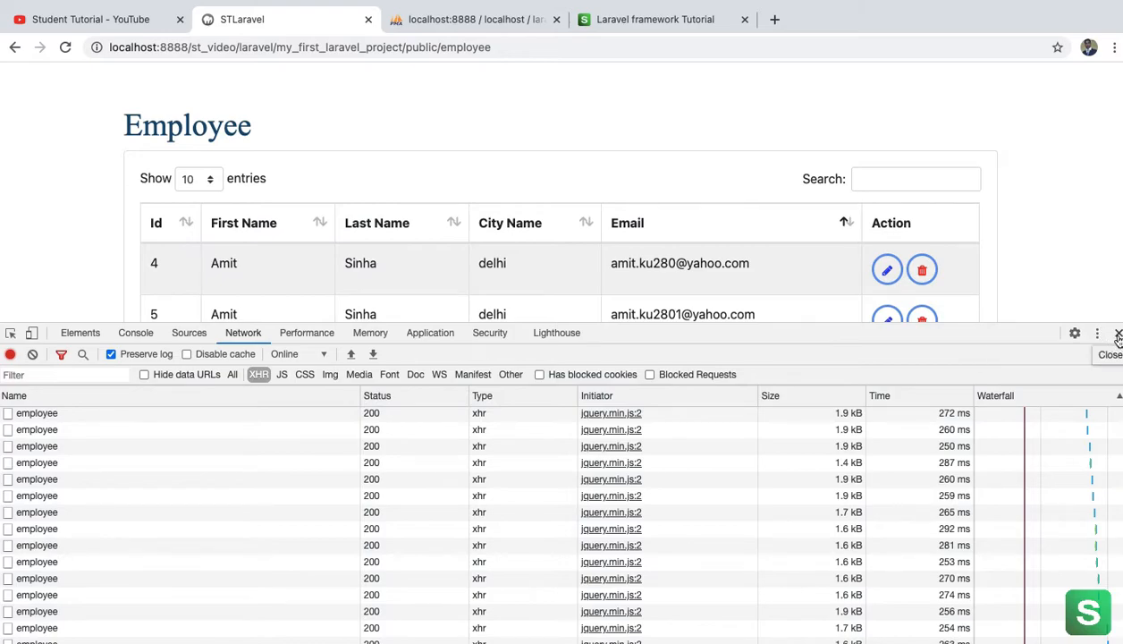
click(1117, 333)
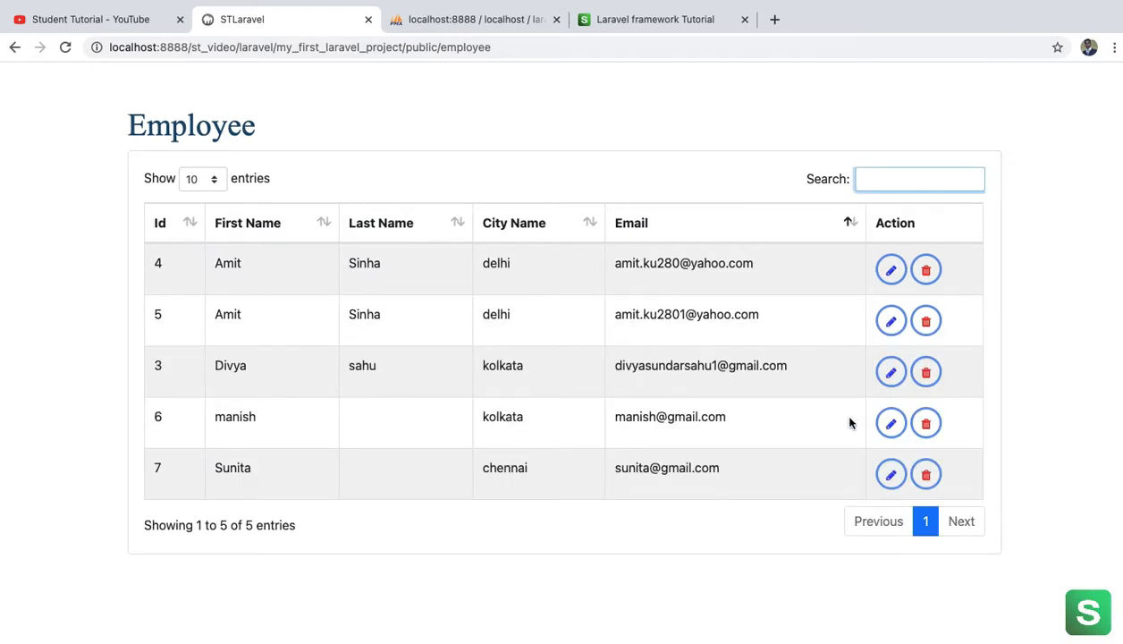
click(300, 47)
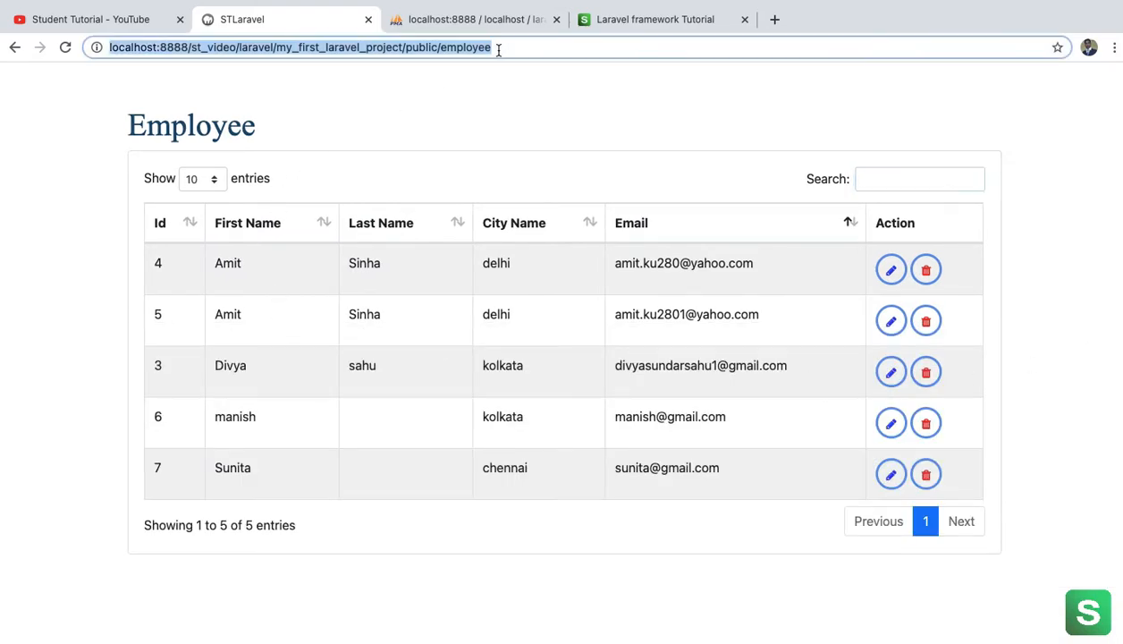
click(299, 48)
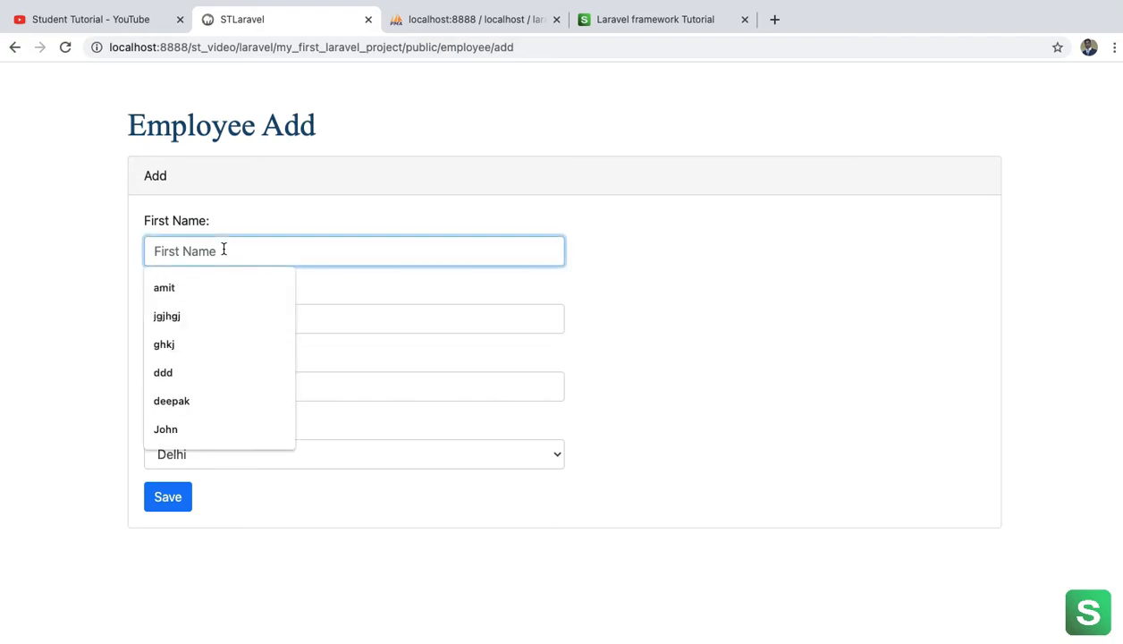
text(Raj)
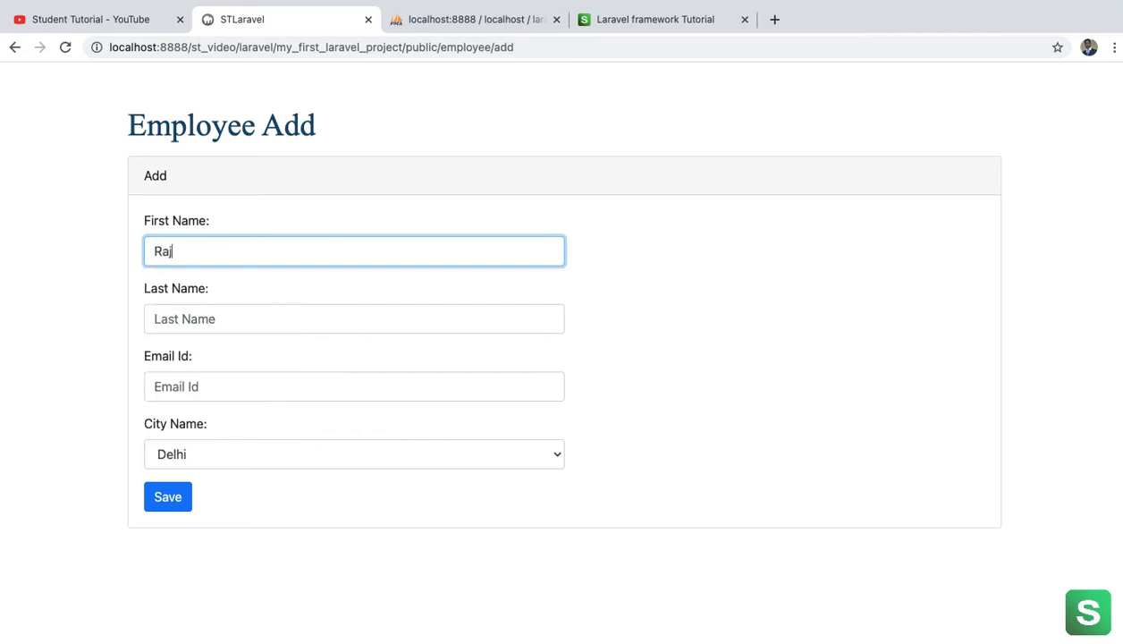
click(354, 386)
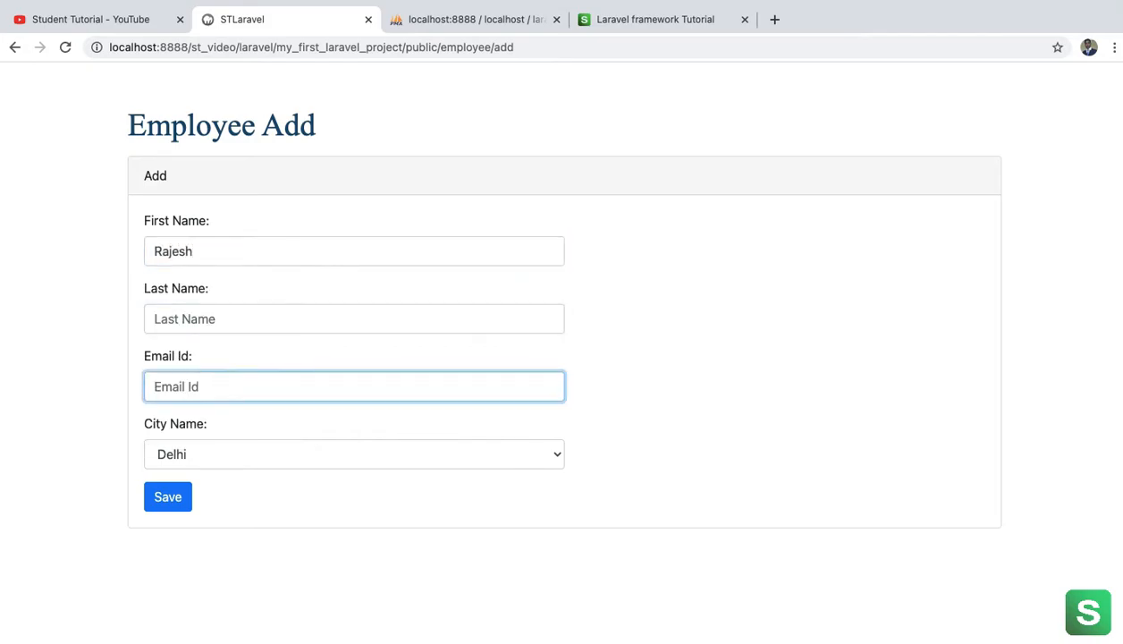
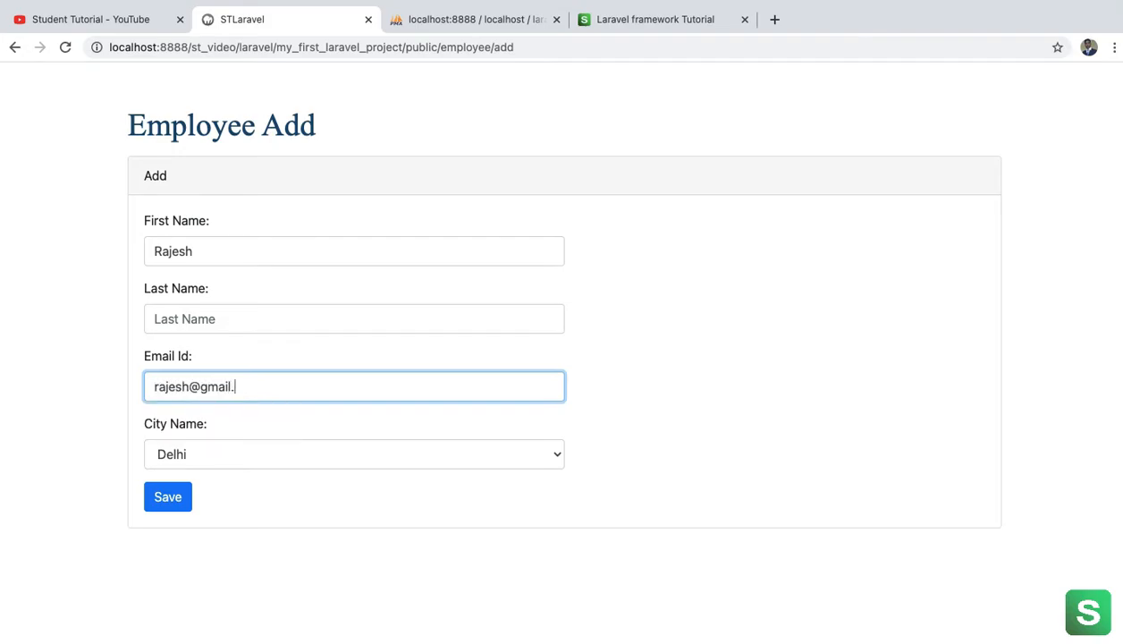
Choose Mumbai as the city, save the employee, and dismiss the success alert
click(353, 453)
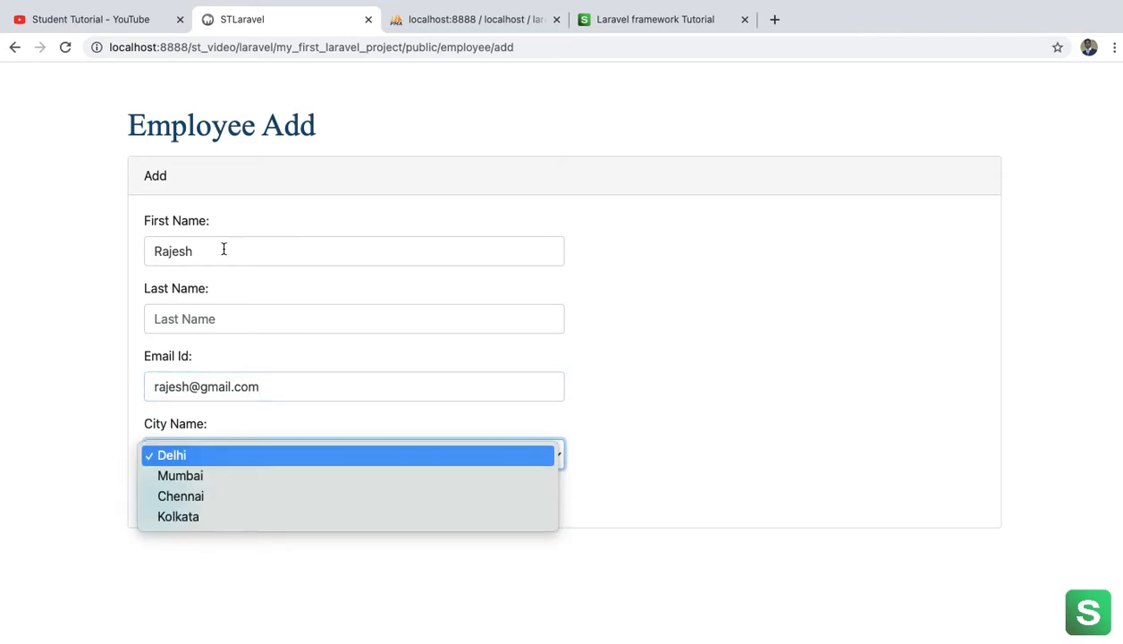
click(180, 475)
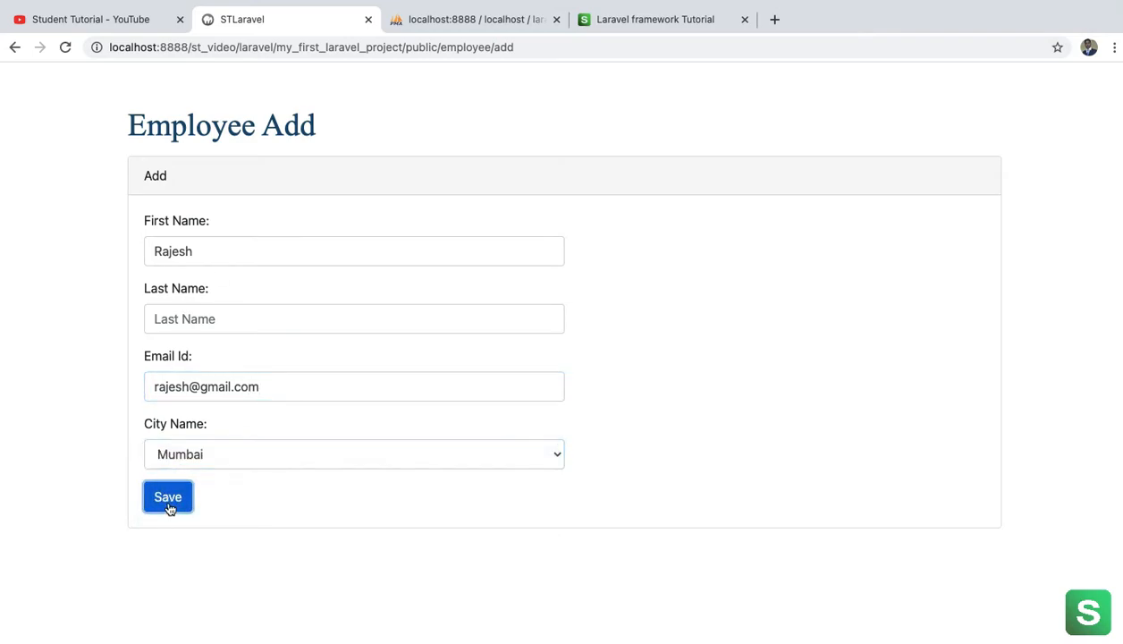
click(167, 496)
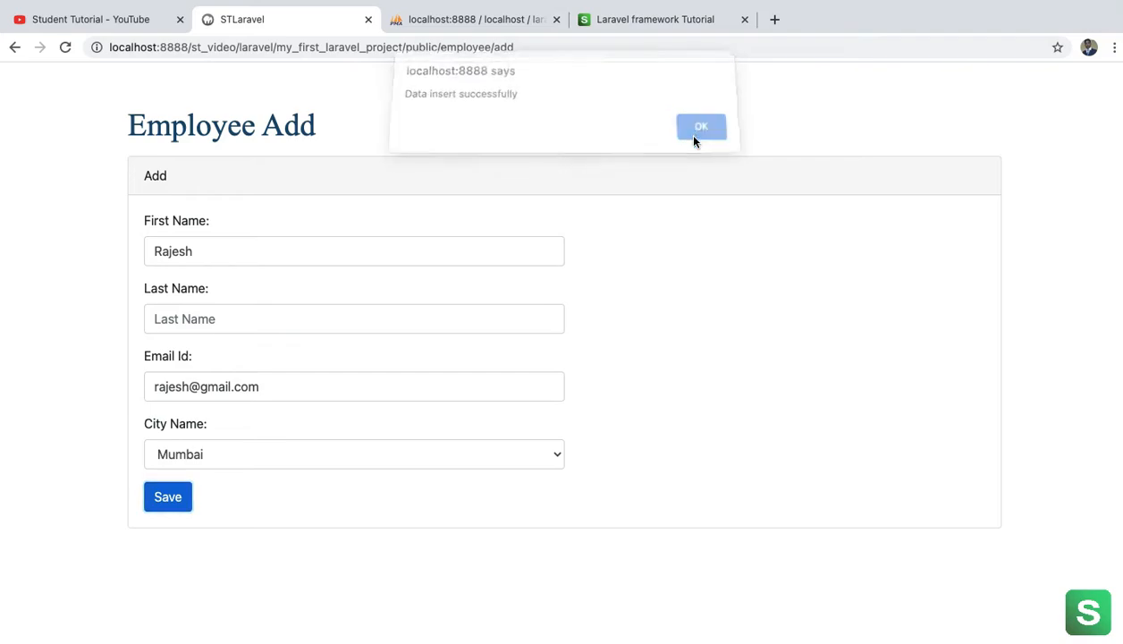
click(701, 126)
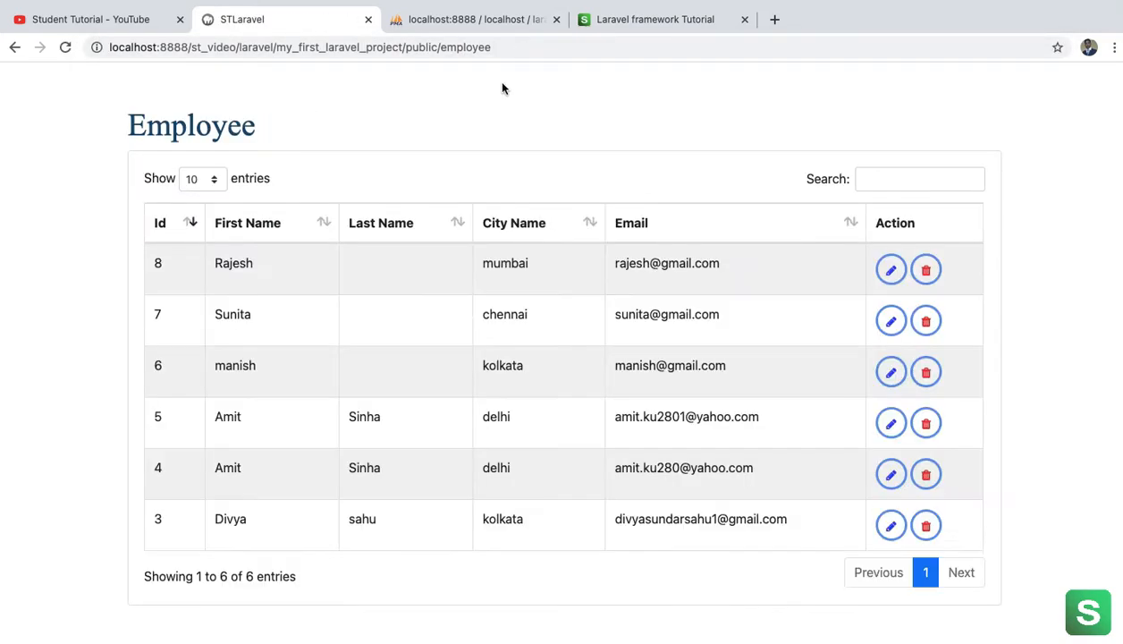
Highlight Rajesh in the list, glance at index.blade.php, and return to the employee page
double_click(233, 263)
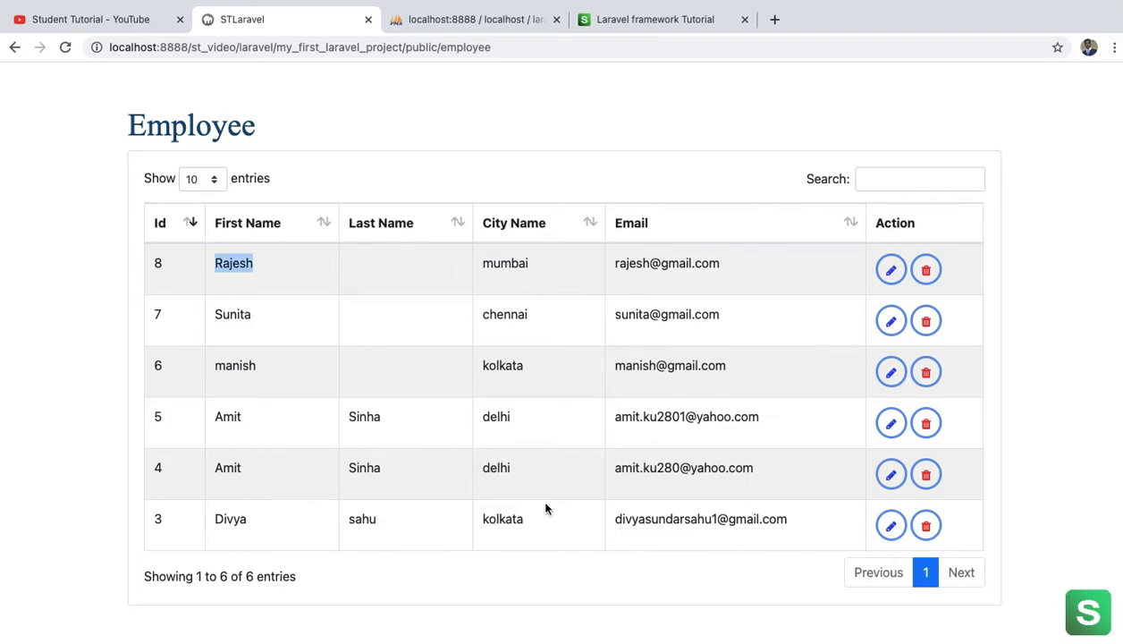
click(446, 17)
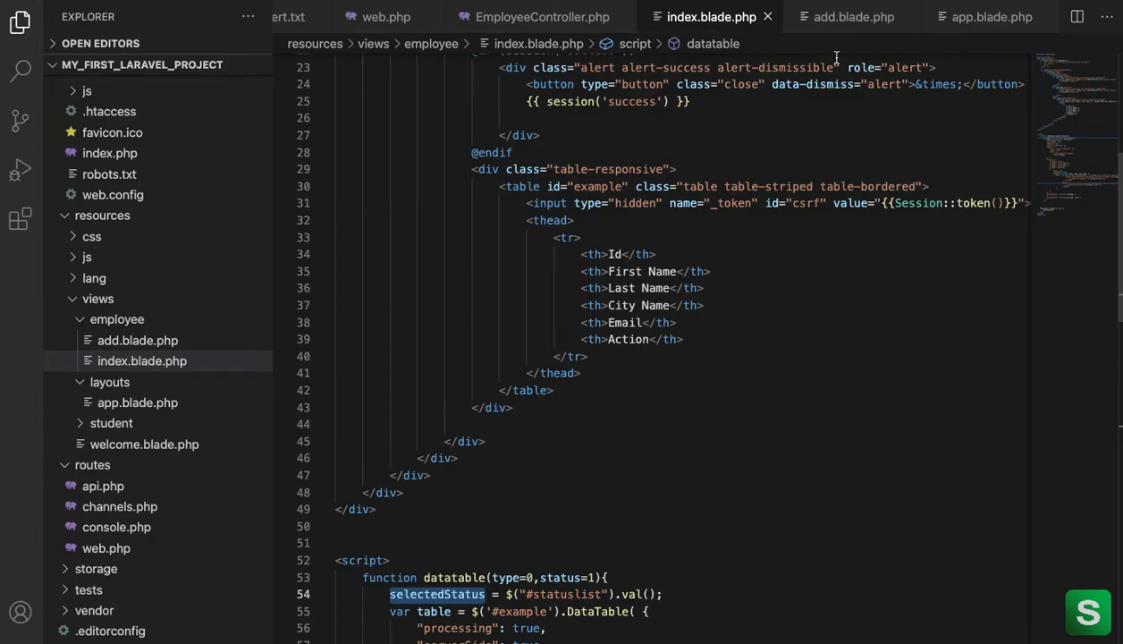
click(852, 16)
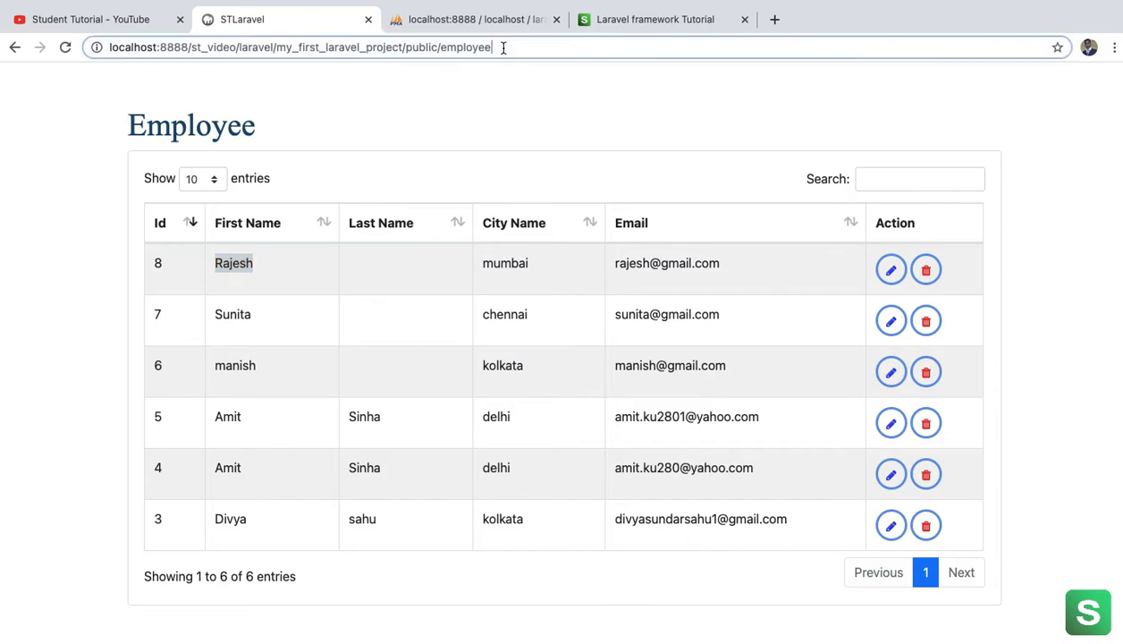
text(/add)
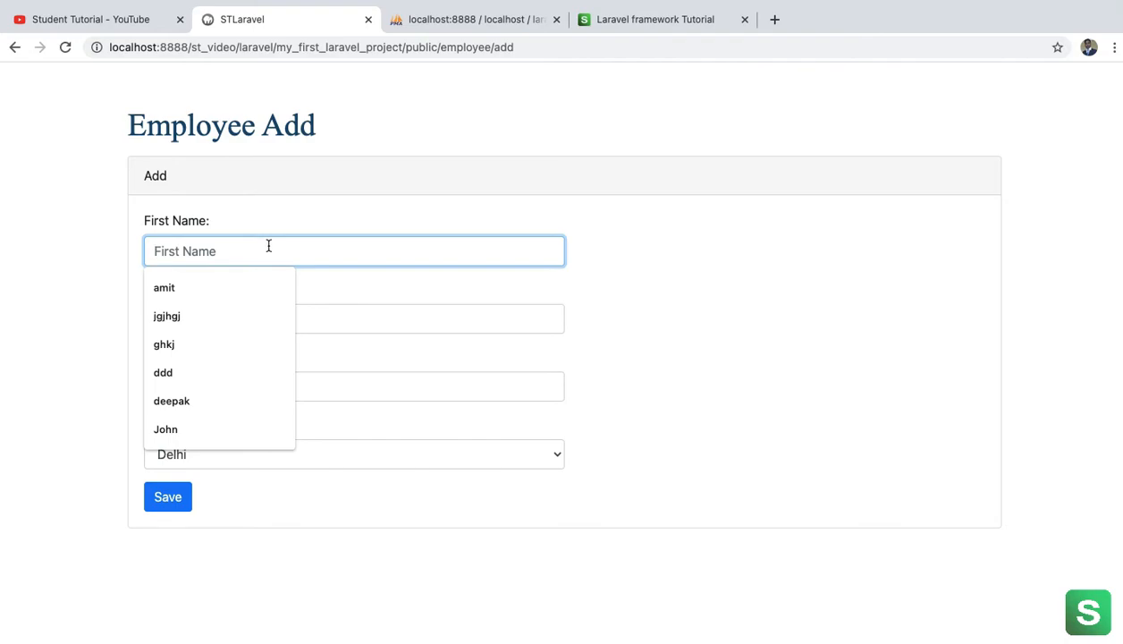
text(Nir)
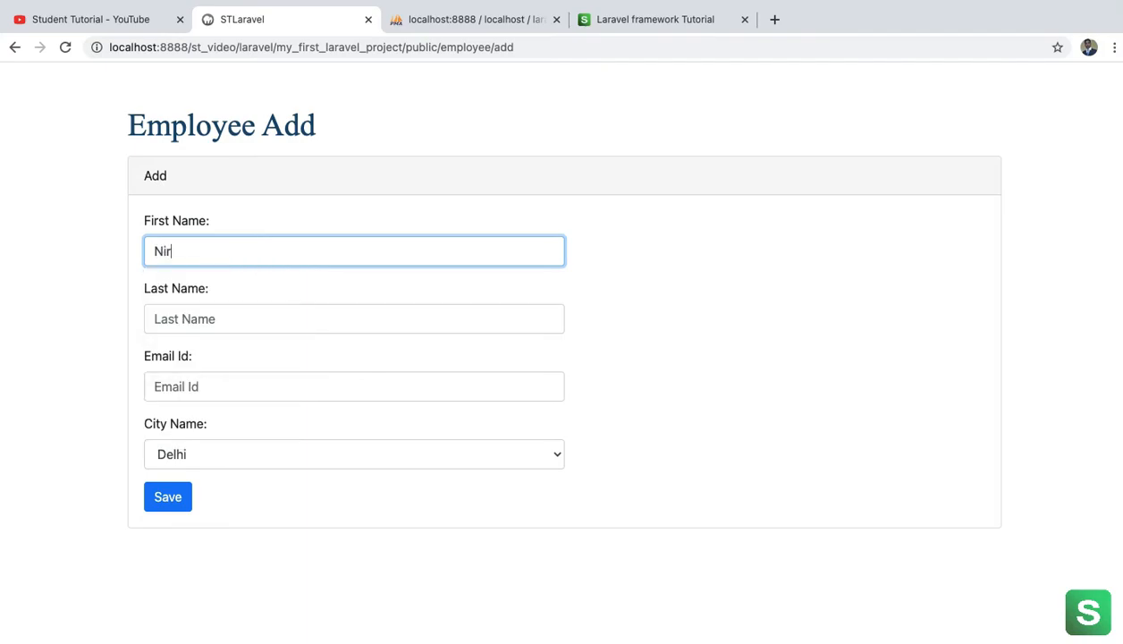
text(Ku)
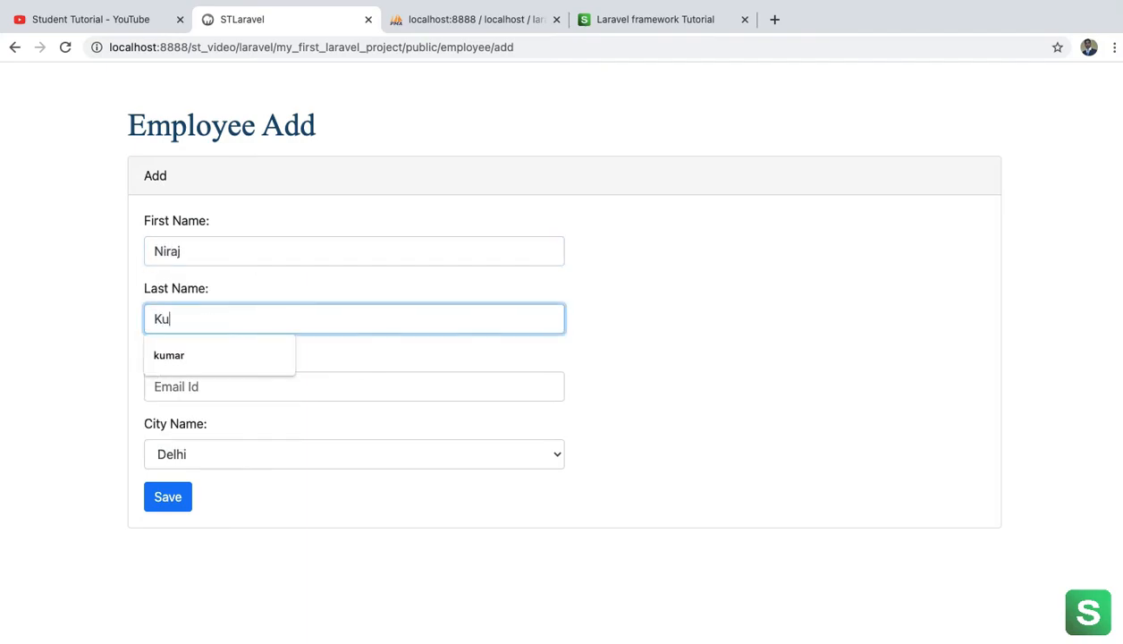
click(168, 355)
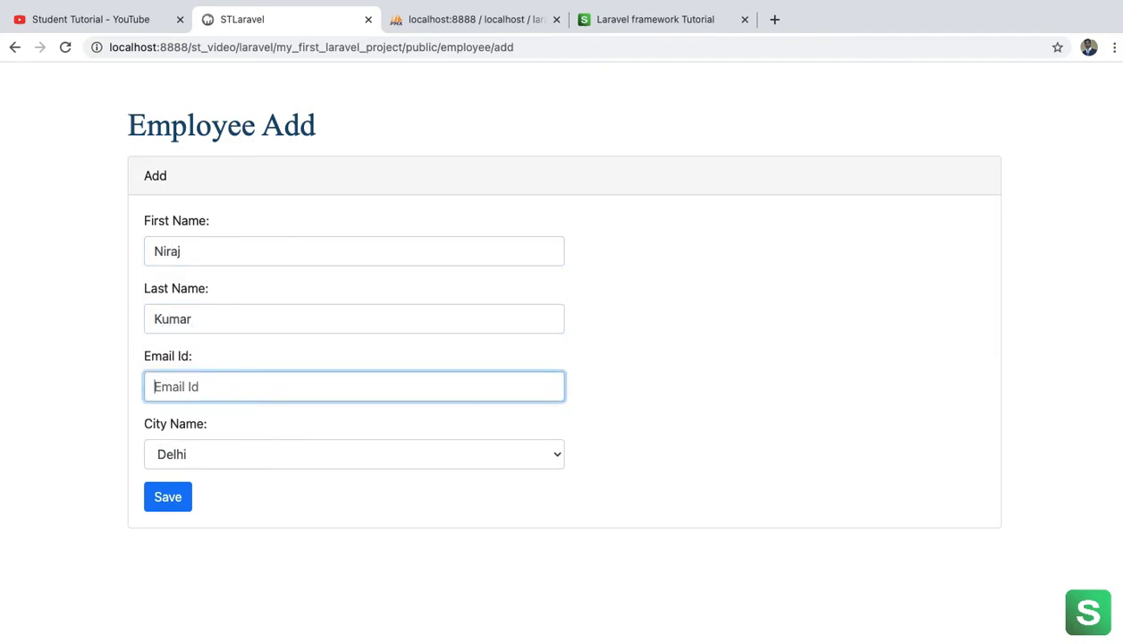
text(niraj)
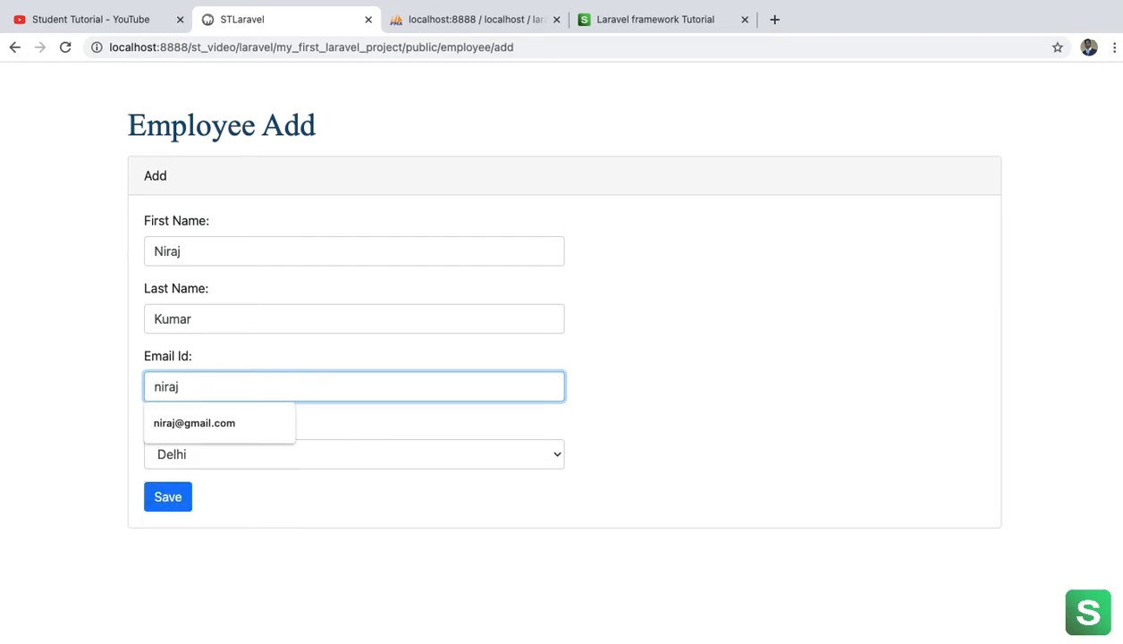
click(194, 423)
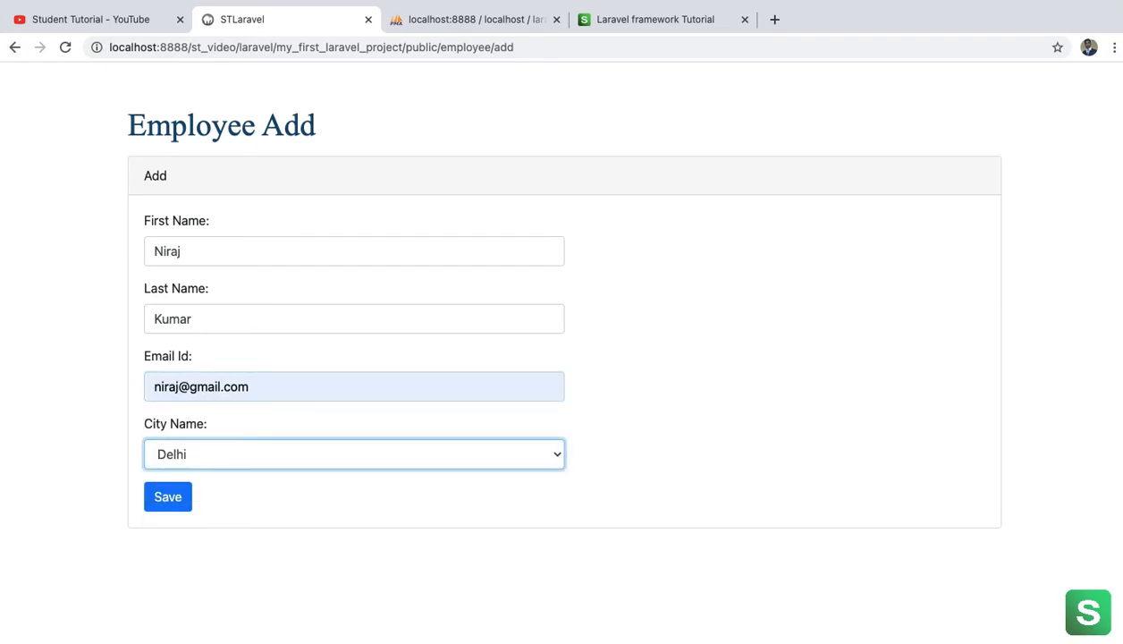
Select Chennai as the city, save, and highlight Niraj at the top of the list
click(353, 453)
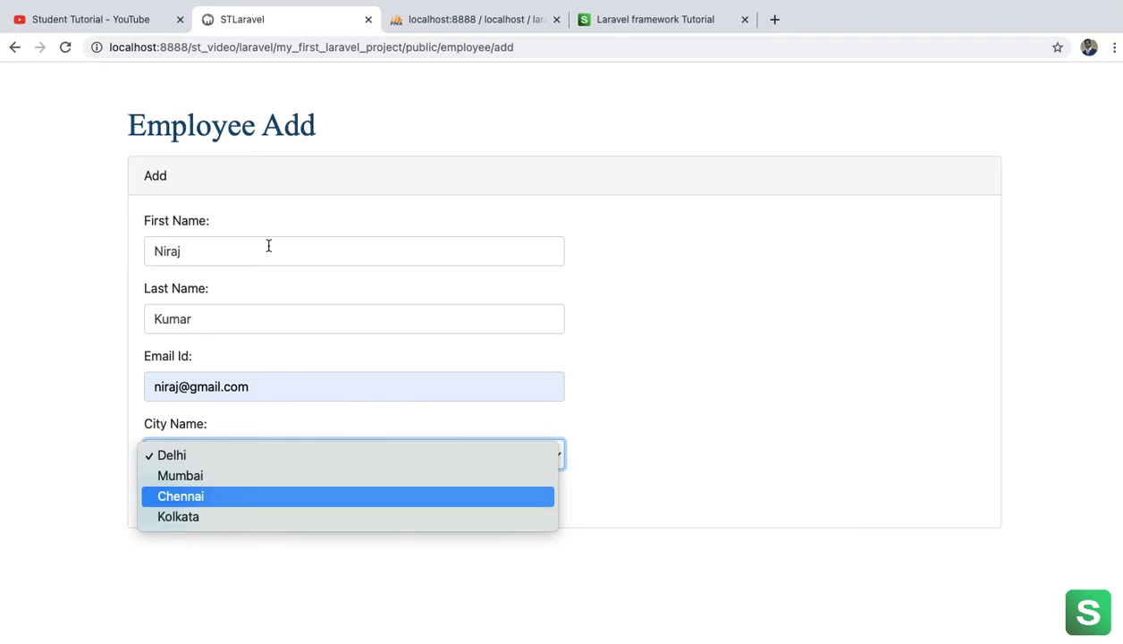
click(179, 497)
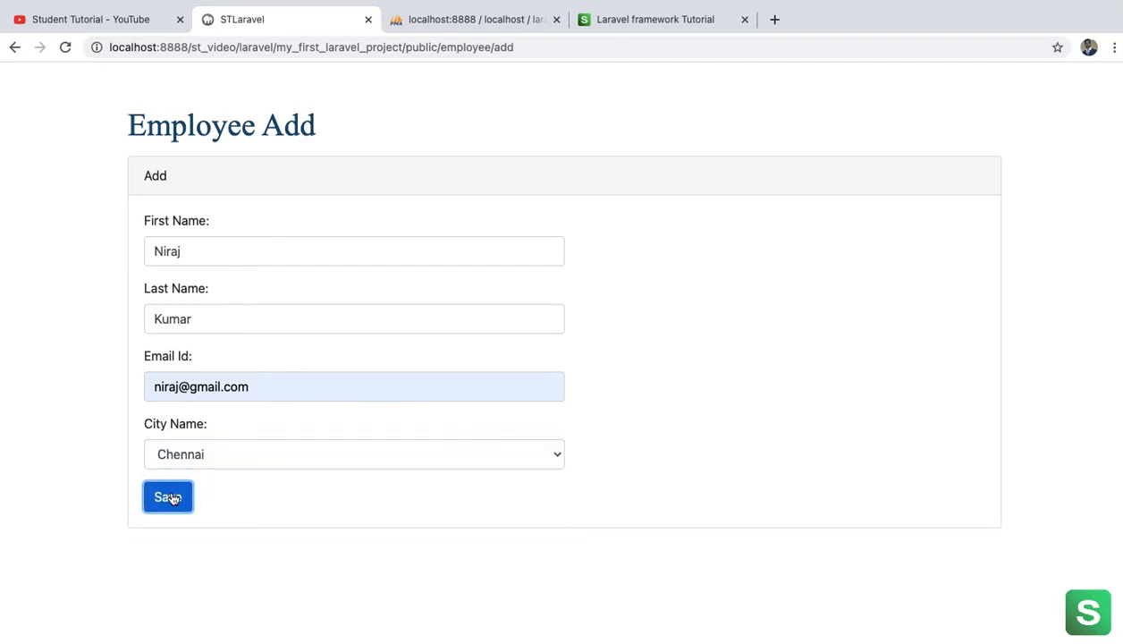
click(169, 496)
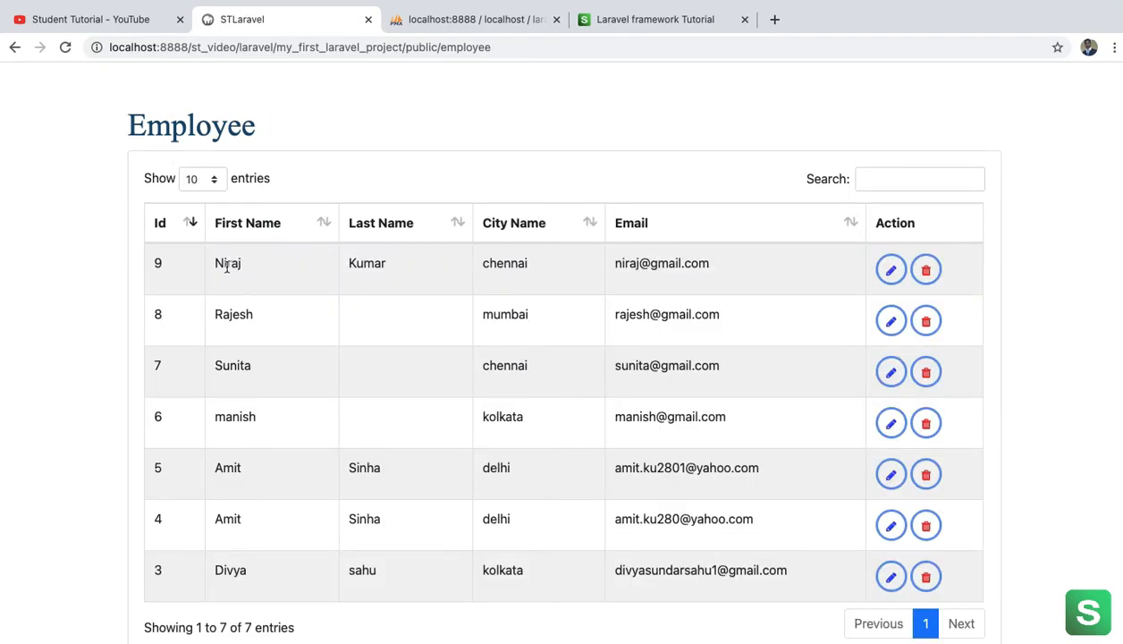
double_click(227, 257)
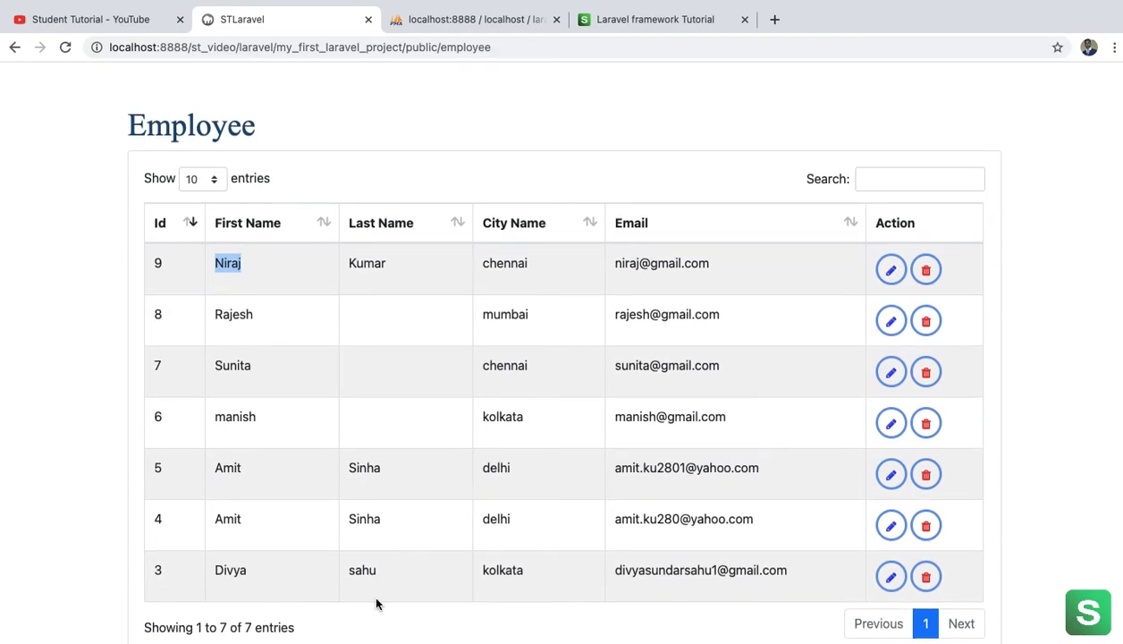
mouse_move(447, 413)
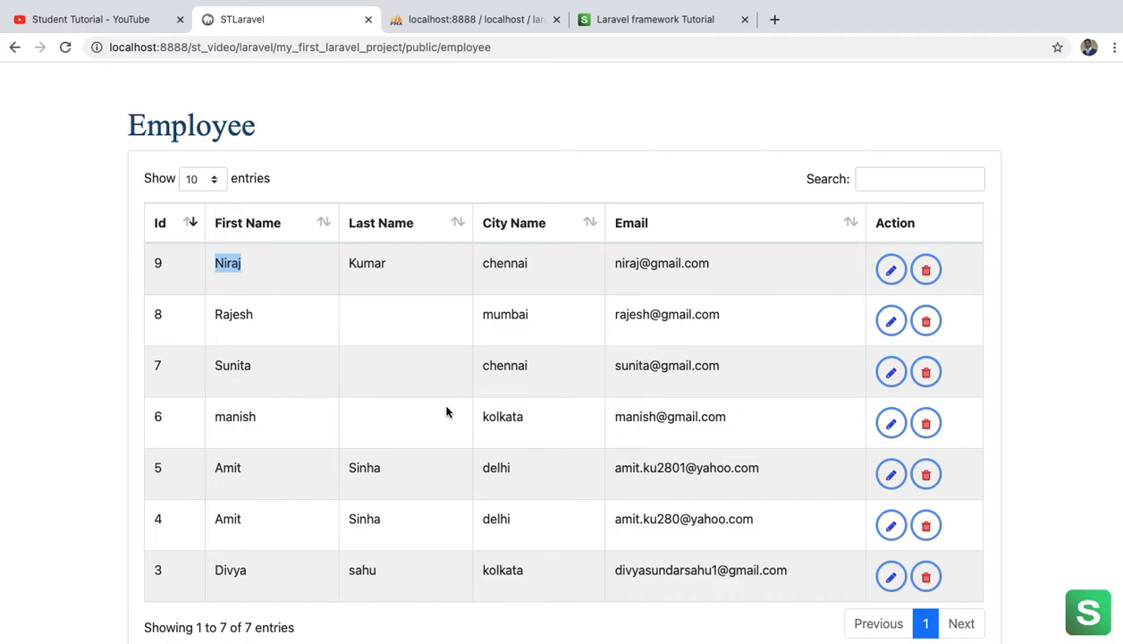
mouse_move(838, 637)
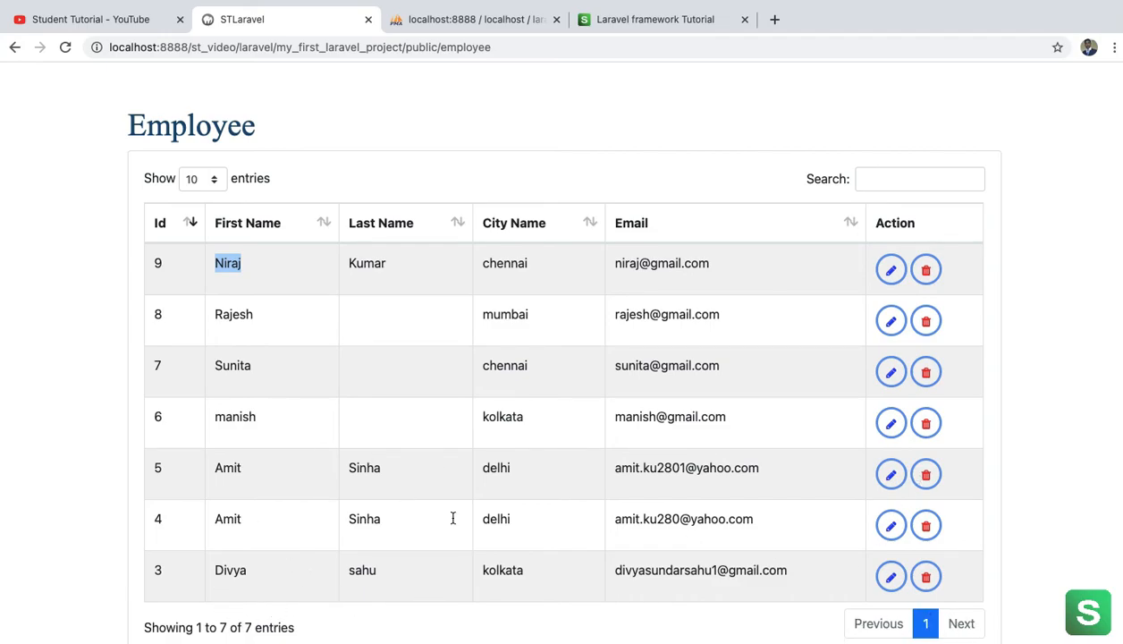
mouse_move(330, 596)
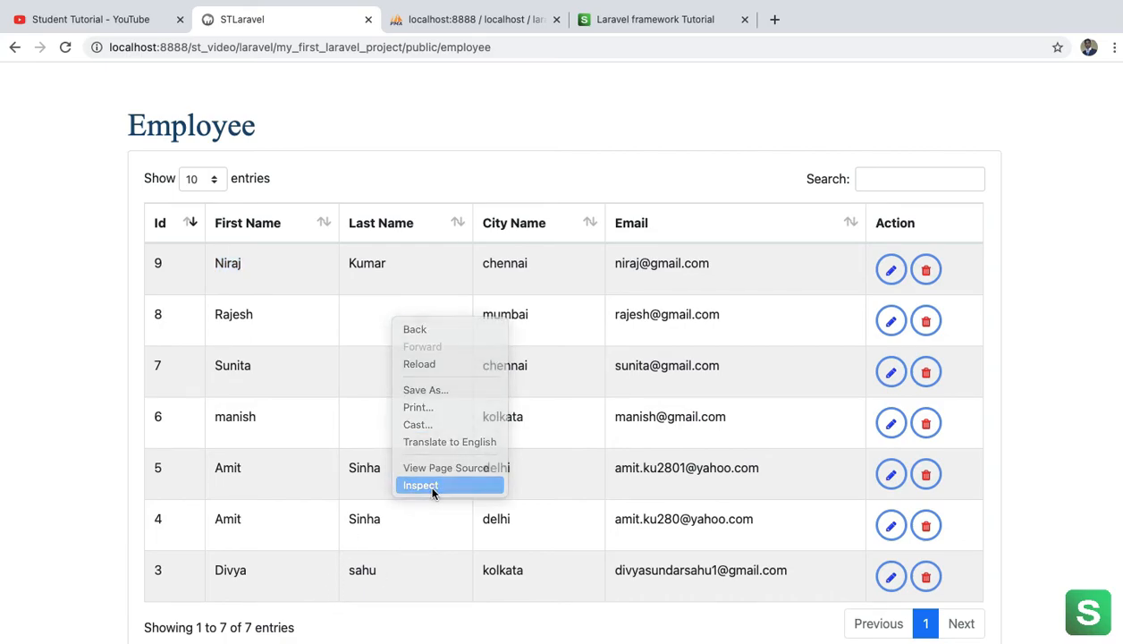
click(421, 485)
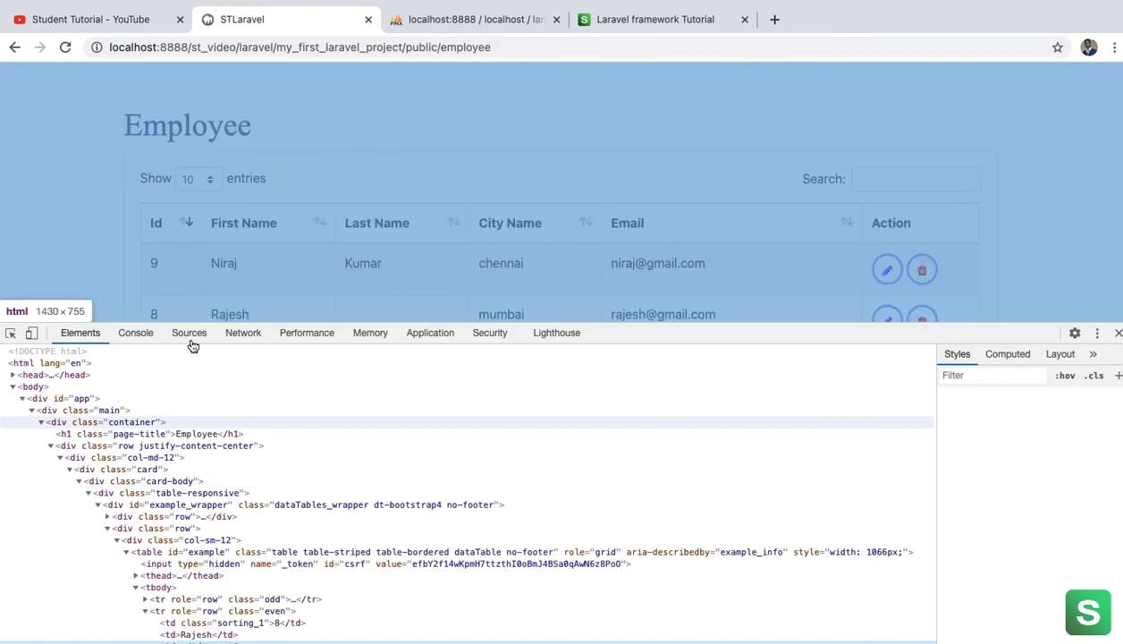
click(242, 331)
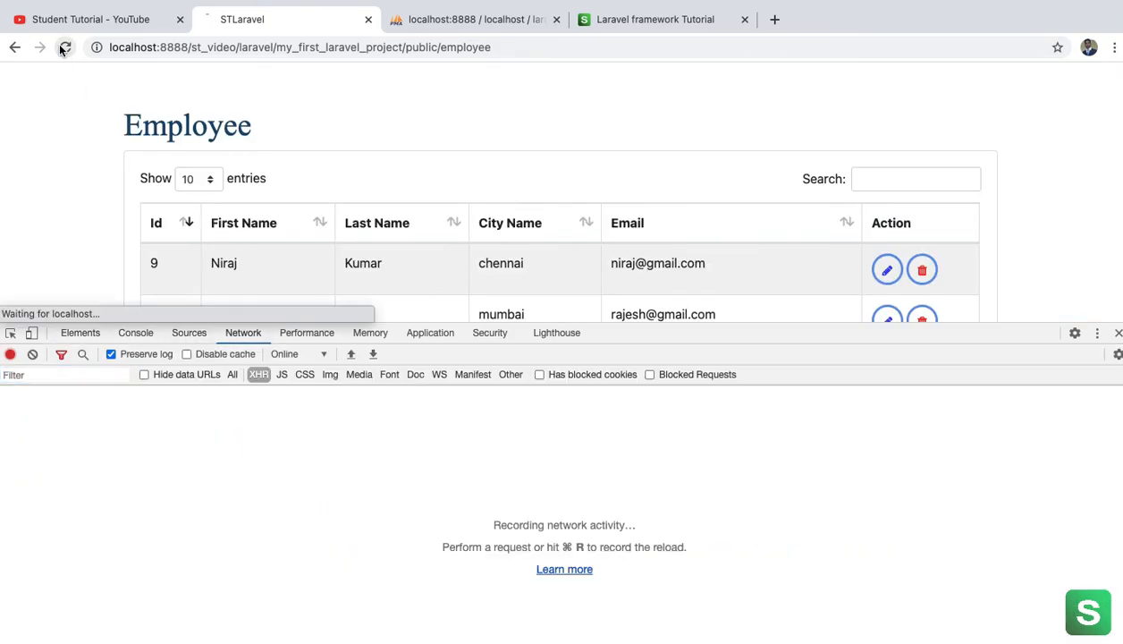
click(64, 47)
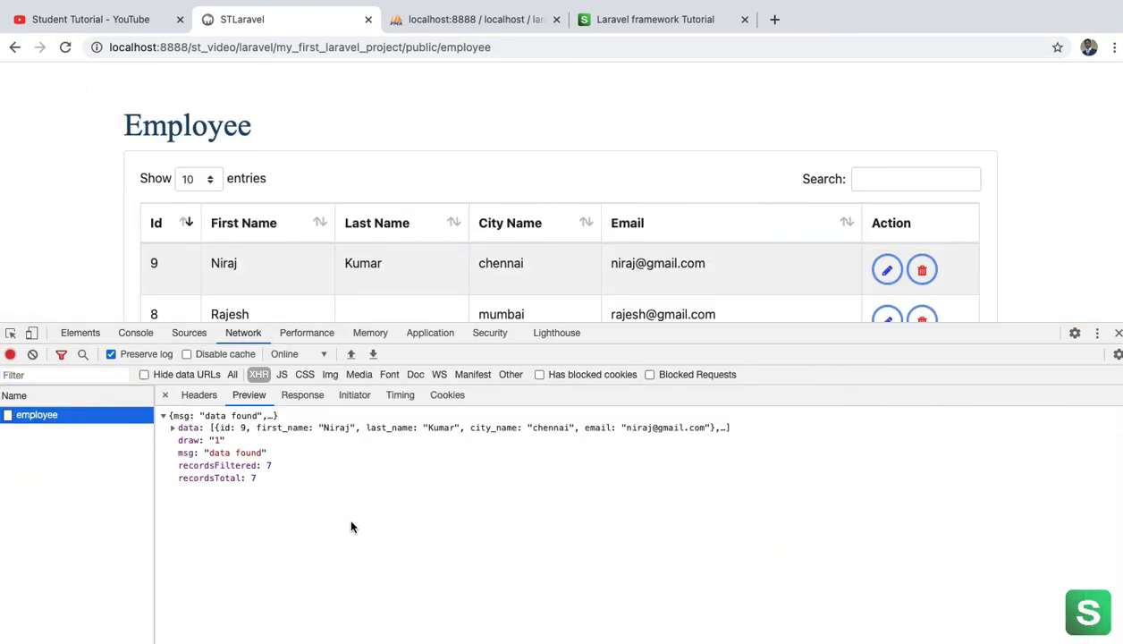
click(199, 395)
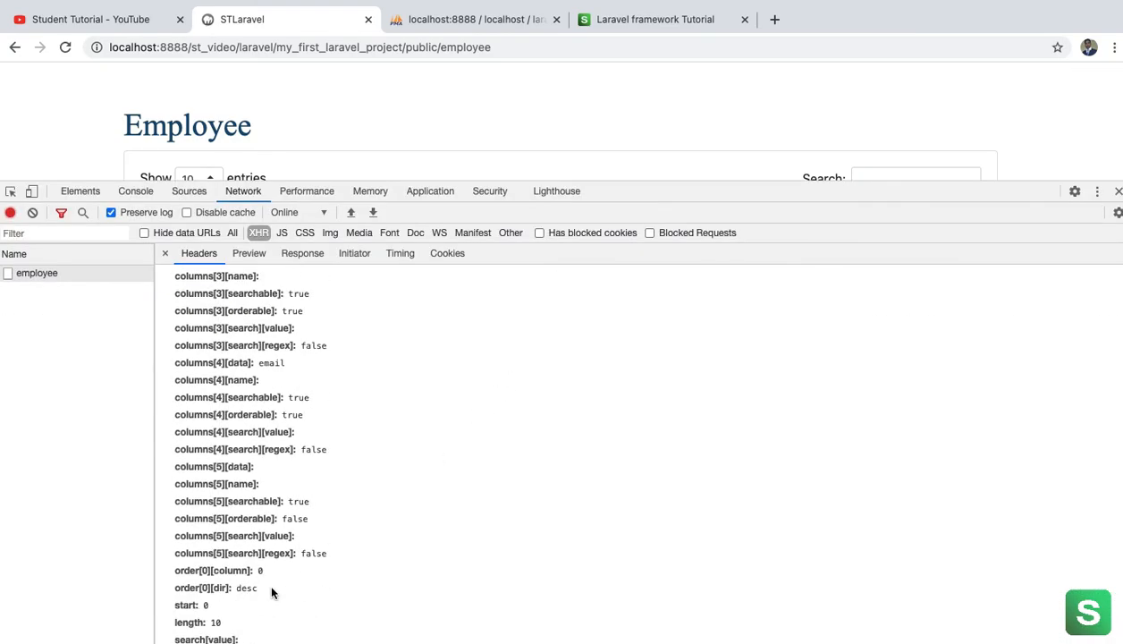
click(206, 622)
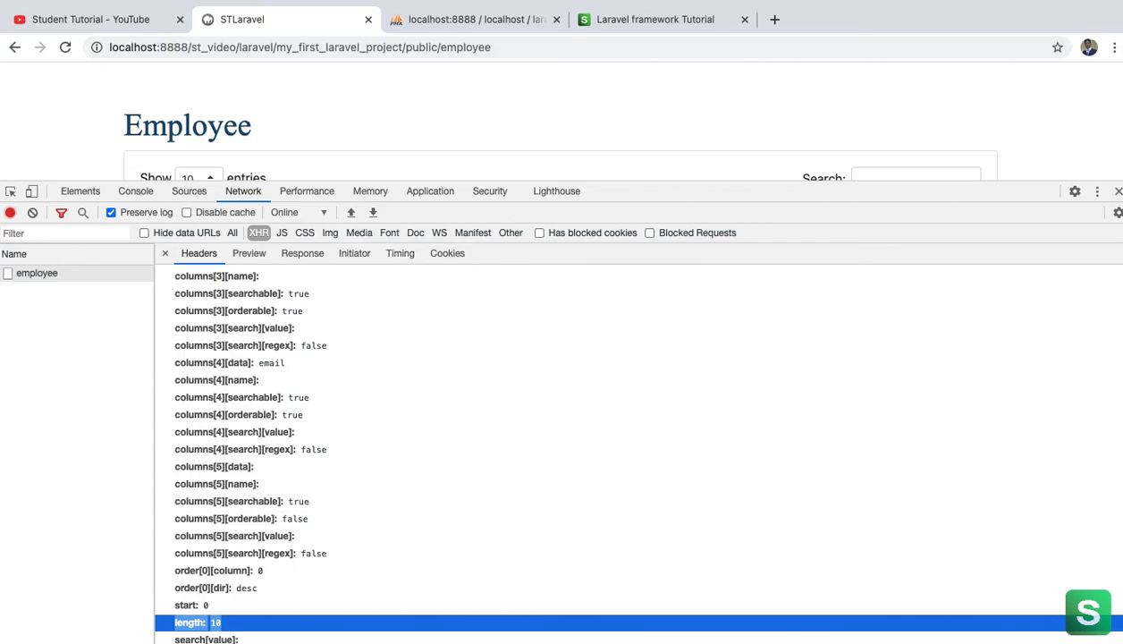
click(1118, 190)
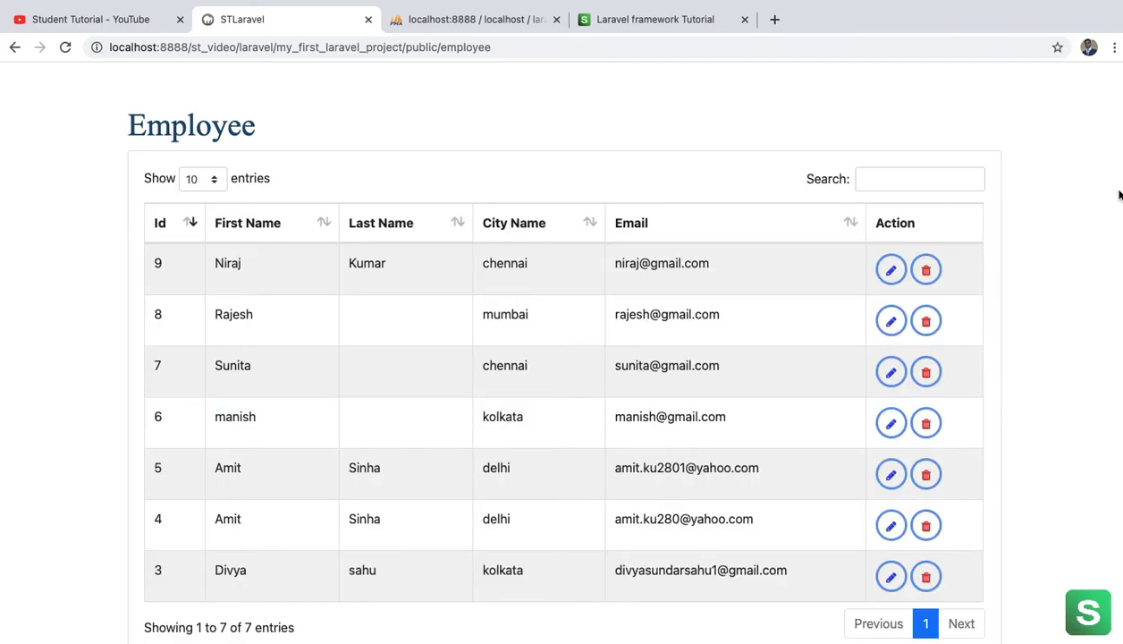
mouse_move(578, 447)
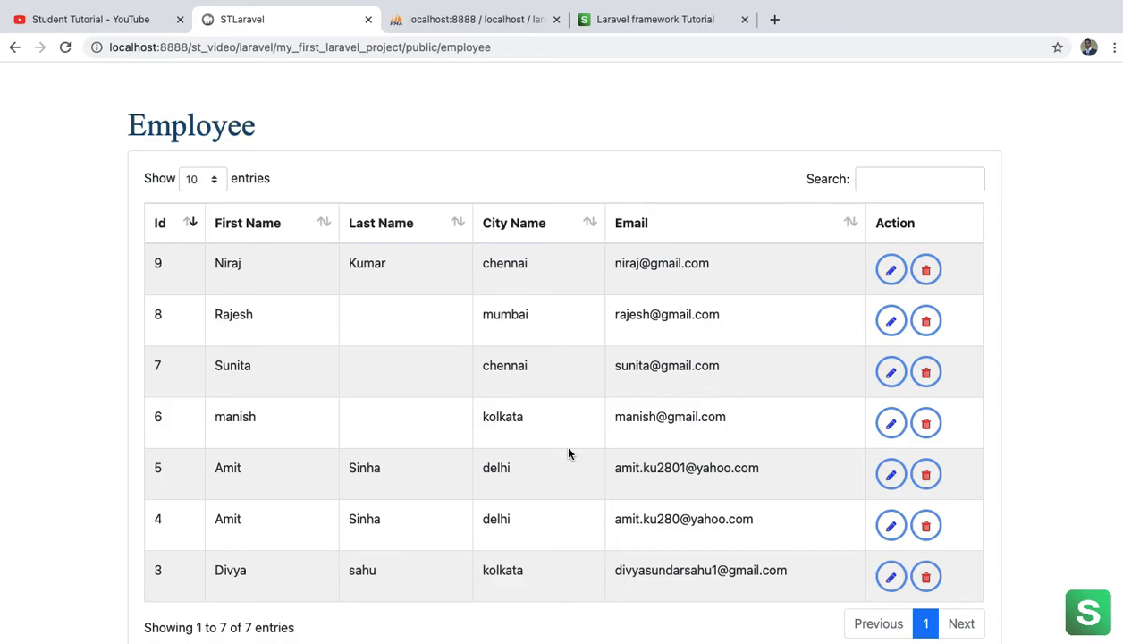
mouse_move(742, 144)
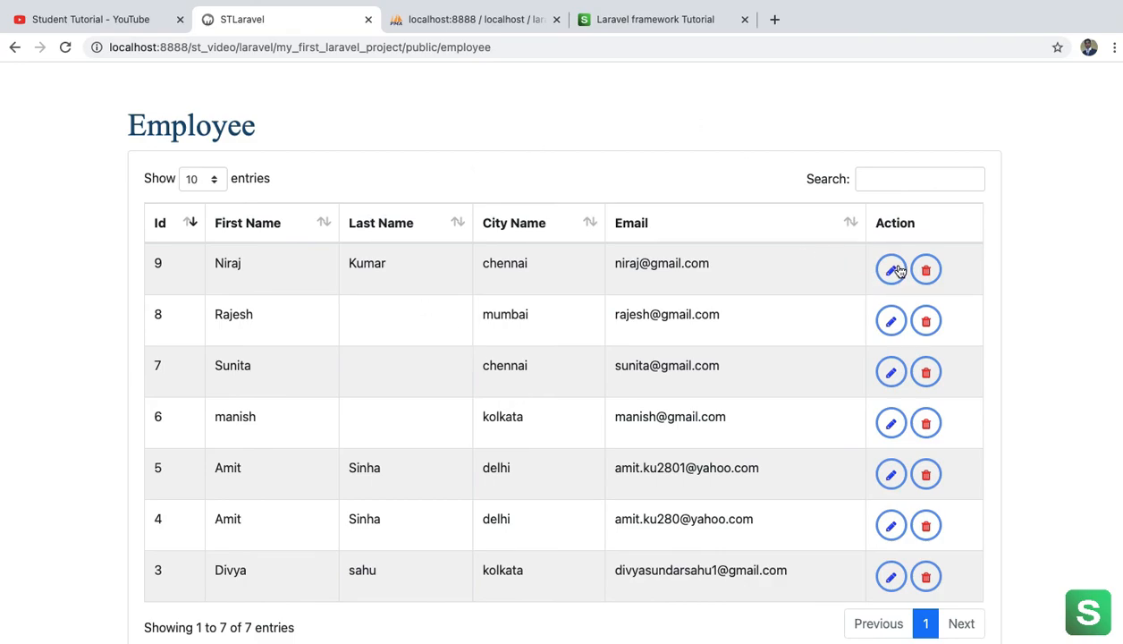
mouse_move(796, 291)
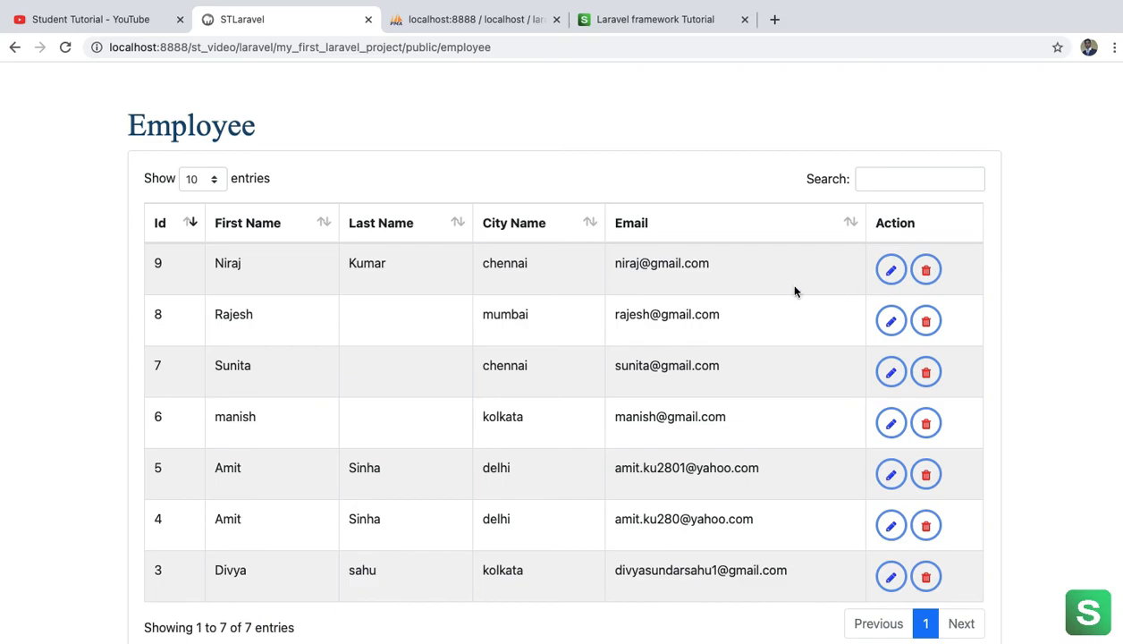
mouse_move(161, 68)
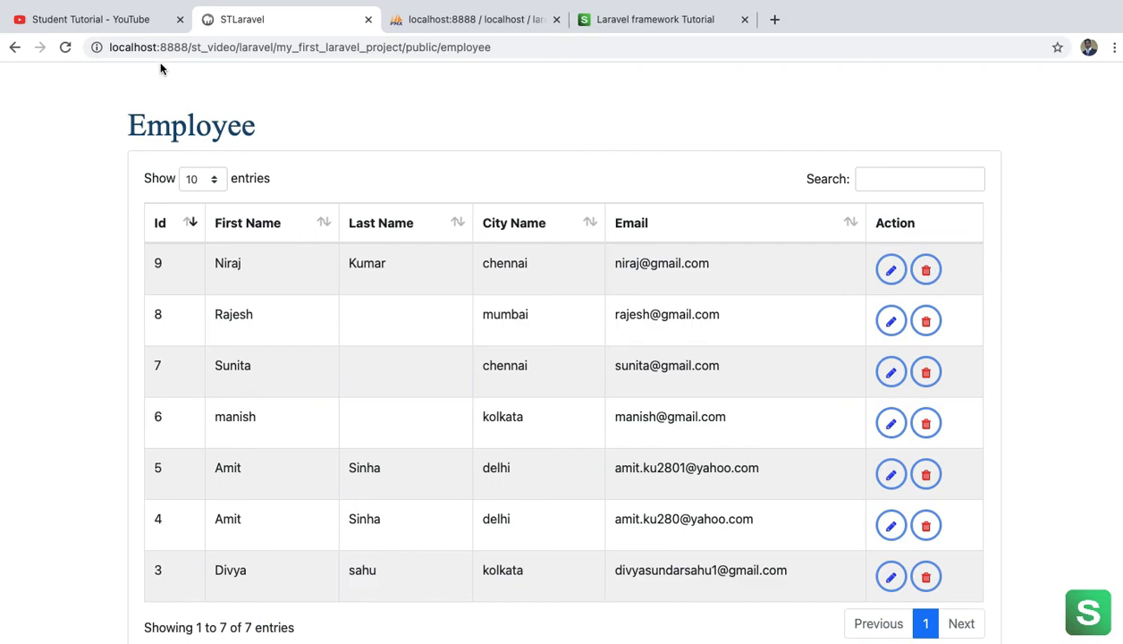
Visit the Laravel framework Tutorial tab, then return to the Student Tutorial YouTube uploads page
click(90, 18)
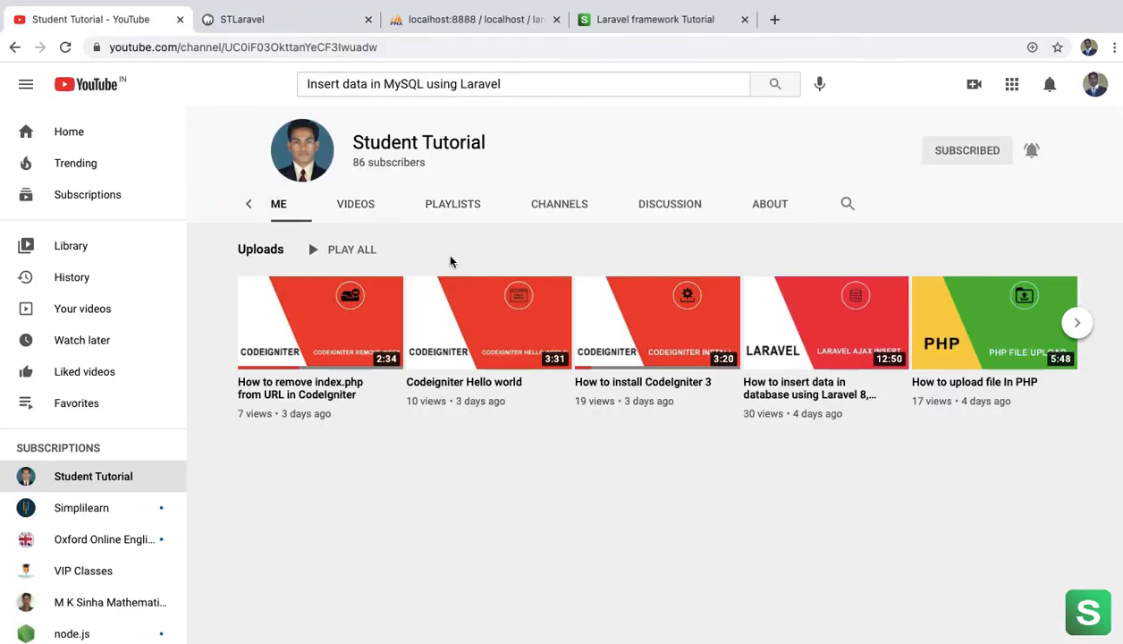
click(655, 18)
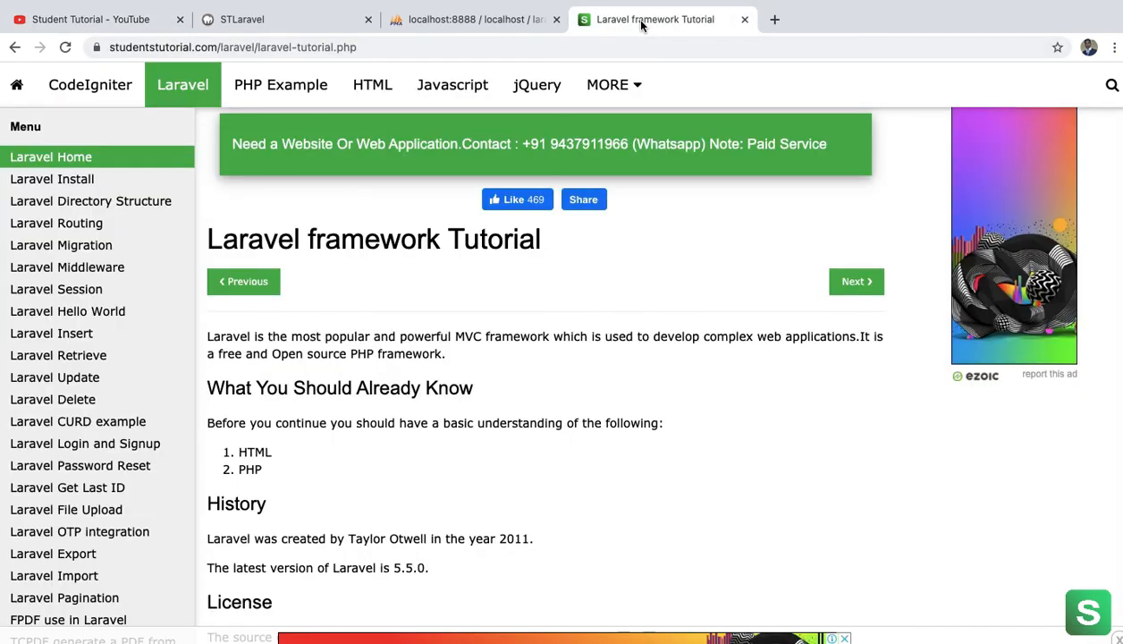
mouse_move(528, 341)
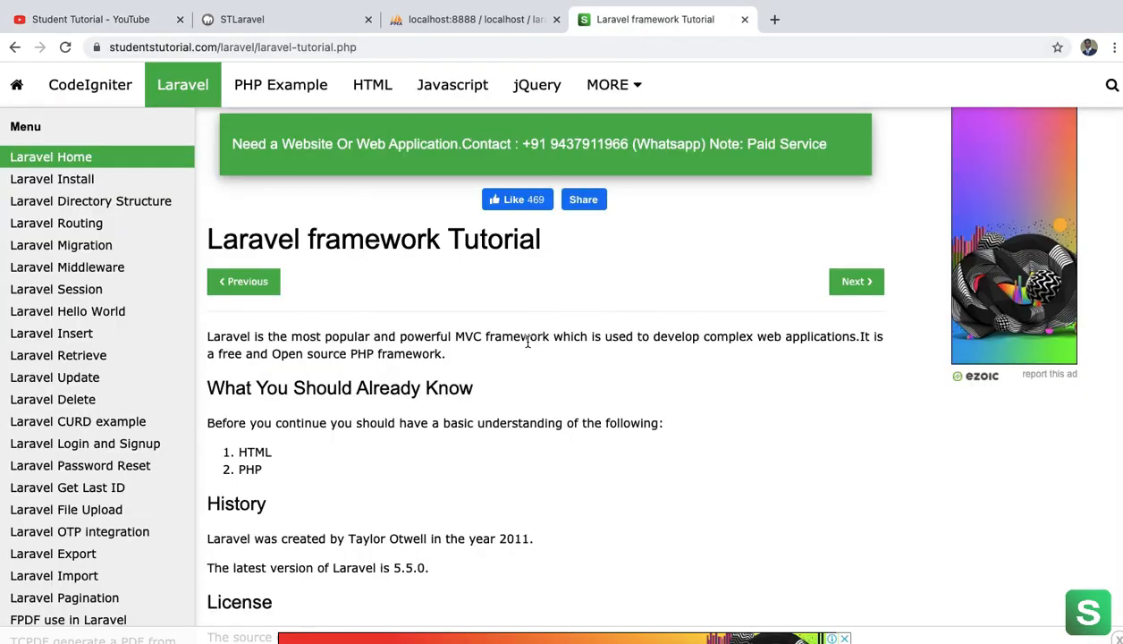
click(141, 10)
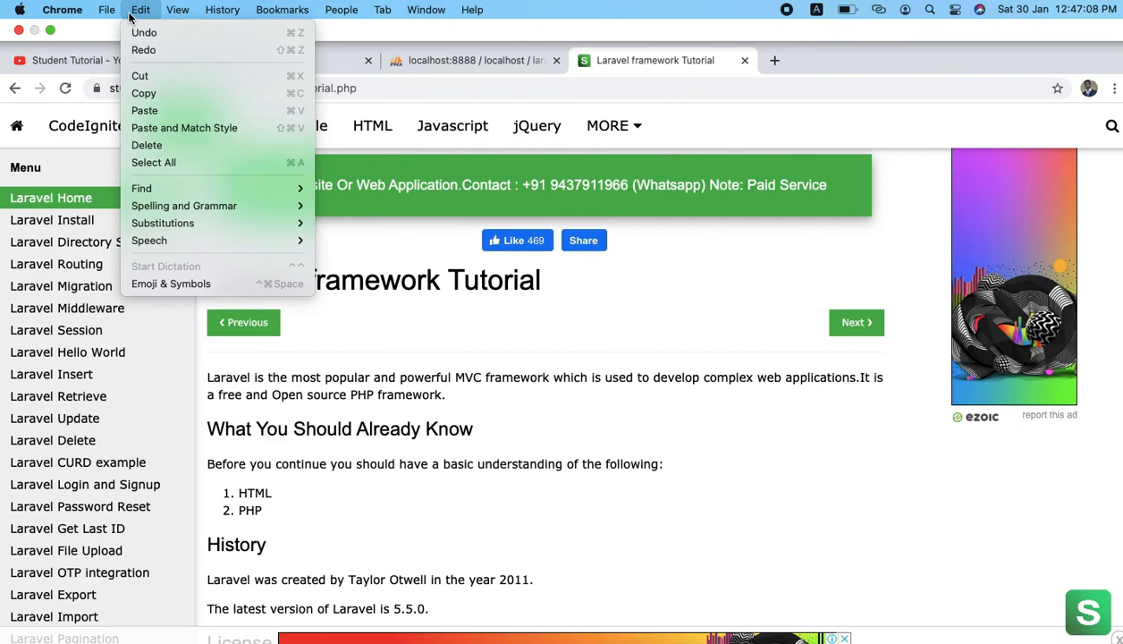
click(89, 60)
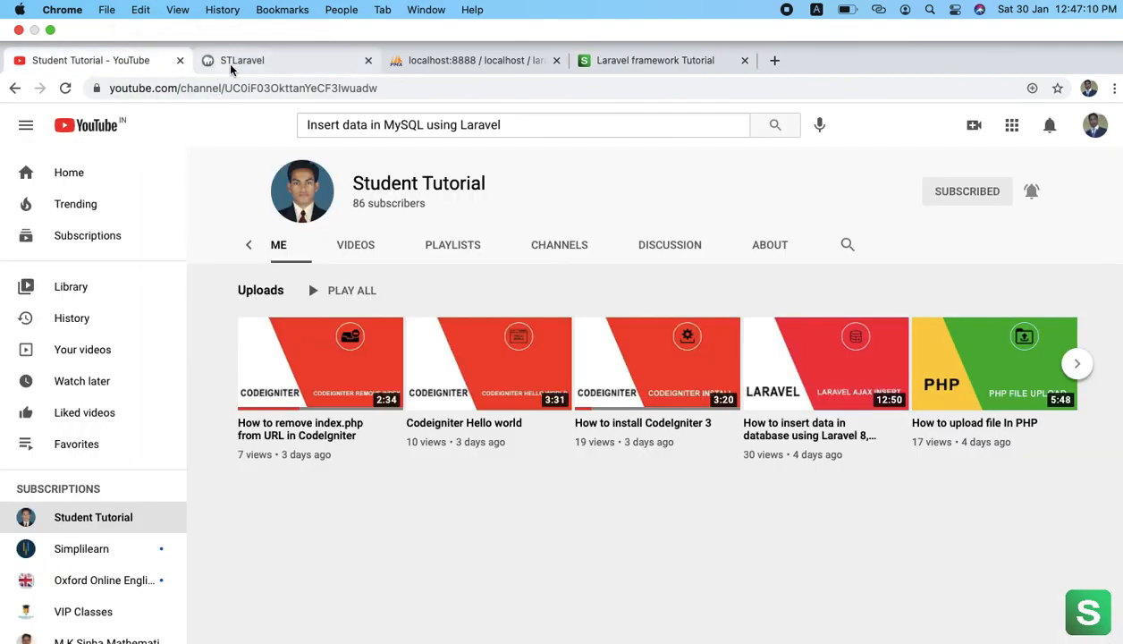